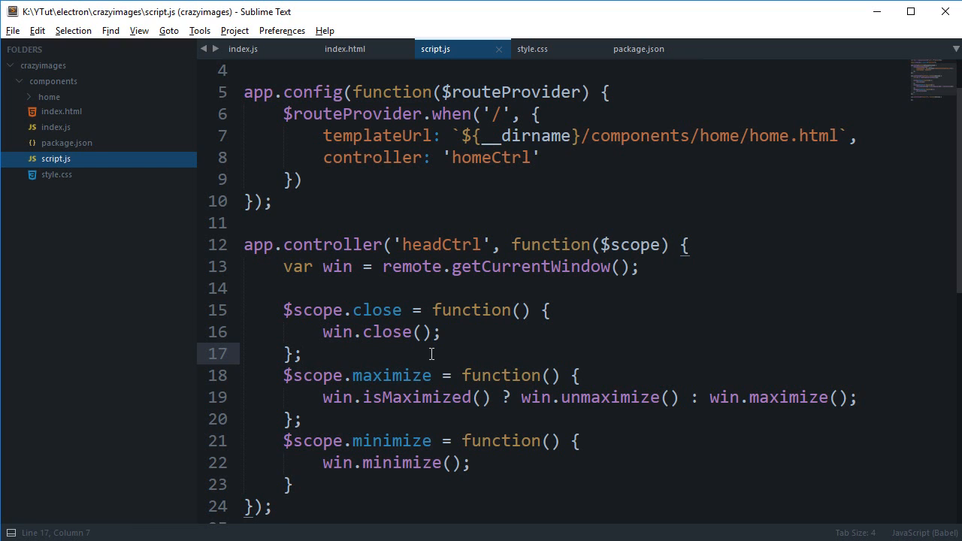
mouse_move(412, 308)
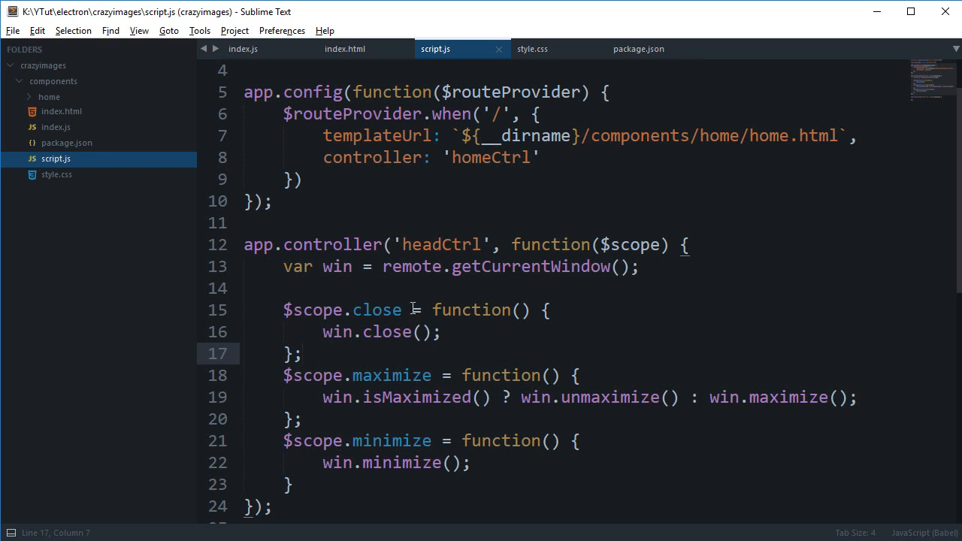
Insert <div id="mainContent" ng-view></div> after </header> in index.html and save.
click(346, 48)
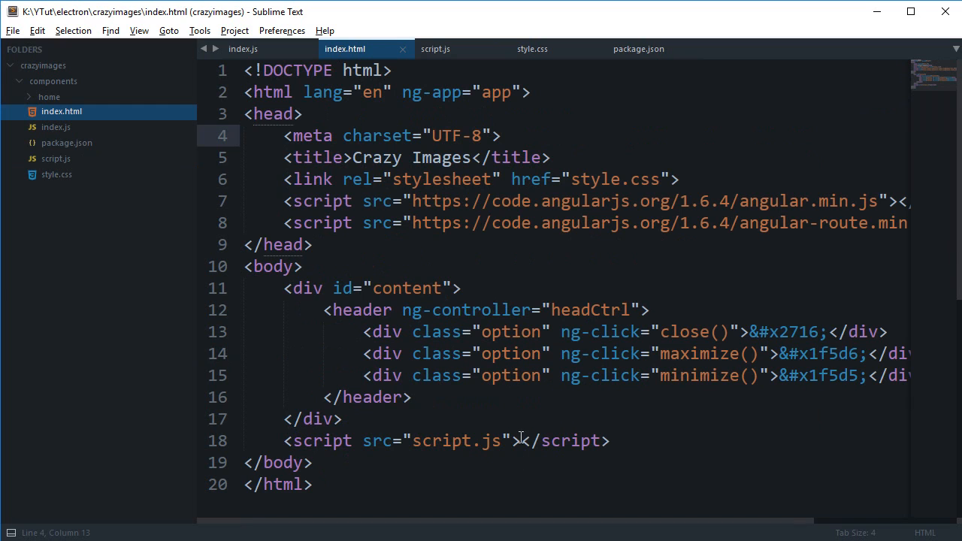
click(410, 397)
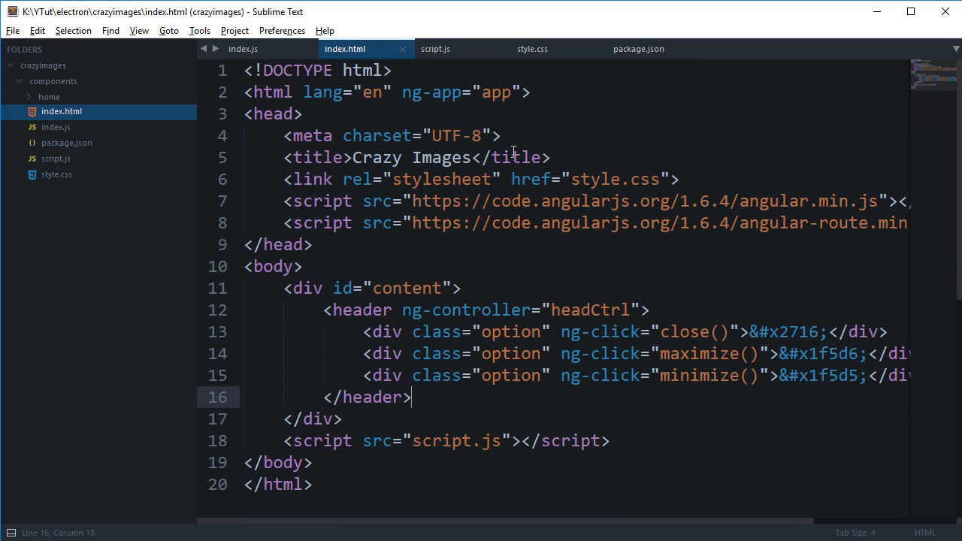
text(<)
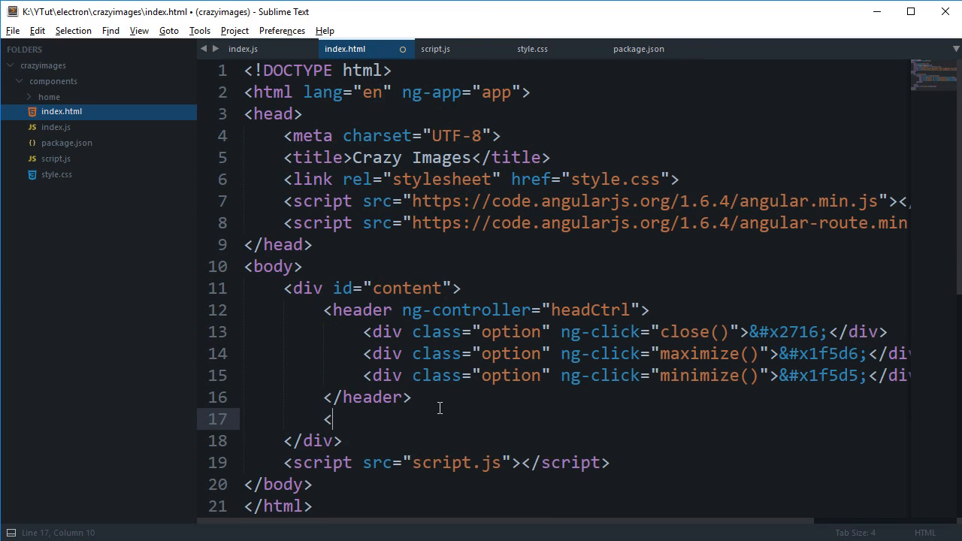
text(div id)
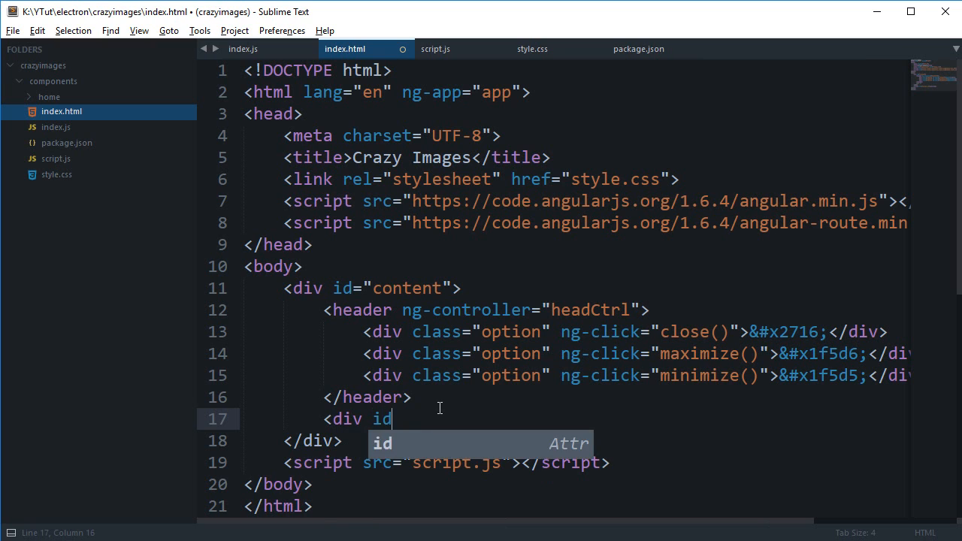
text(="main")
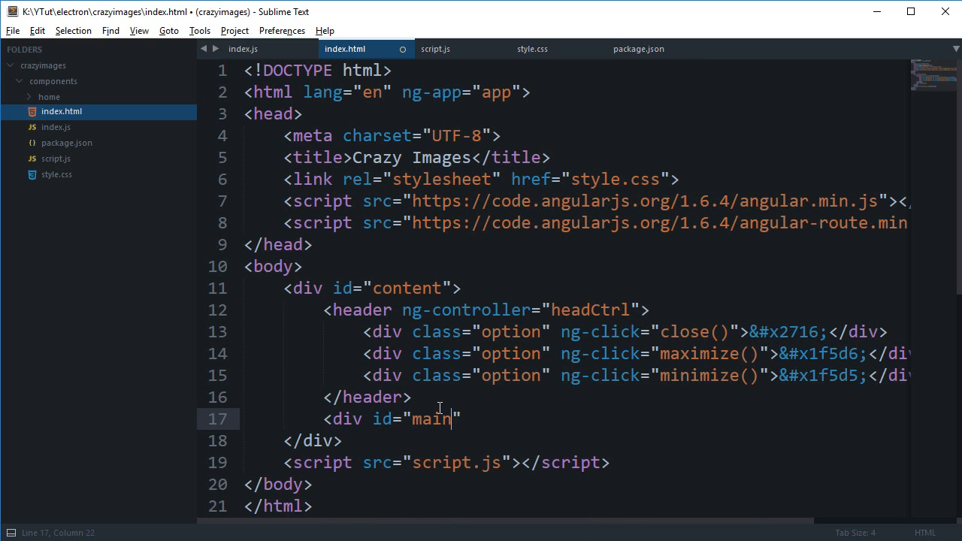
text(Content" ng-v)
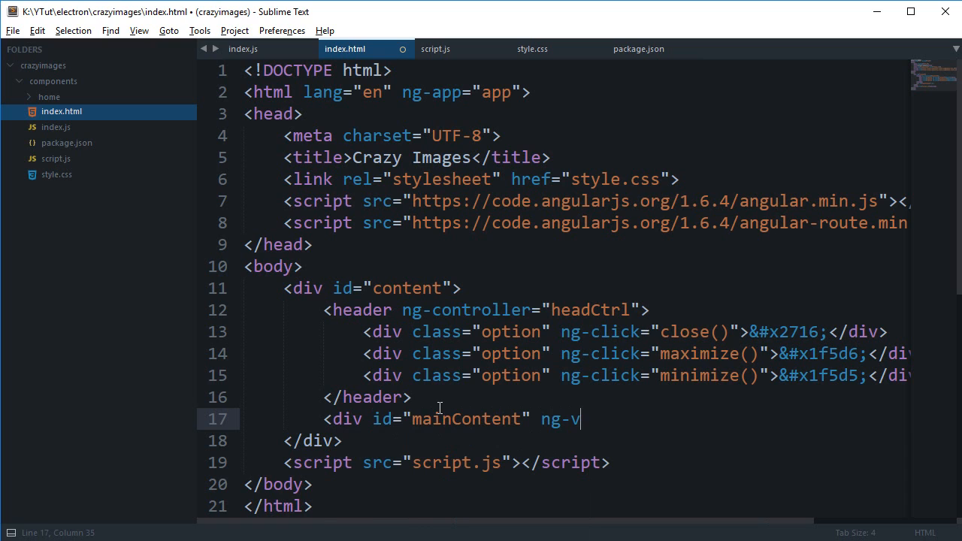
text(iew></div>)
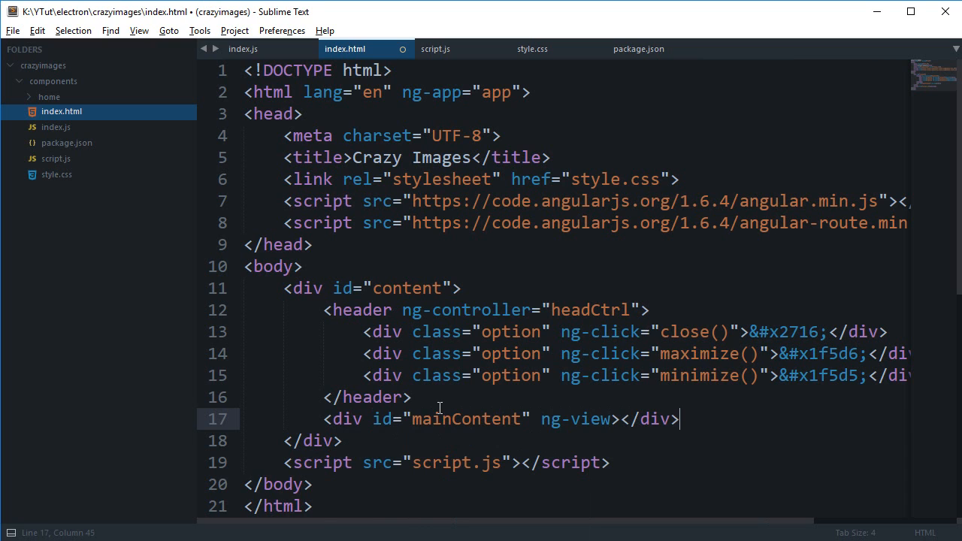
key(ctrl+s)
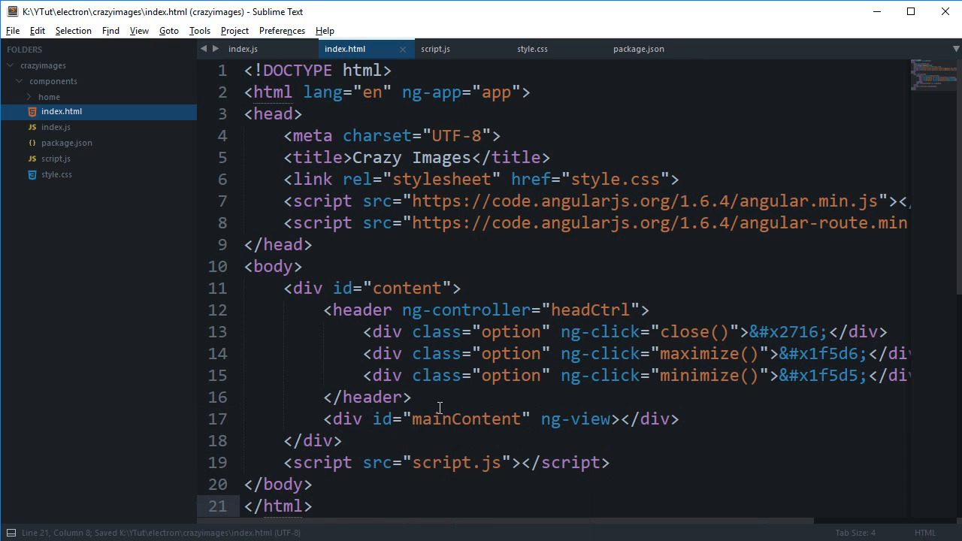
Bring up script.js and scroll through its routing code.
click(437, 48)
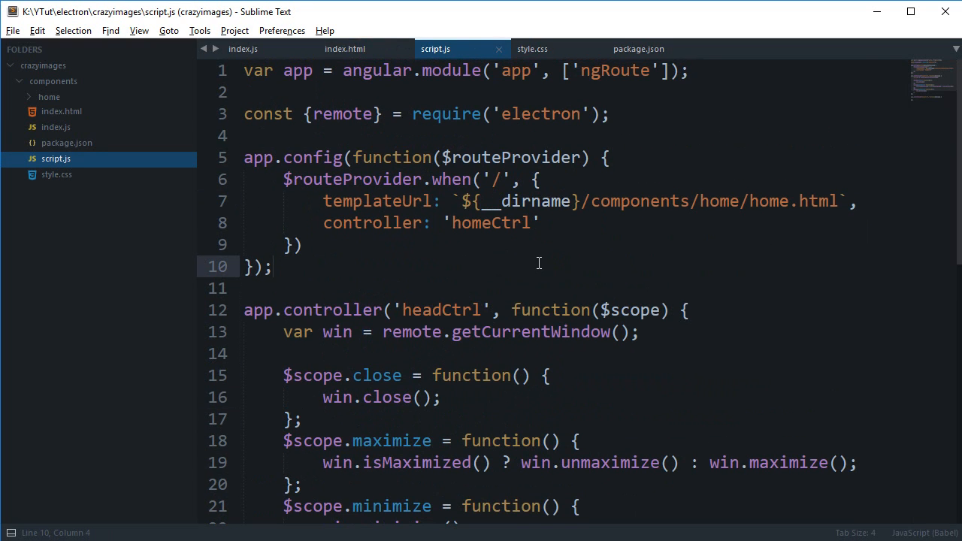
click(515, 385)
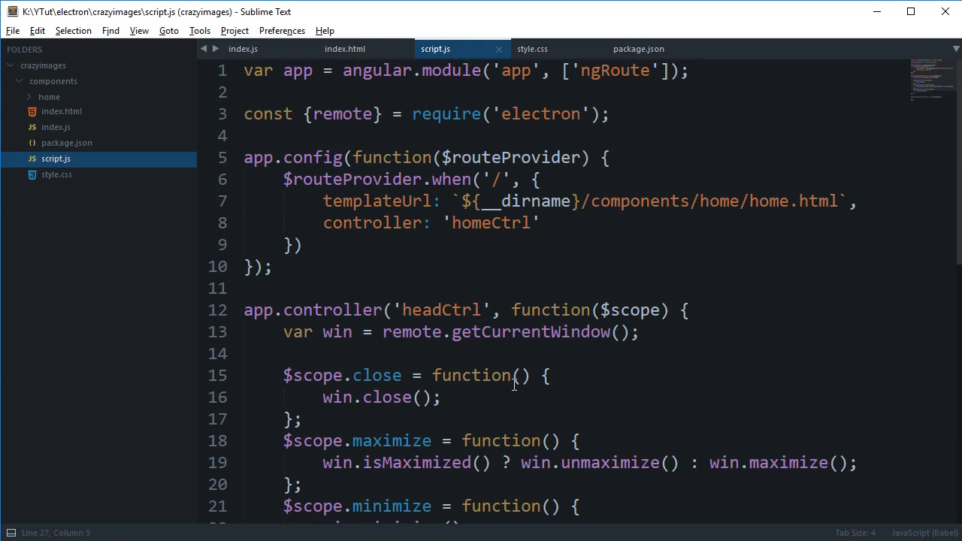
click(598, 202)
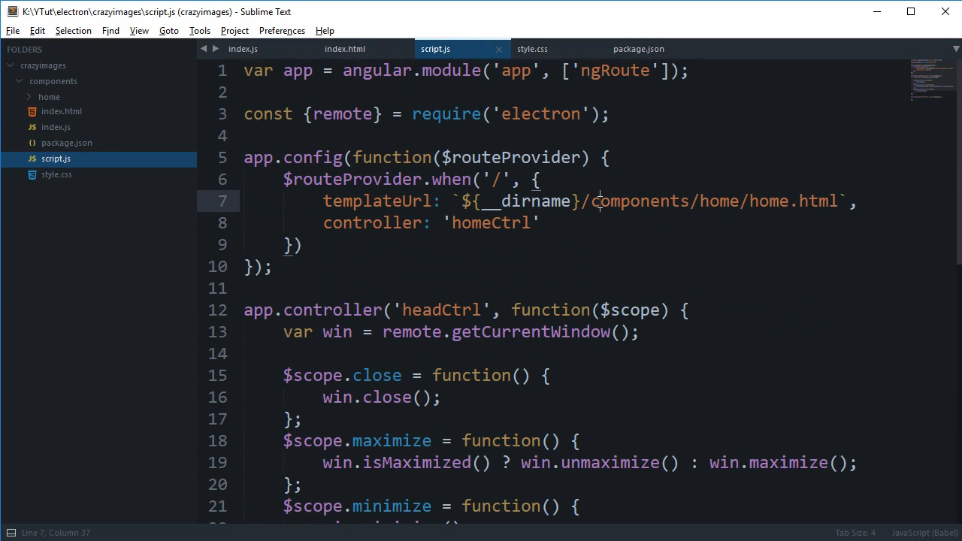
scroll(down, 3)
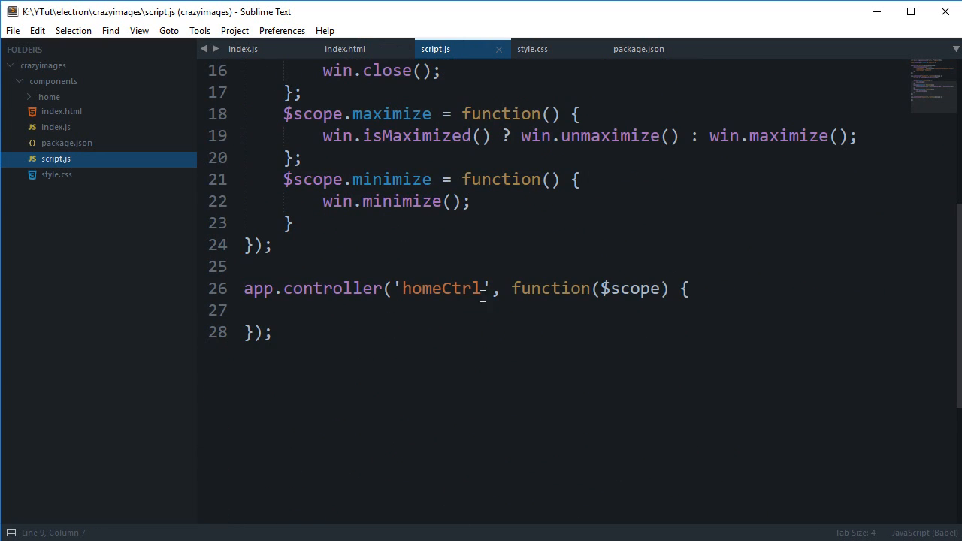
scroll(up, 3)
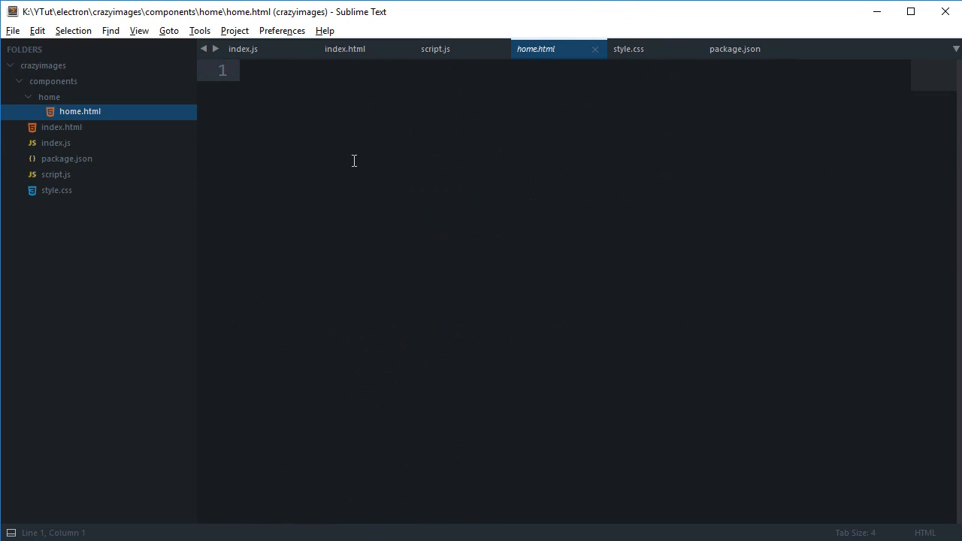
Write <div id="filePicker">Open File</div> in home.html.
text(<div id=)
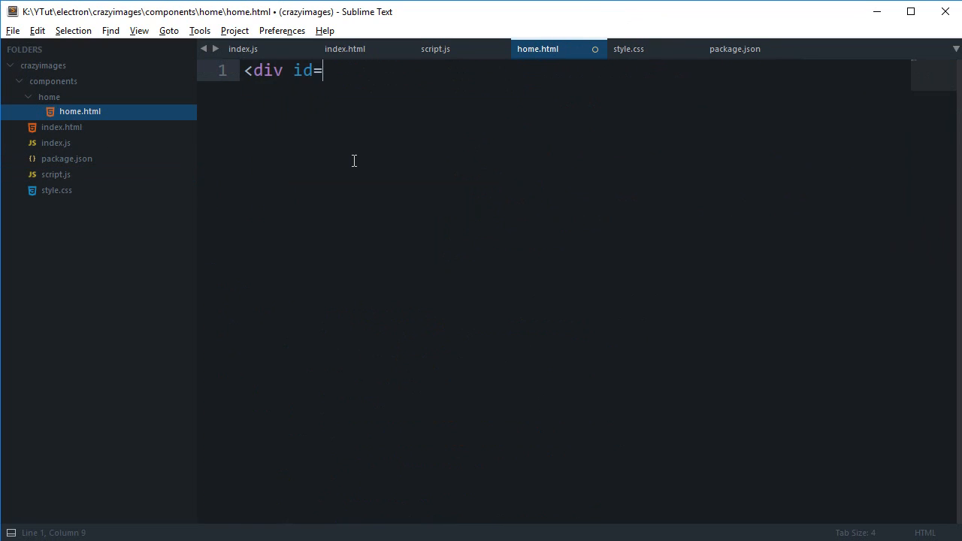
text("filePicker"></div>)
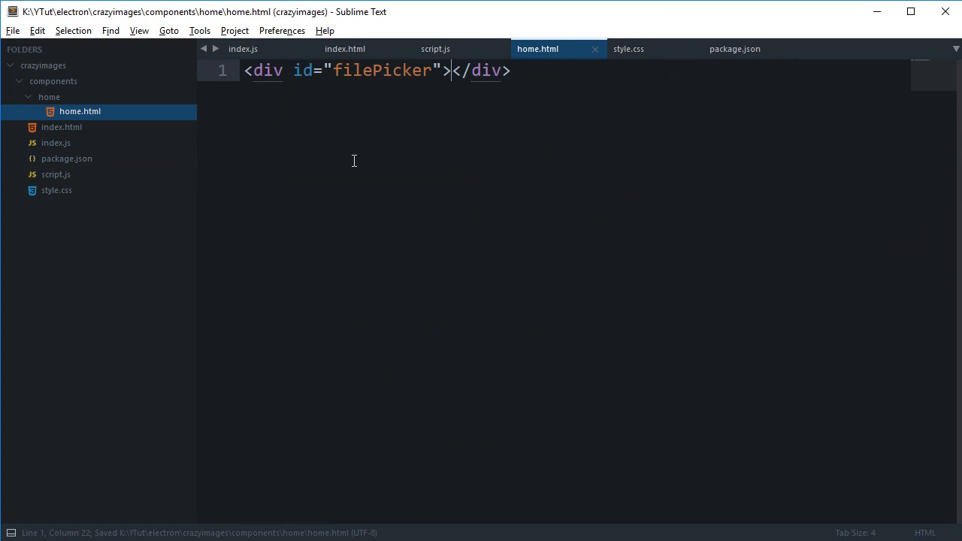
text(Ope)
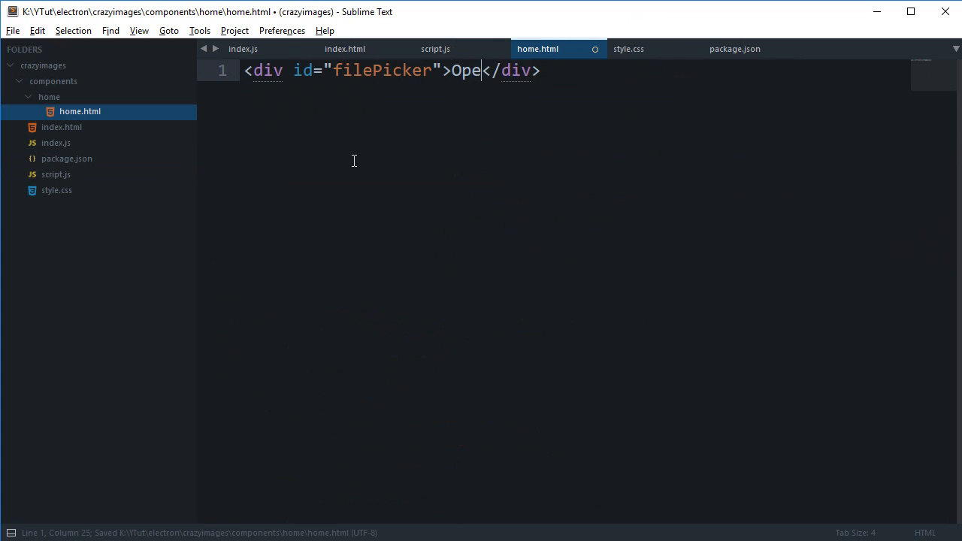
text(n File)
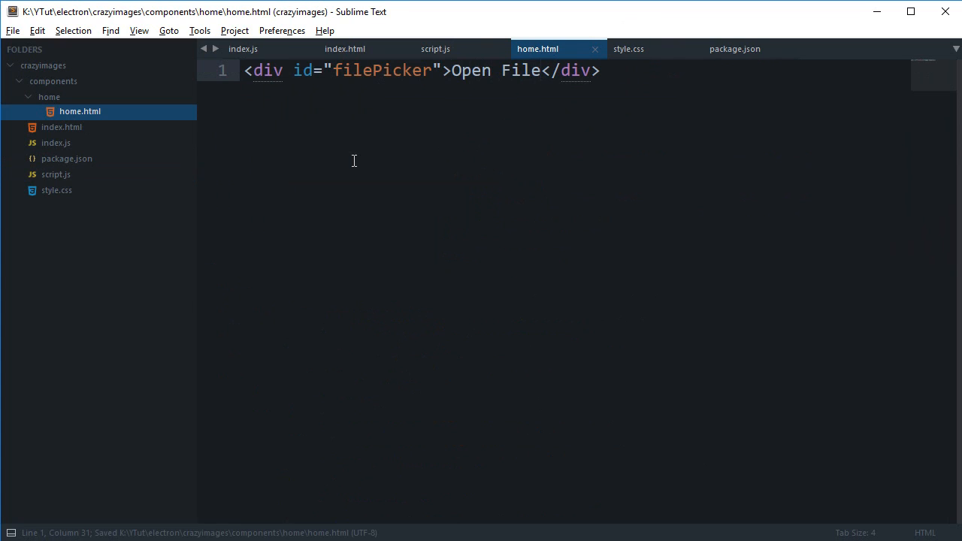
click(436, 48)
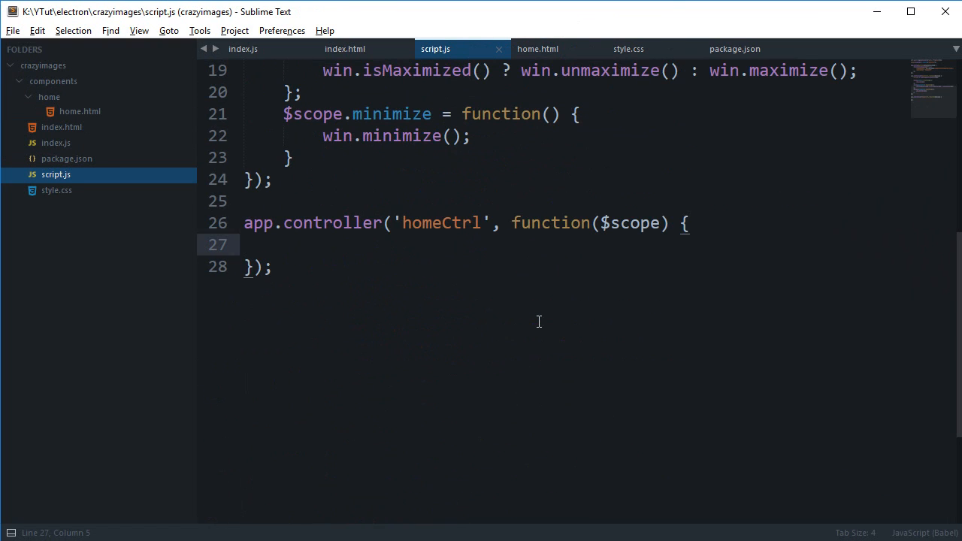
mouse_move(421, 243)
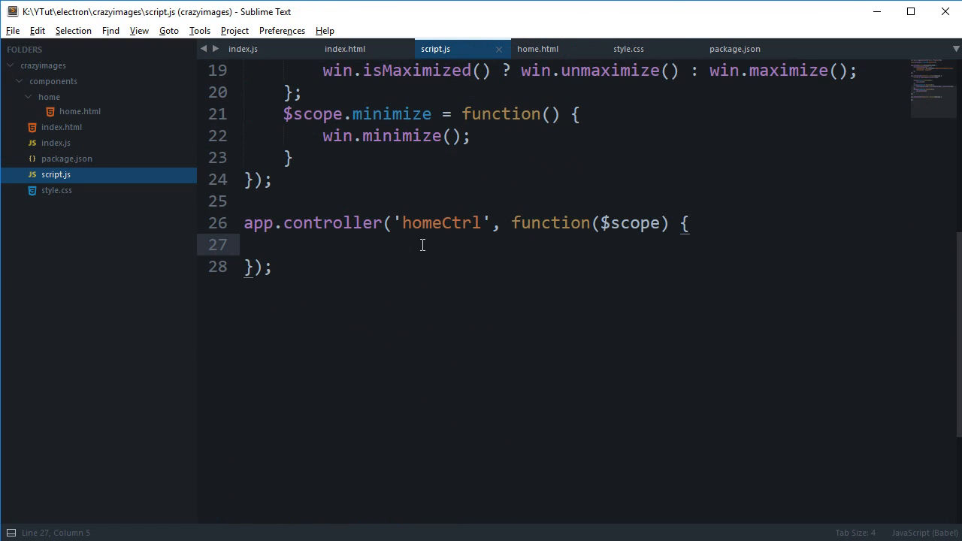
Add an ng-click="pickFile()" attribute to the filePicker div.
click(538, 48)
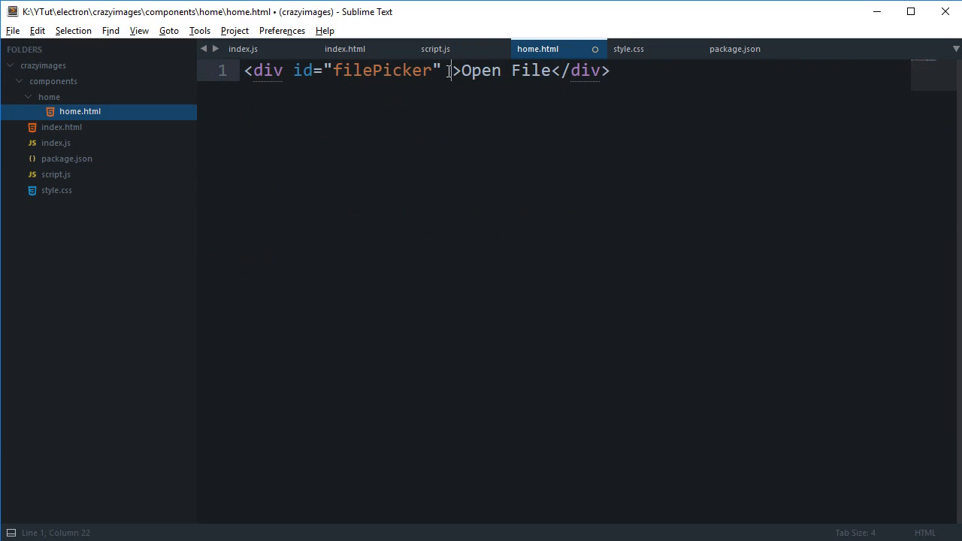
text(ng-click="pi)
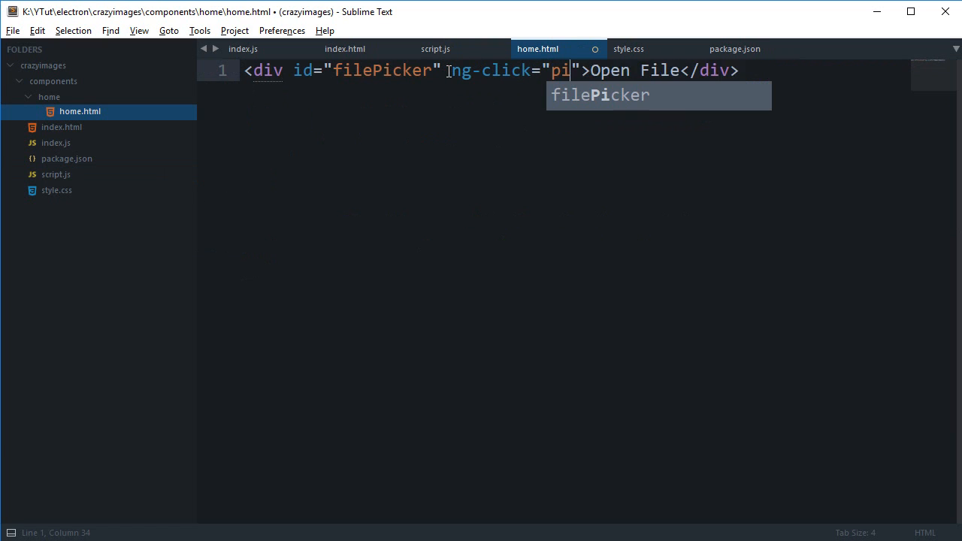
click(629, 48)
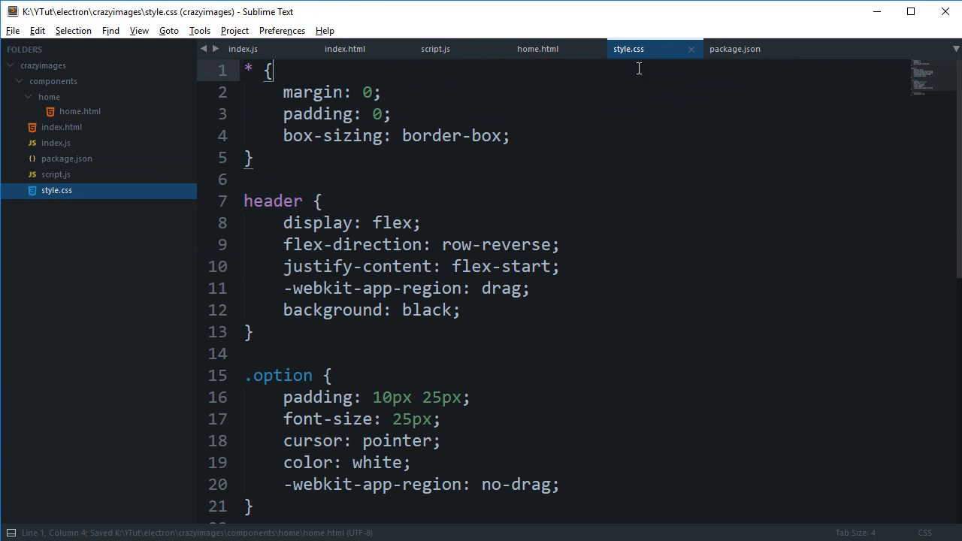
Define $scope.pickFile = function() { // magic goes; } inside homeCtrl in script.js.
click(436, 48)
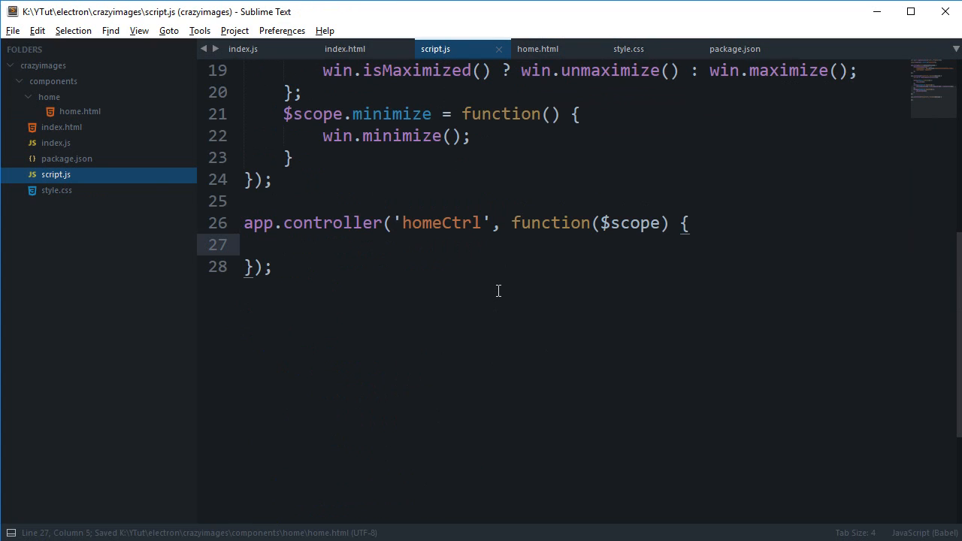
text($scope.pickf)
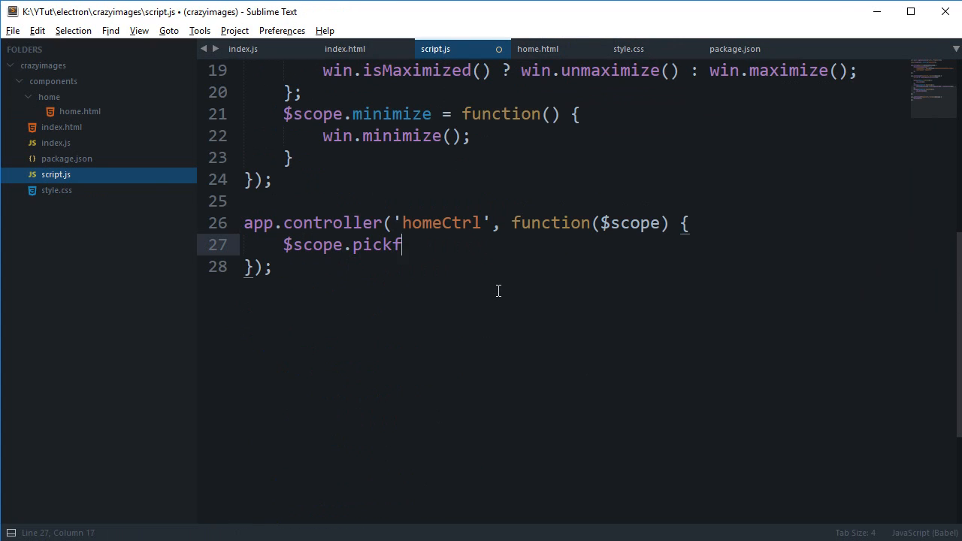
text(File =)
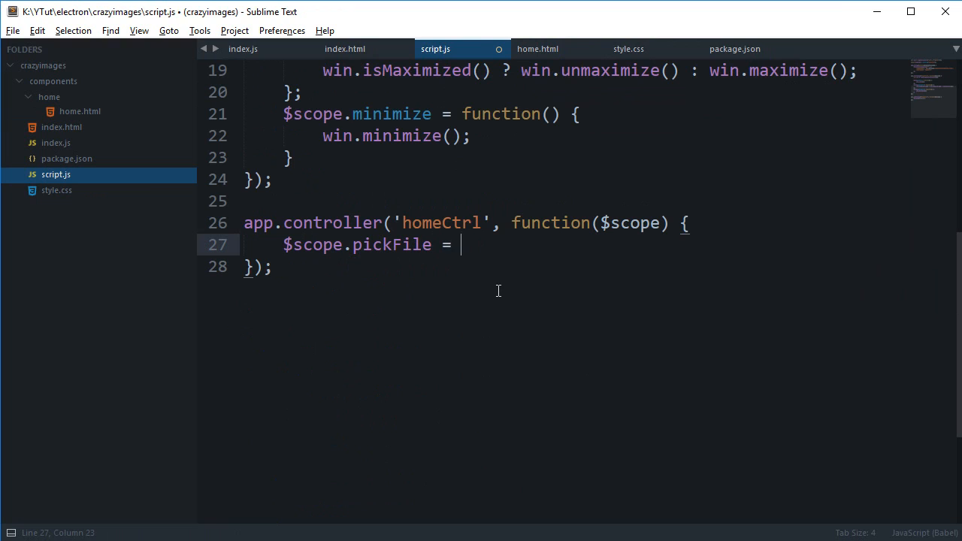
text(function() {)
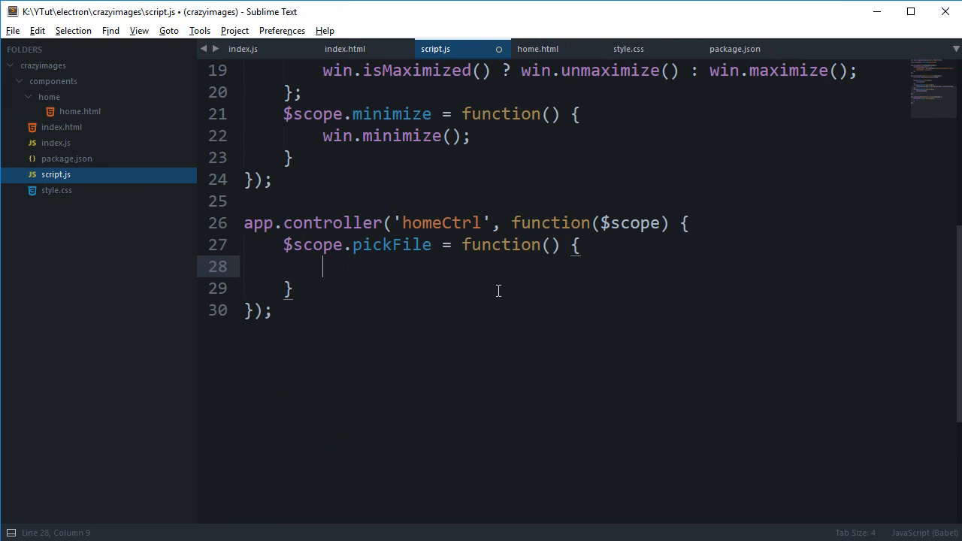
text(// magic goe)
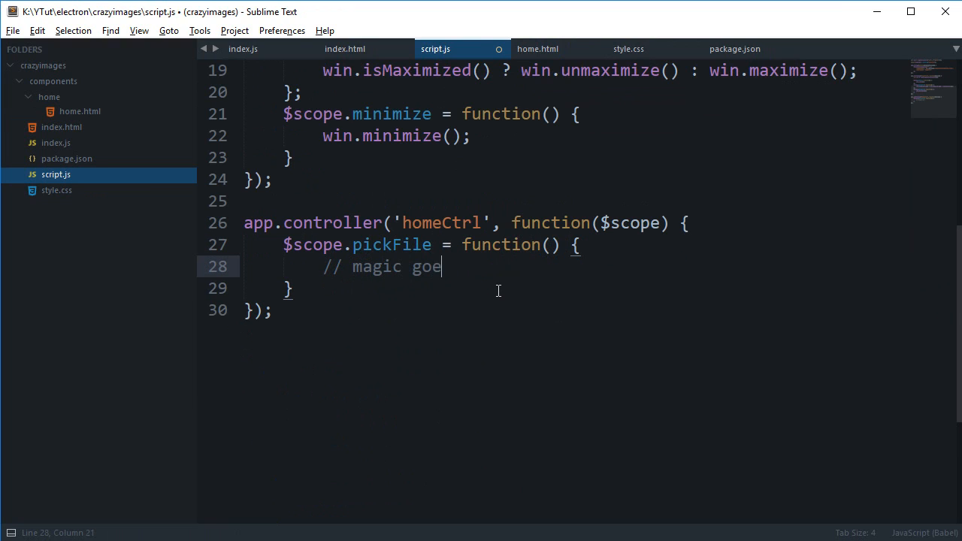
text(s;)
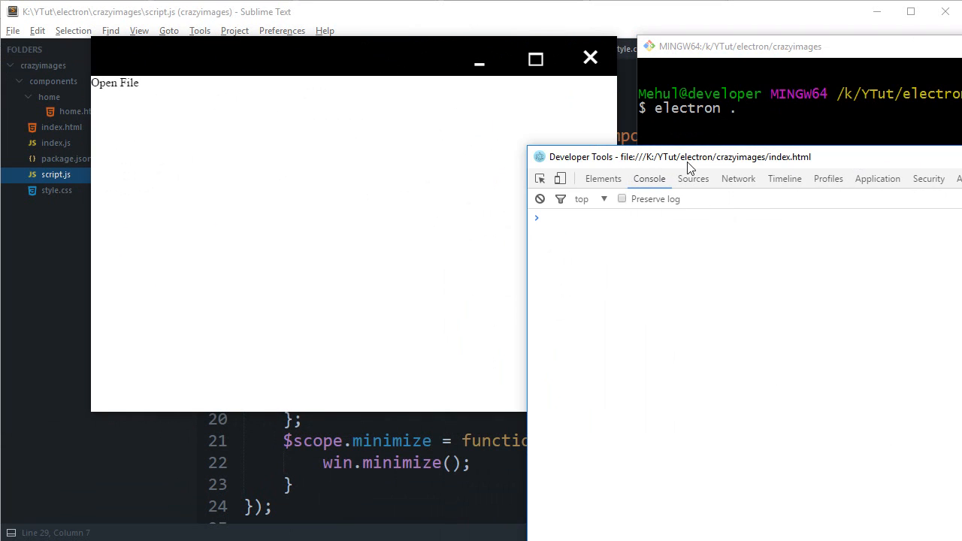
Inspect div#content in DevTools and give it min-height: 100vh.
click(603, 177)
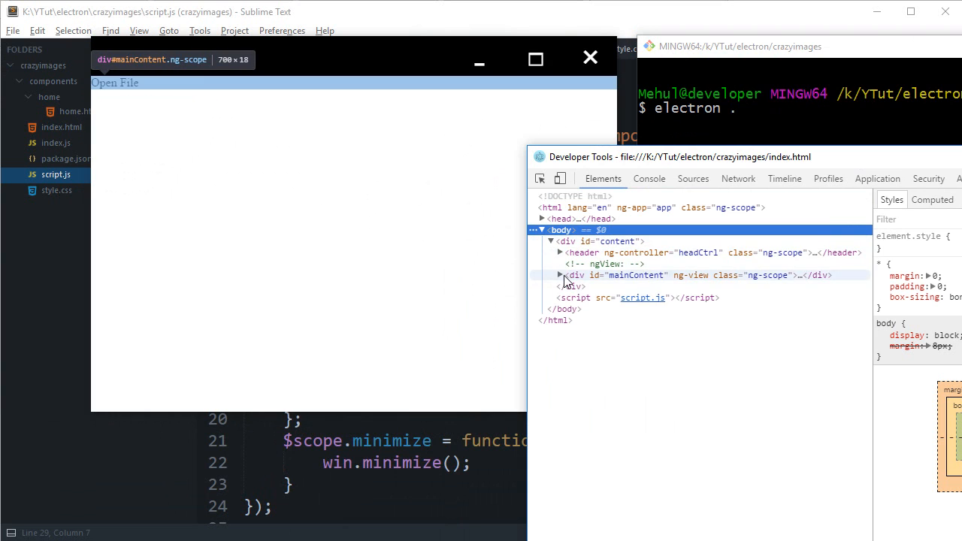
click(560, 274)
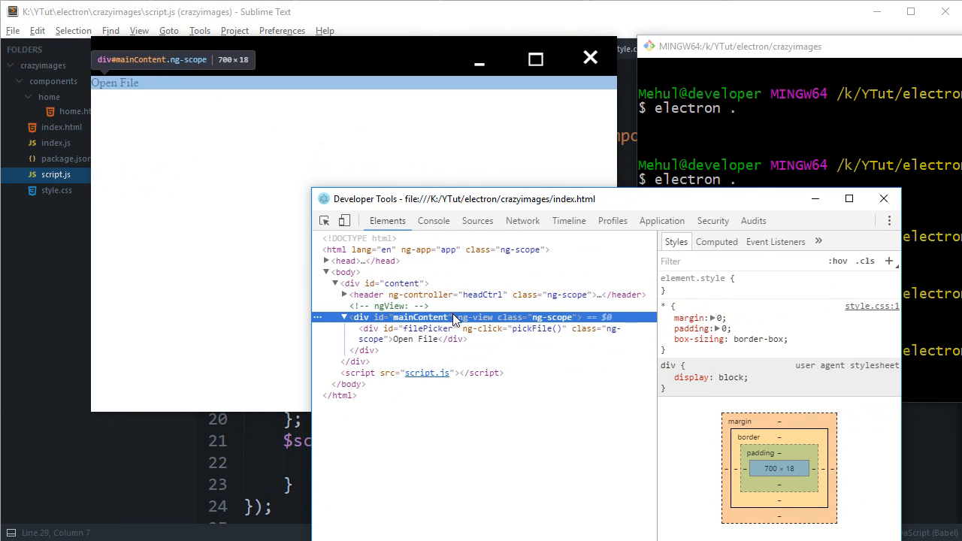
click(404, 283)
text(100vh)
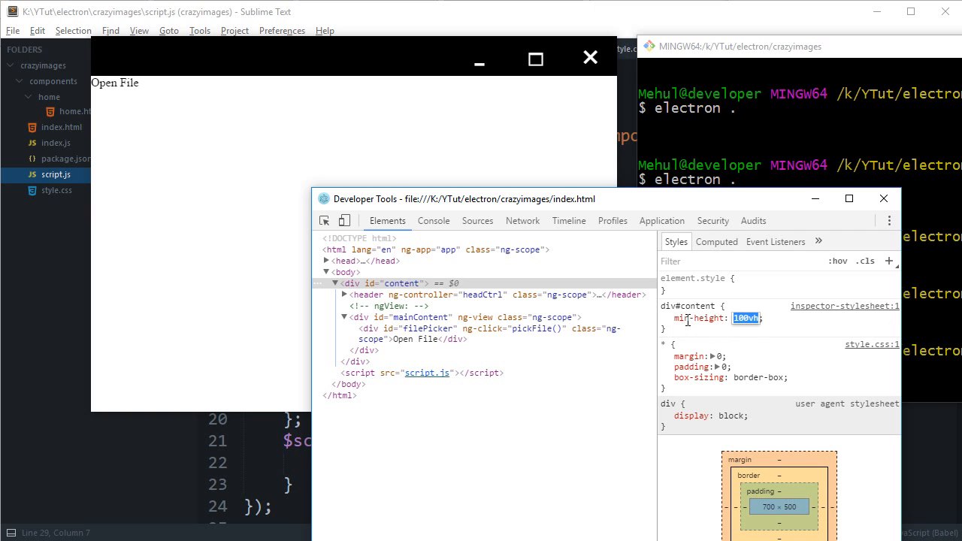
Give div#filePicker display: flex with stretch, 100% width and centered justify-content and align-items.
text(display: flex;)
text(align-items: center)
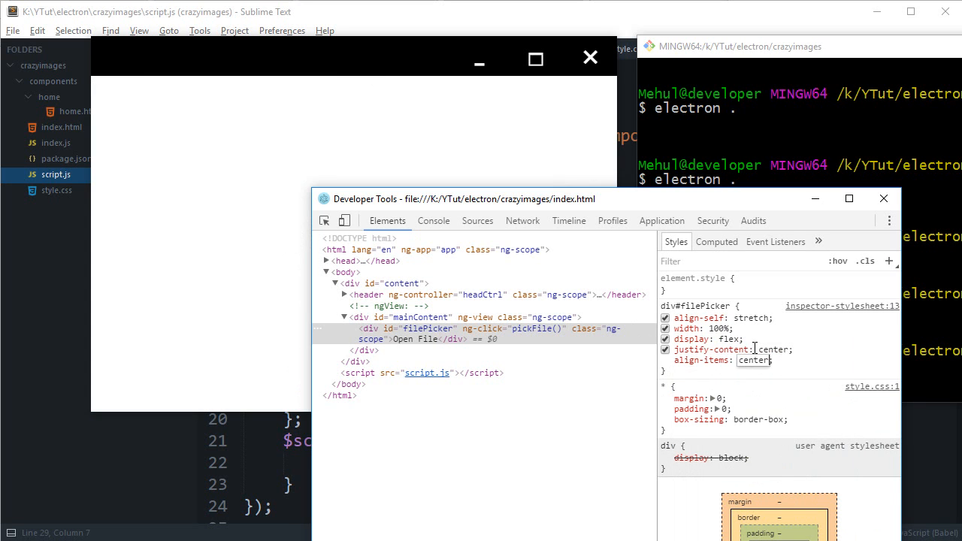
click(700, 305)
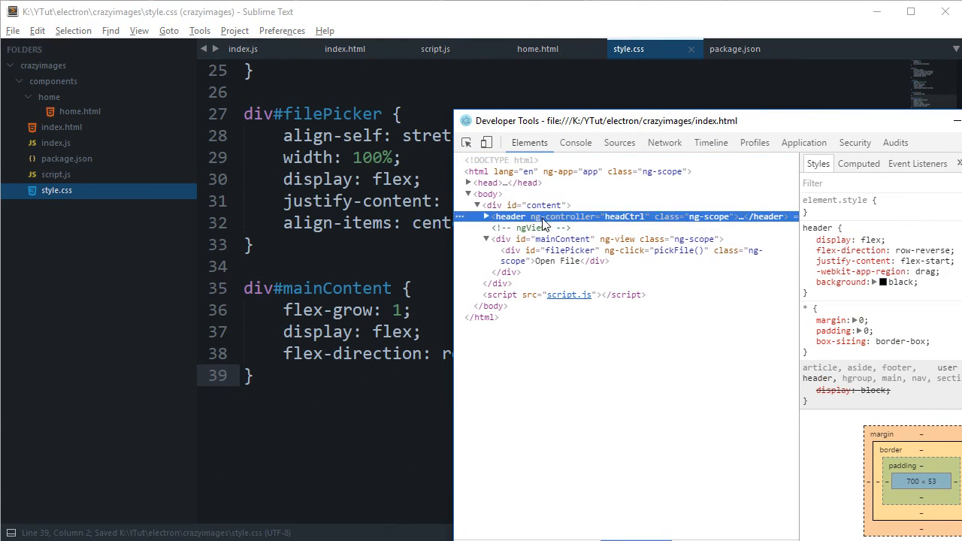
Add cursor: pointer and a 3rem font-size to the #filePicker rule in style.css.
click(545, 204)
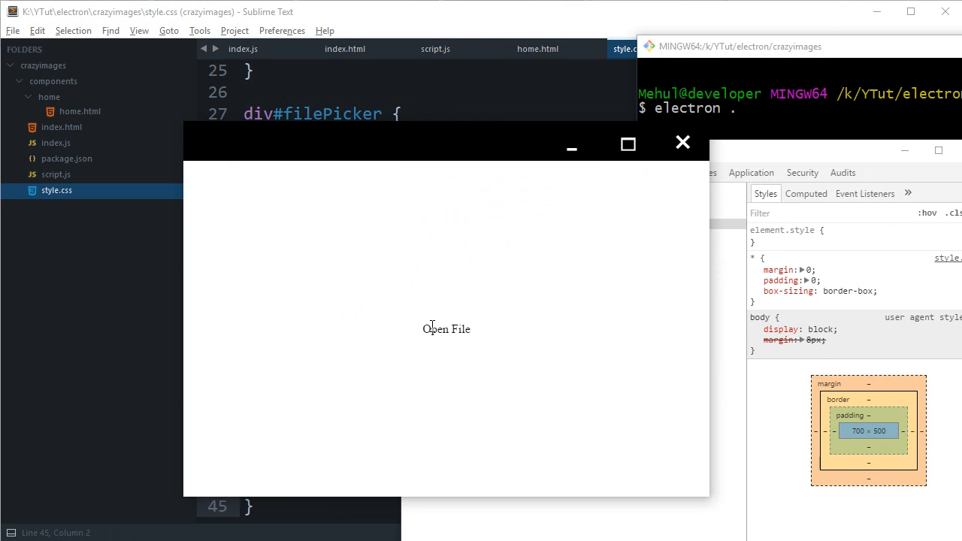
click(683, 141)
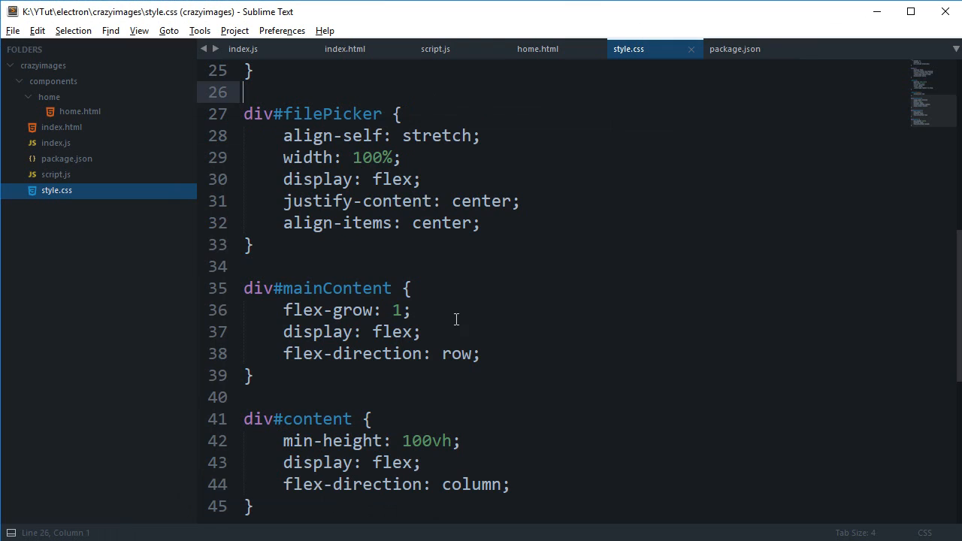
key(enter)
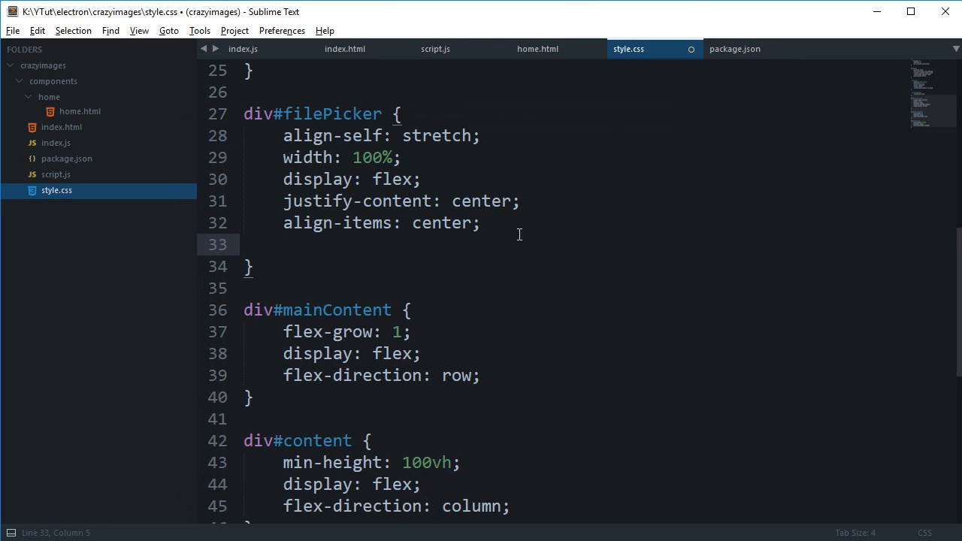
text(cursor: pointer;)
text(font-size: 3;)
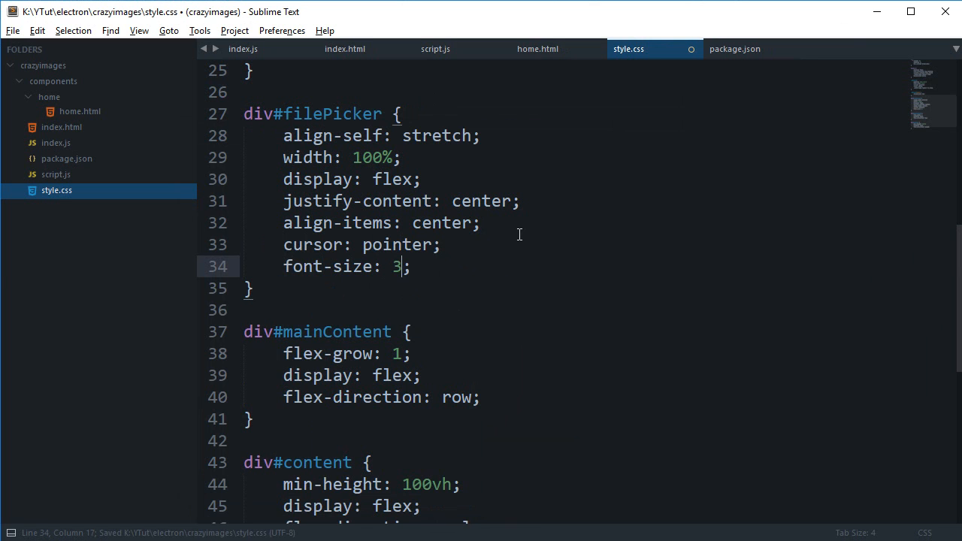
scroll(up, 3)
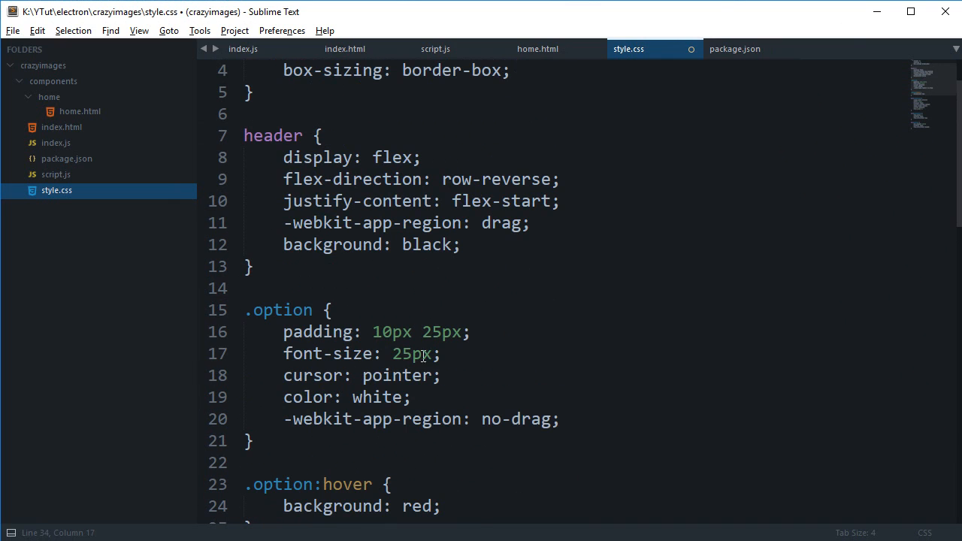
text(1.5re)
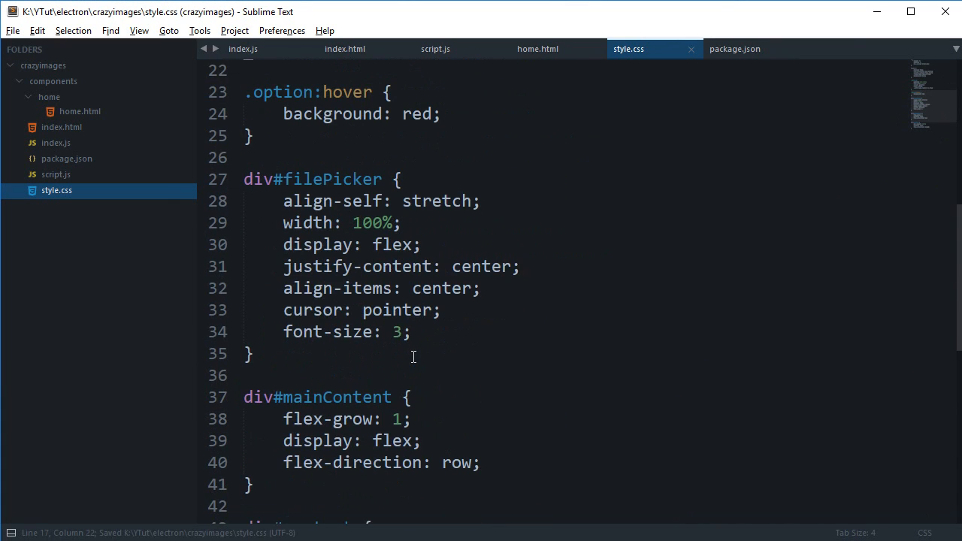
text(4)
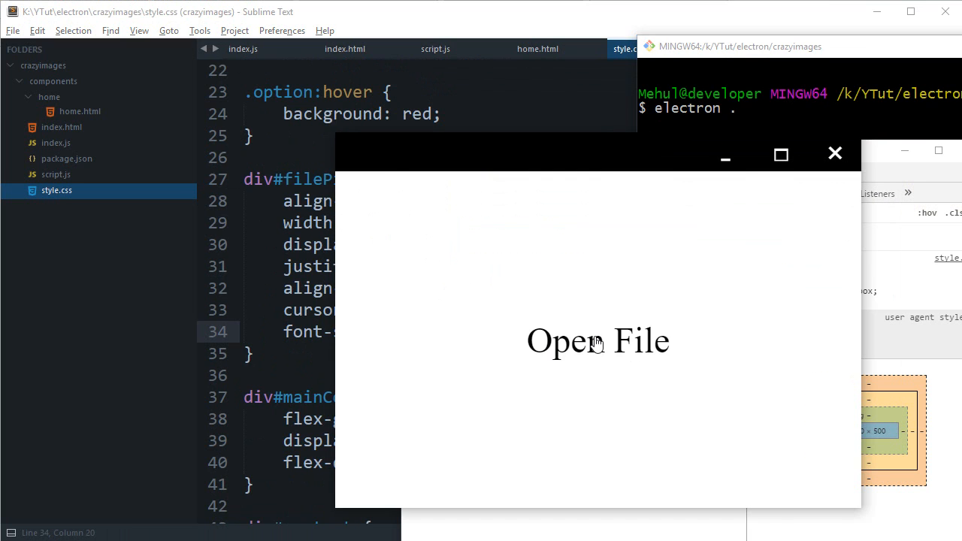
Try the enlarged Open File label in the app, close it, and view home.html.
double_click(574, 342)
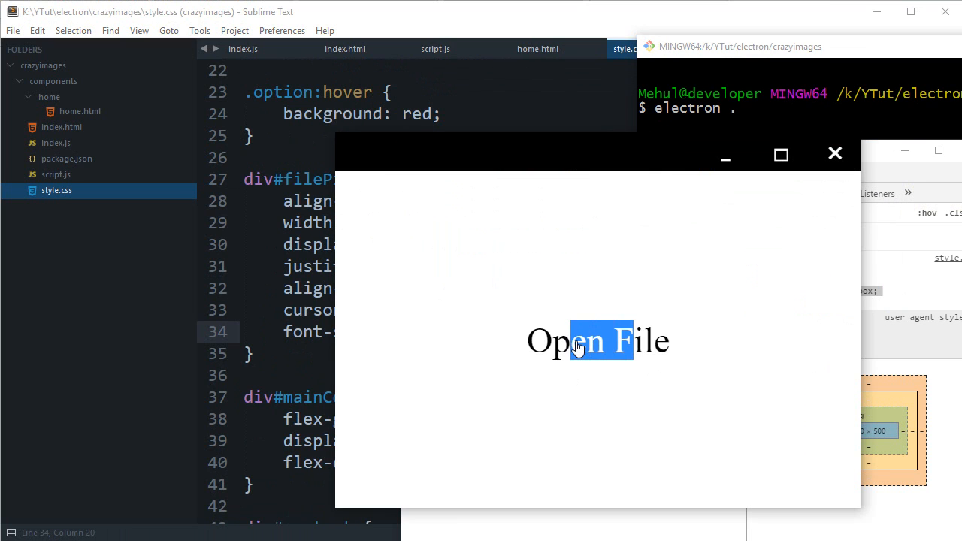
click(835, 153)
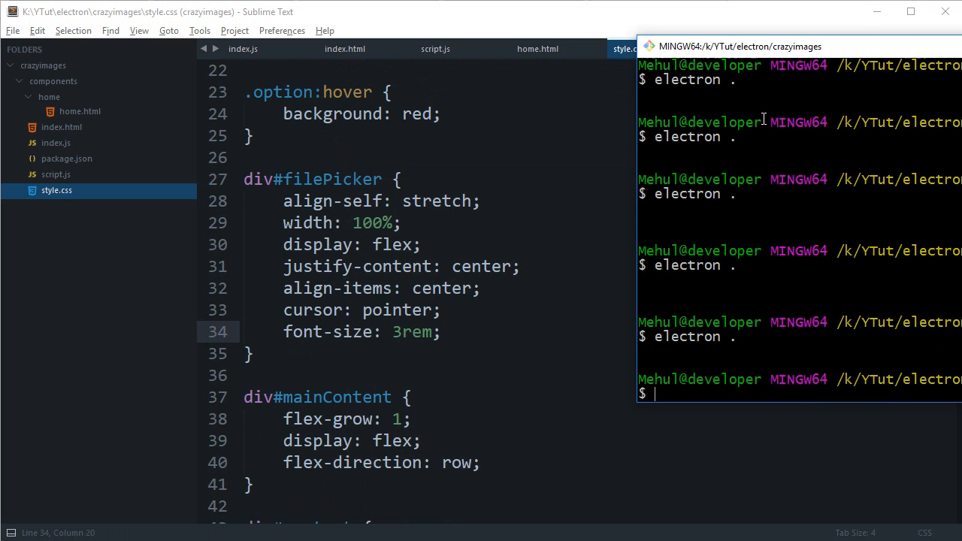
click(539, 48)
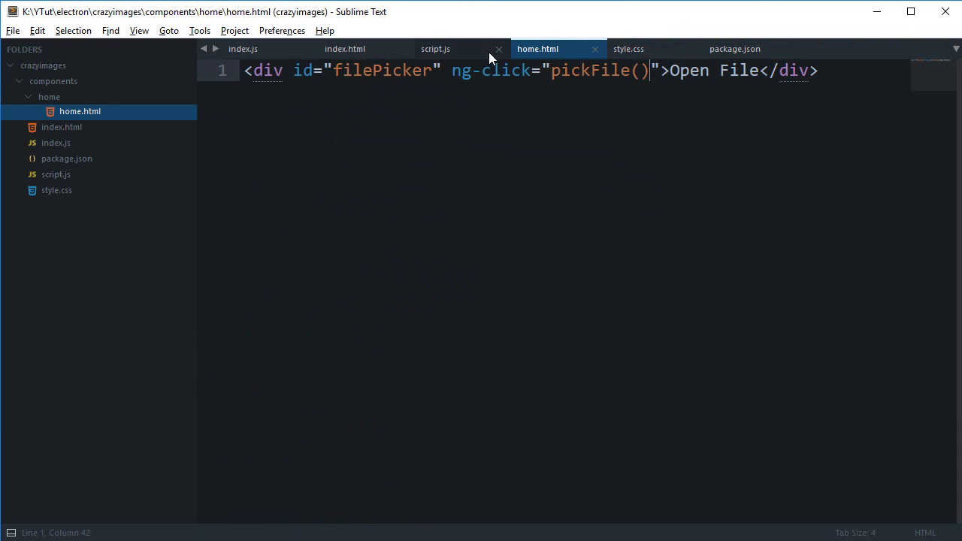
Scroll script.js down to the homeCtrl controller with its placeholder pickFile.
click(437, 48)
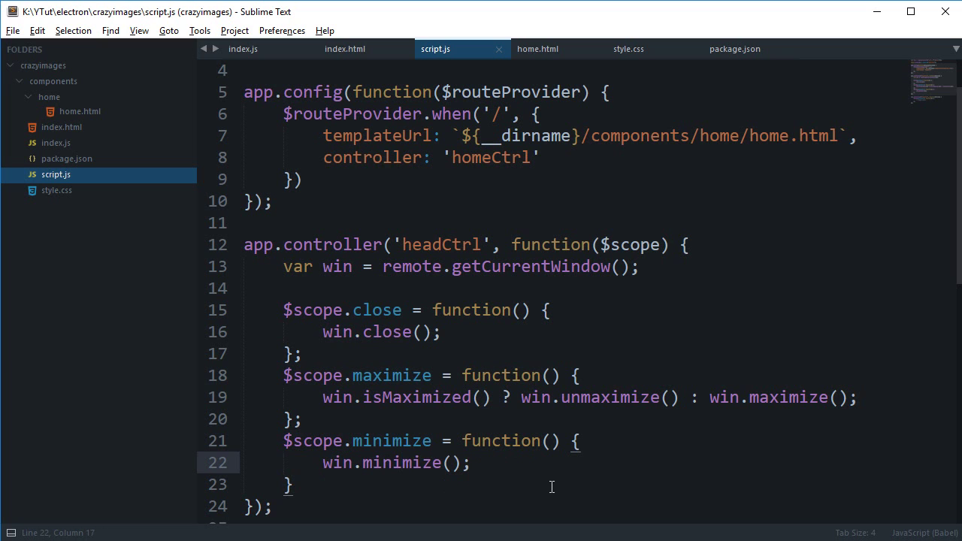
scroll(down, 3)
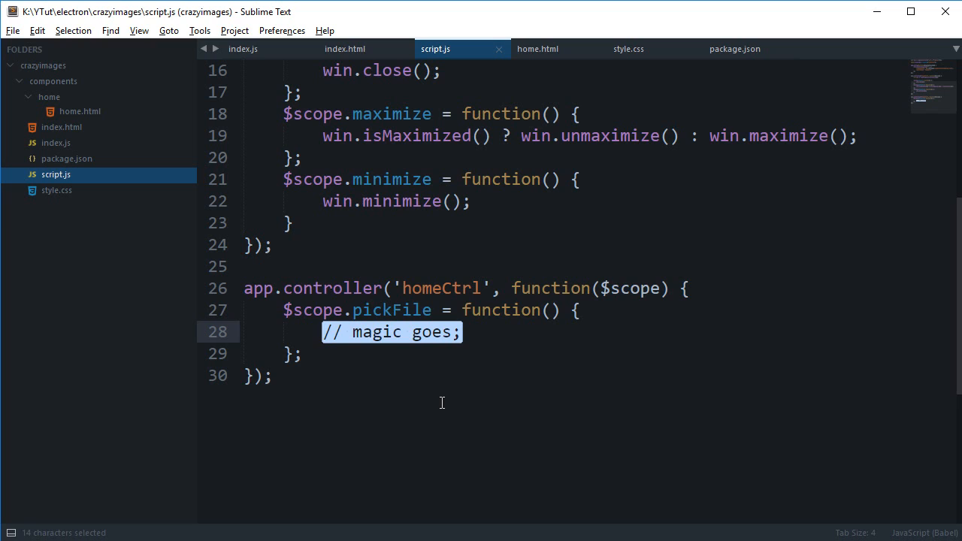
Replace the placeholder with var dialog = {remote} declaration in pickFile.
text(var)
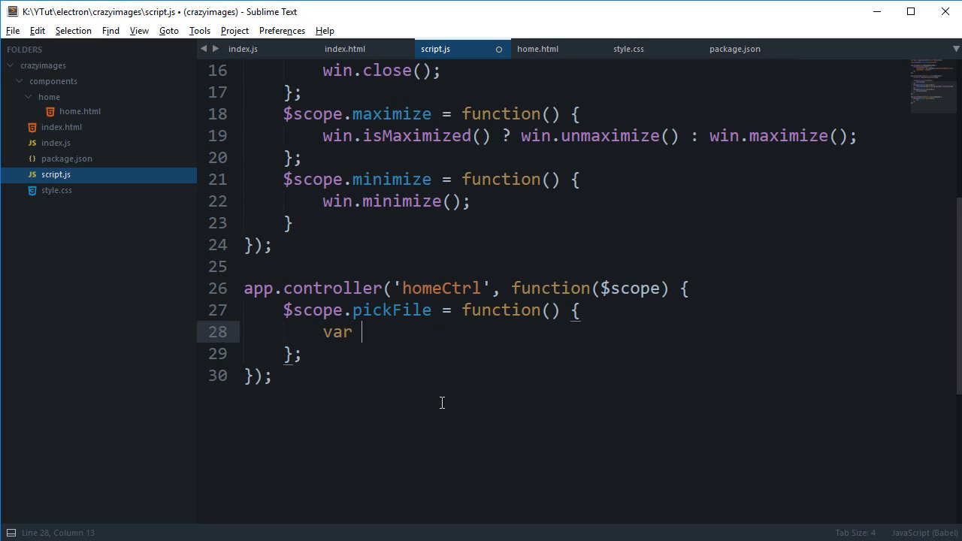
text(dialog =)
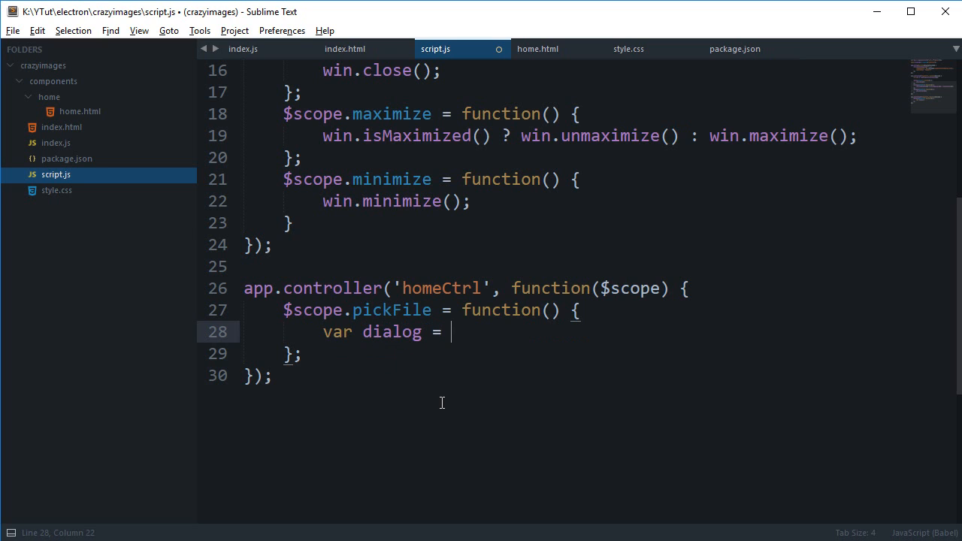
text({remote} = require('electron');)
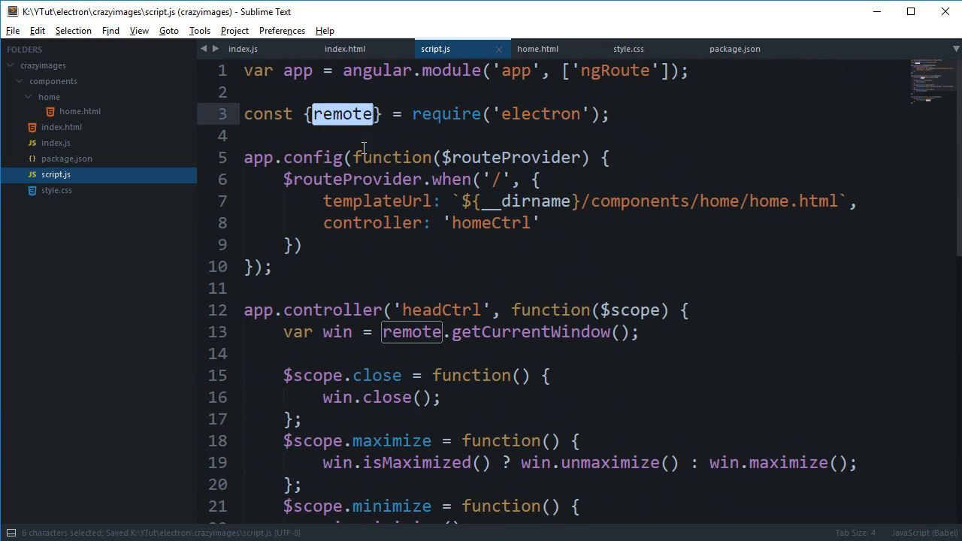
scroll(down, 3)
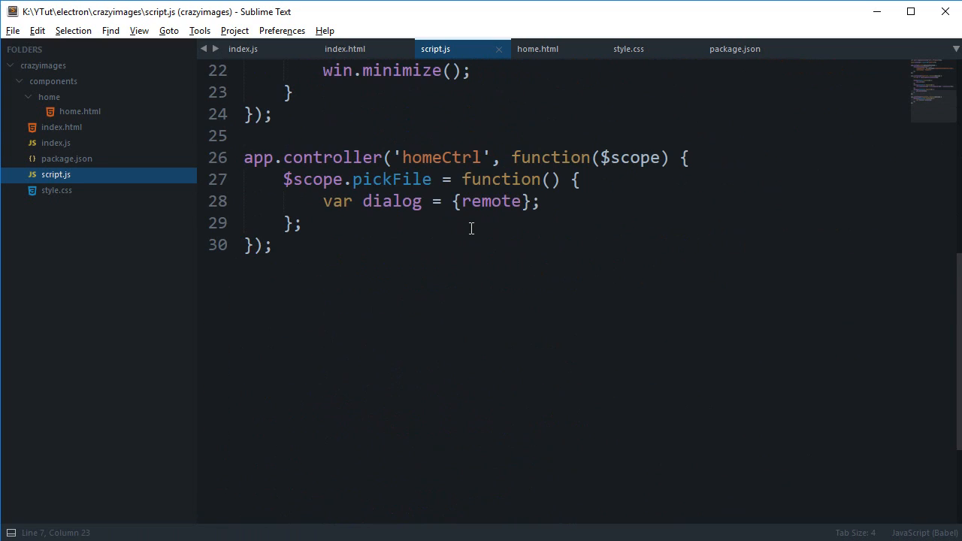
triple_click(430, 202)
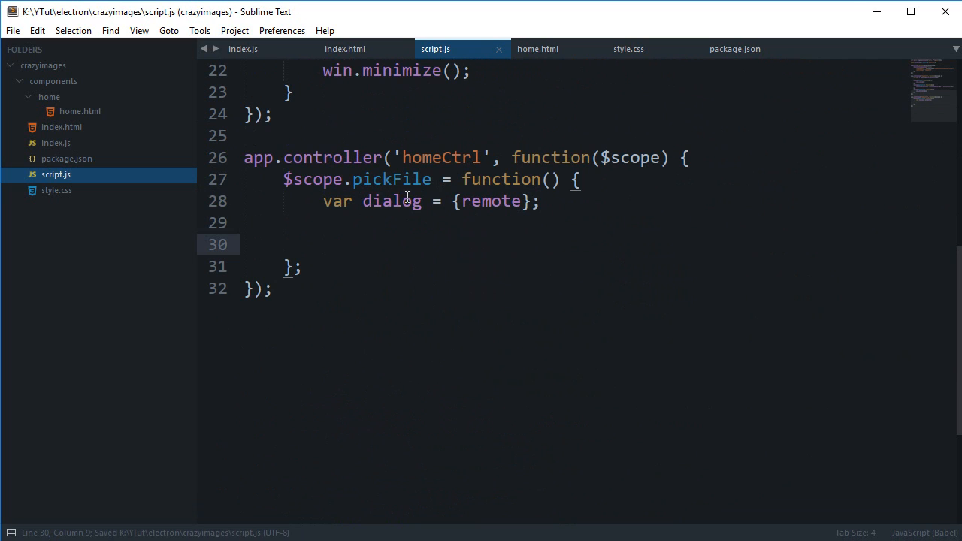
double_click(391, 201)
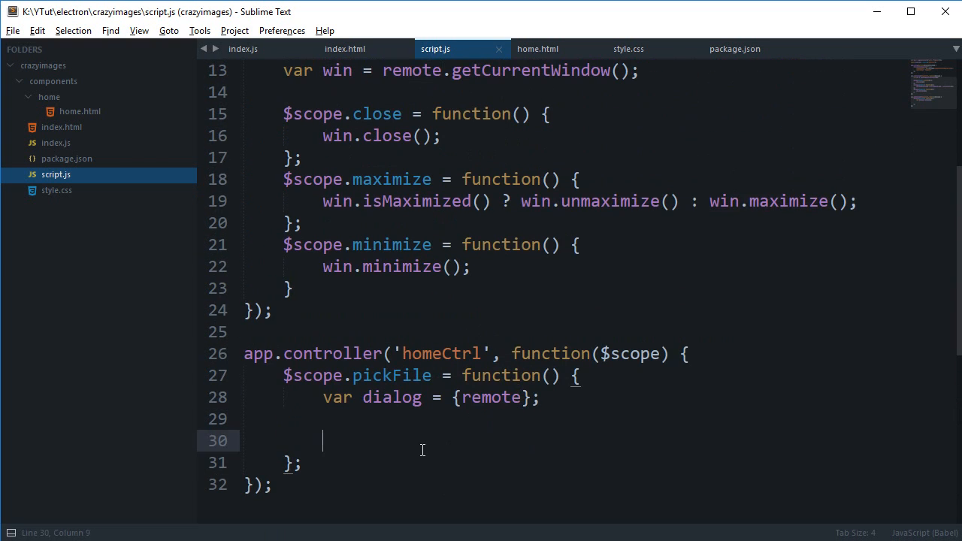
Start a dialog.showOpenDialog call on the next line.
scroll(down, 3)
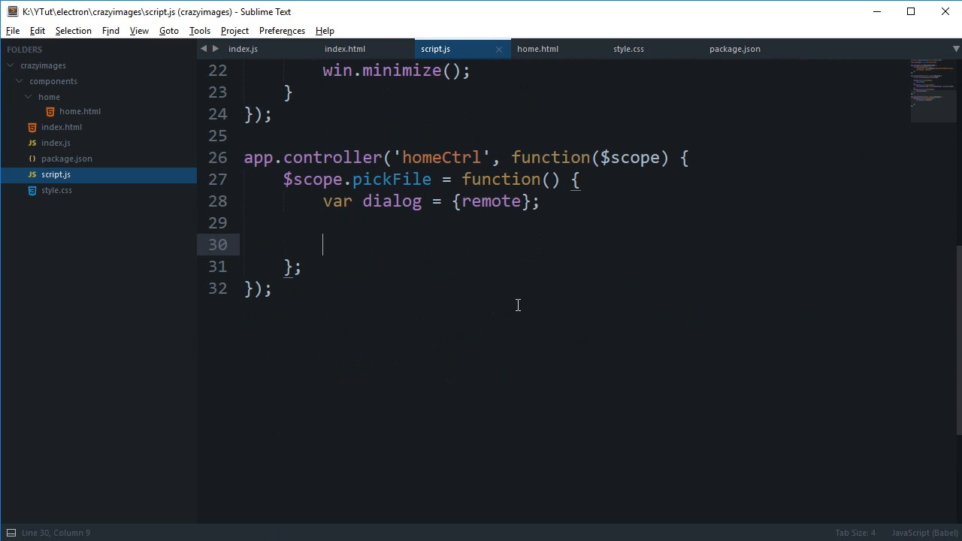
text(dis)
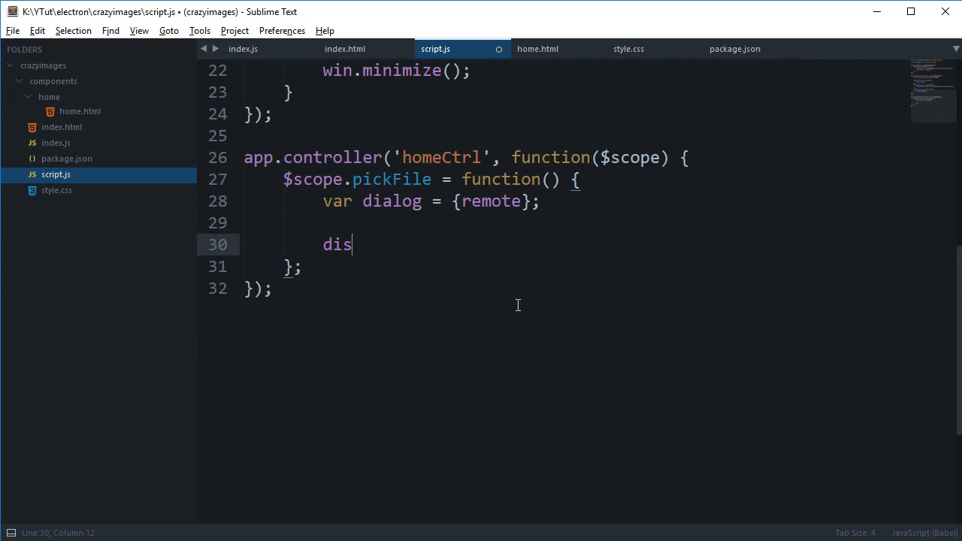
text(alog.show)
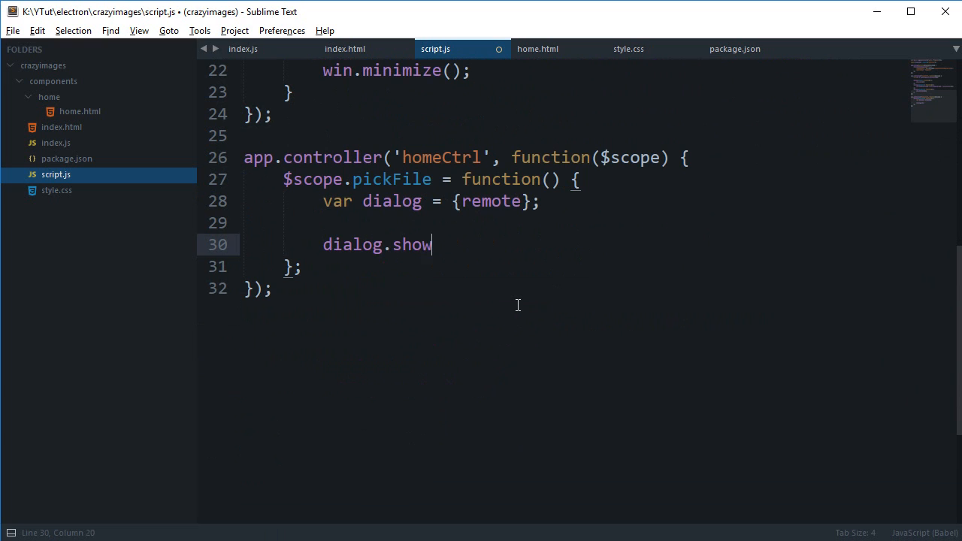
text(OpenDialog)
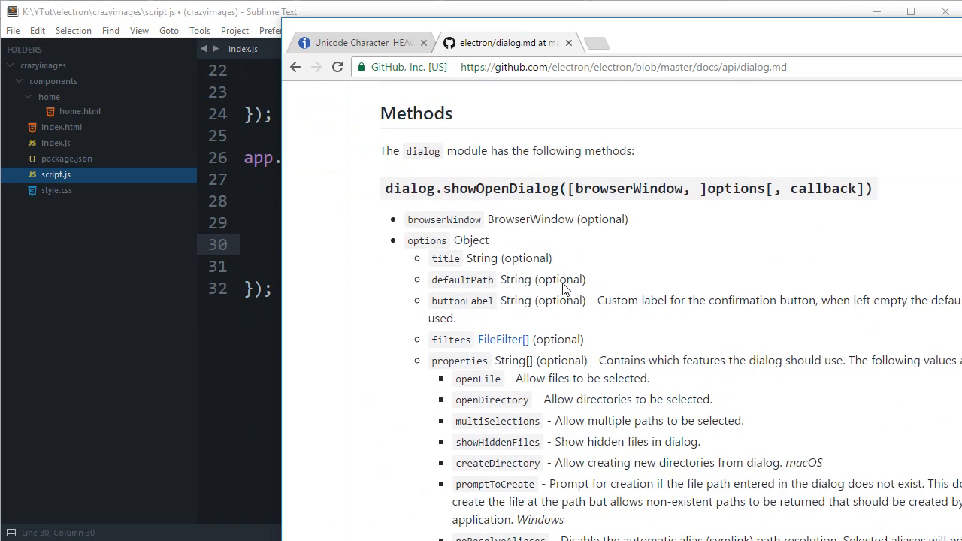
Read the showOpenDialog options in the Electron dialog.md Methods section.
scroll(down, 3)
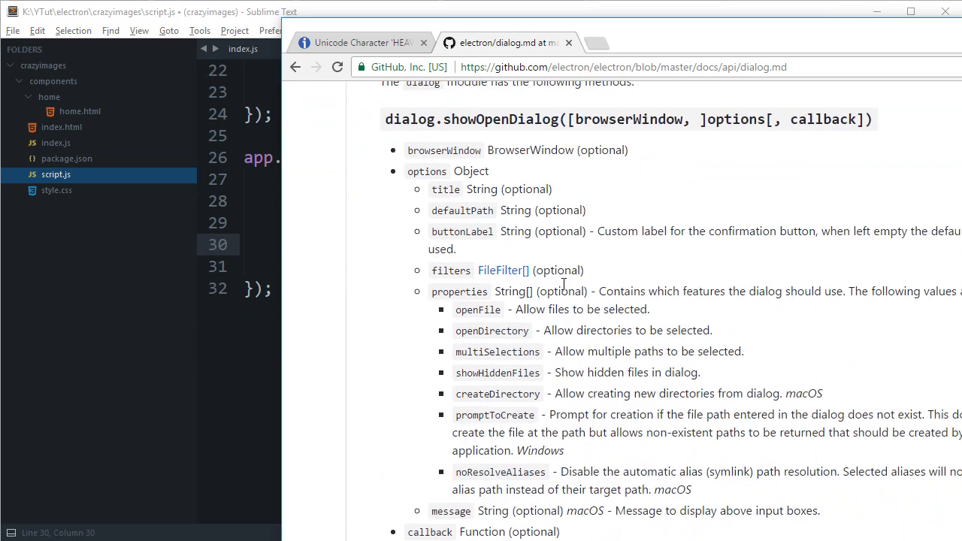
scroll(up, 3)
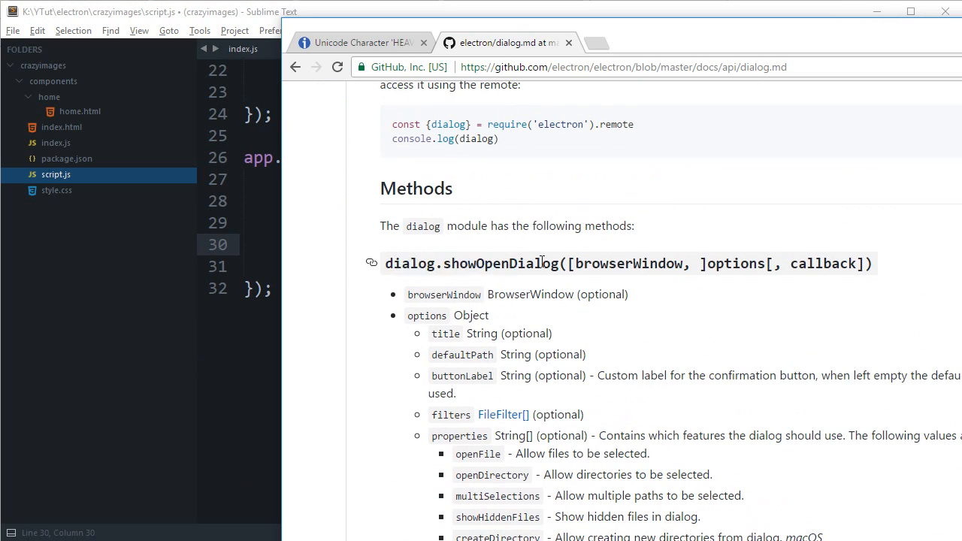
mouse_move(674, 262)
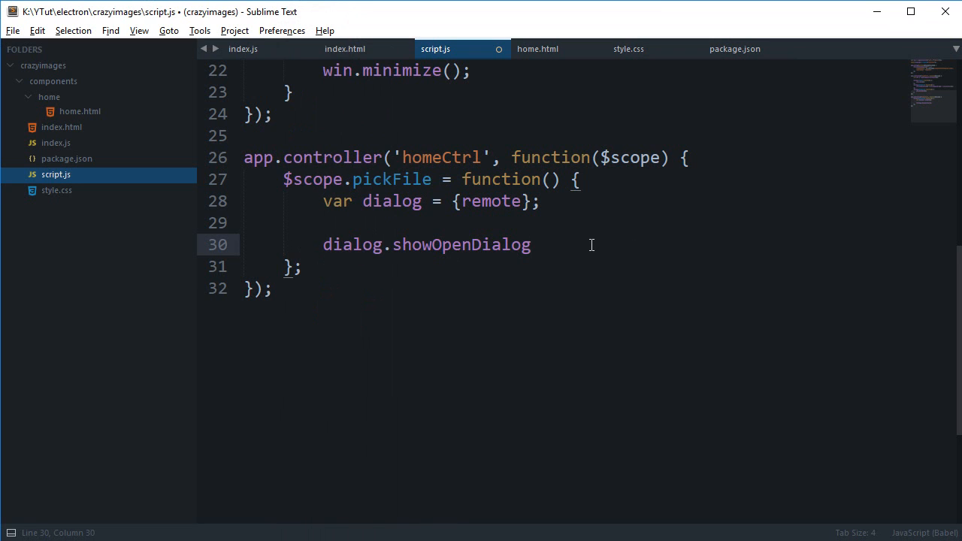
Pass showOpenDialog an options object with properties: ['openFile'].
text(({)
text(propertie)
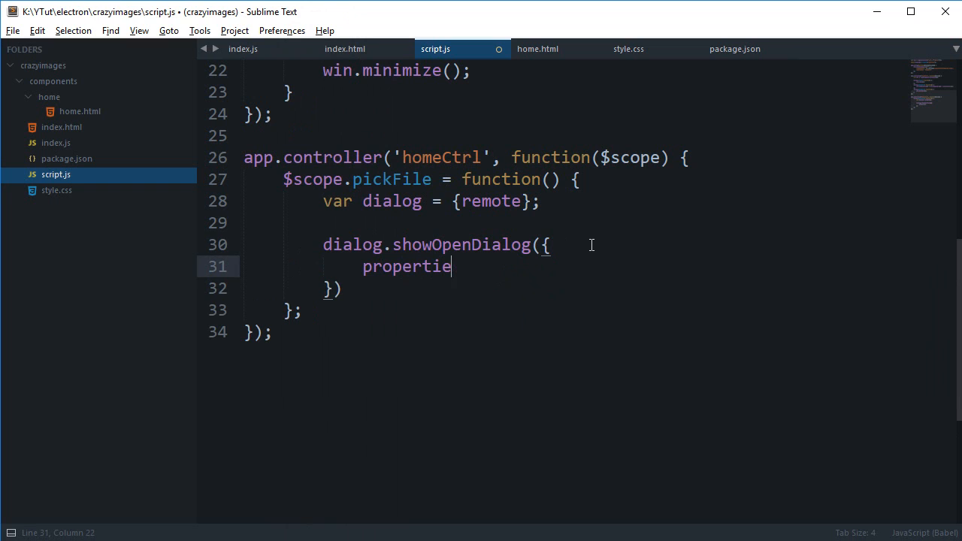
text(s: [])
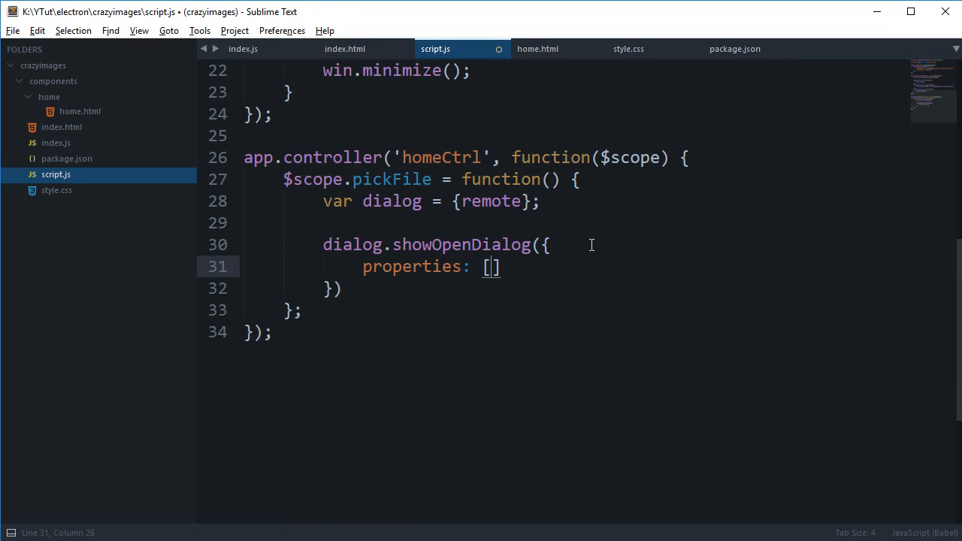
text('openF')
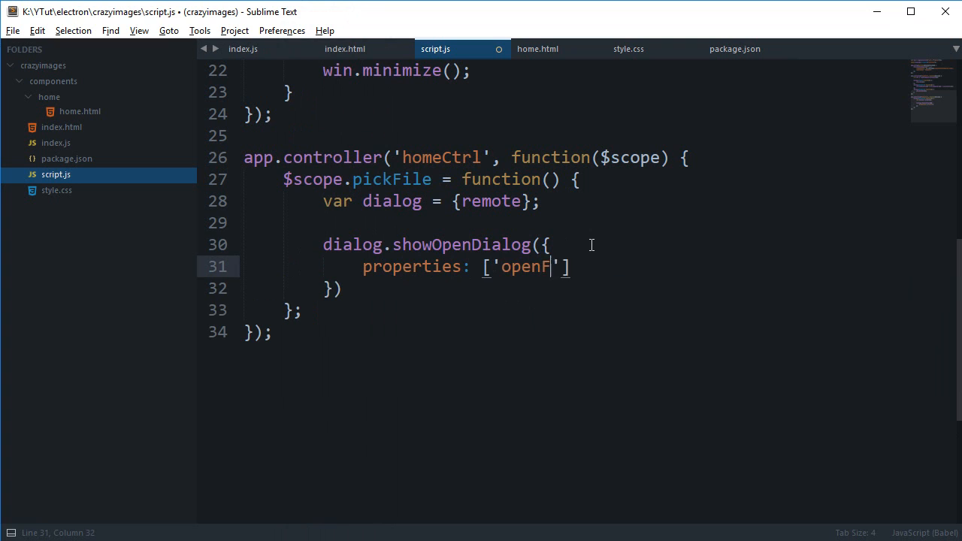
text(ile)
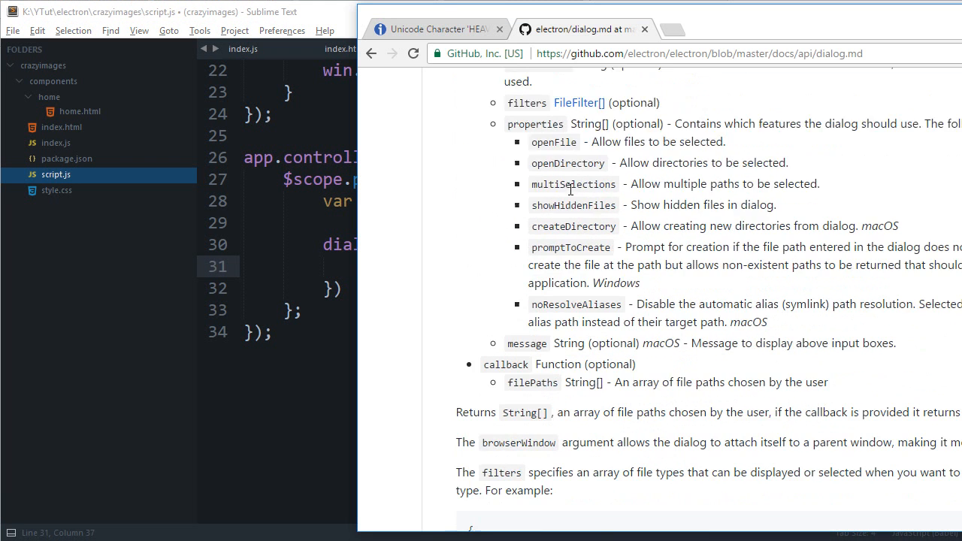
Scroll the dialog.md page to the properties list and read the openFile entry.
scroll(up, 3)
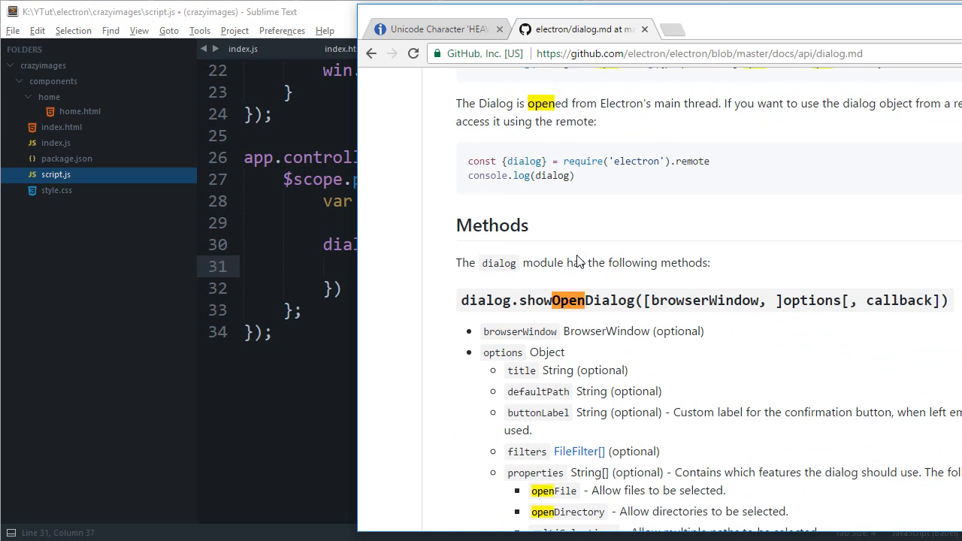
scroll(down, 3)
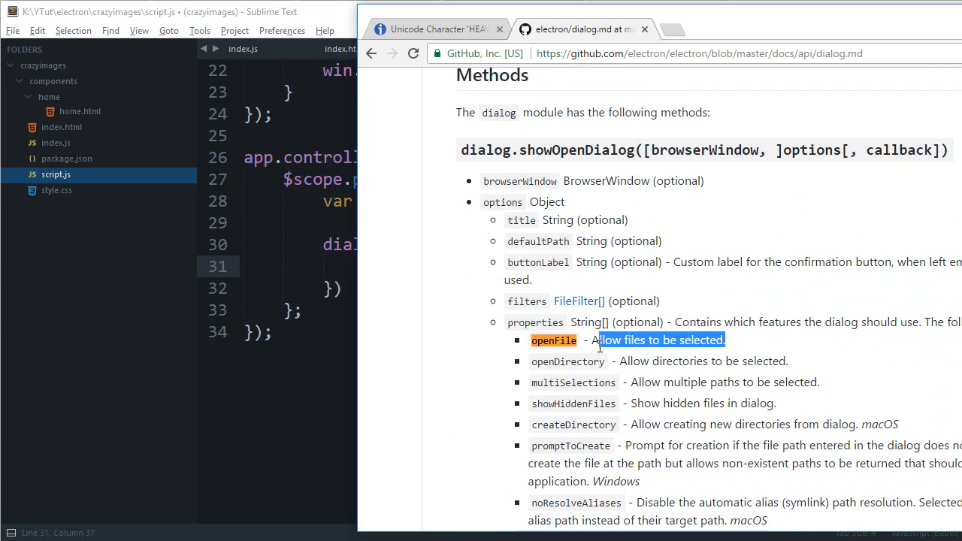
scroll(down, 3)
text(,)
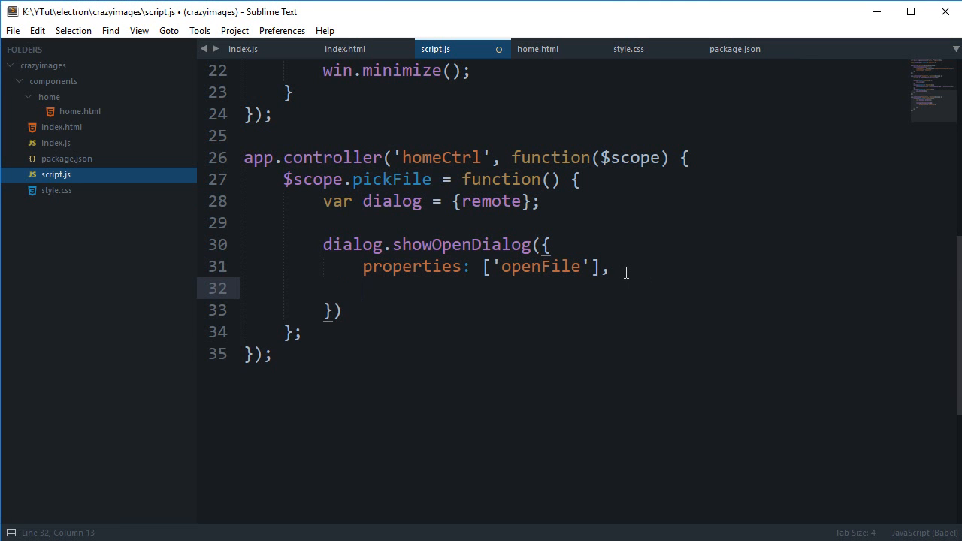
Add filters: [{ name: 'Images', extensions: ['jpg', 'jpeg', 'png'] }] to the dialog options and save.
text(filters: {)
text(name:)
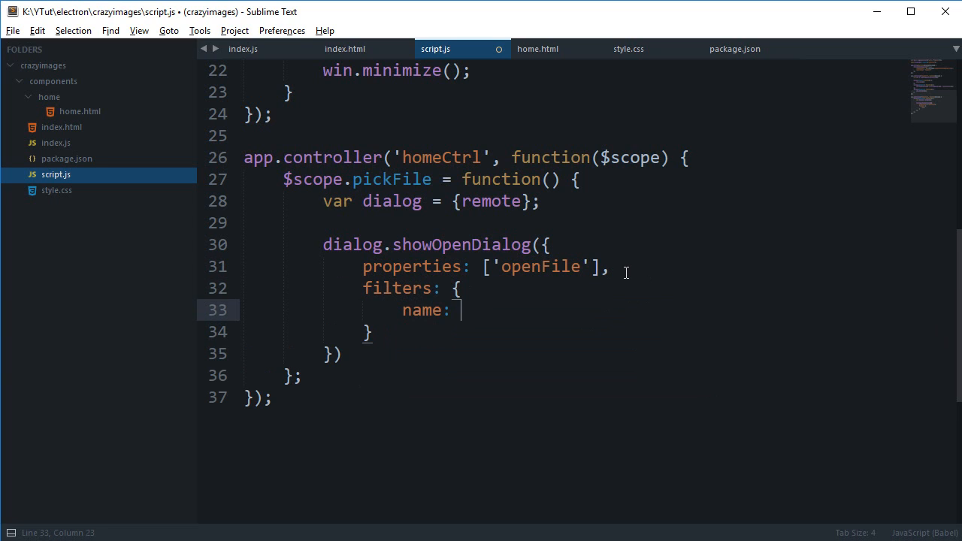
text('Images')
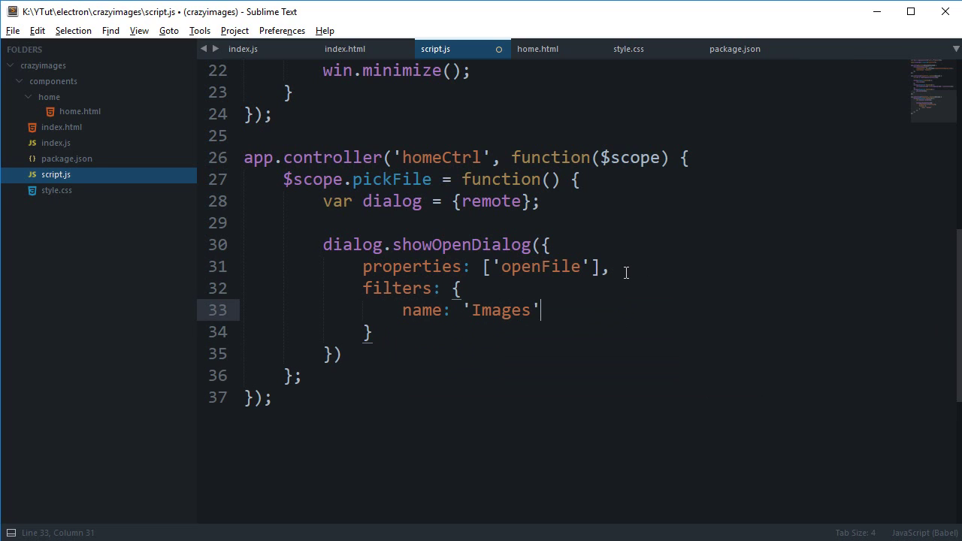
text([)
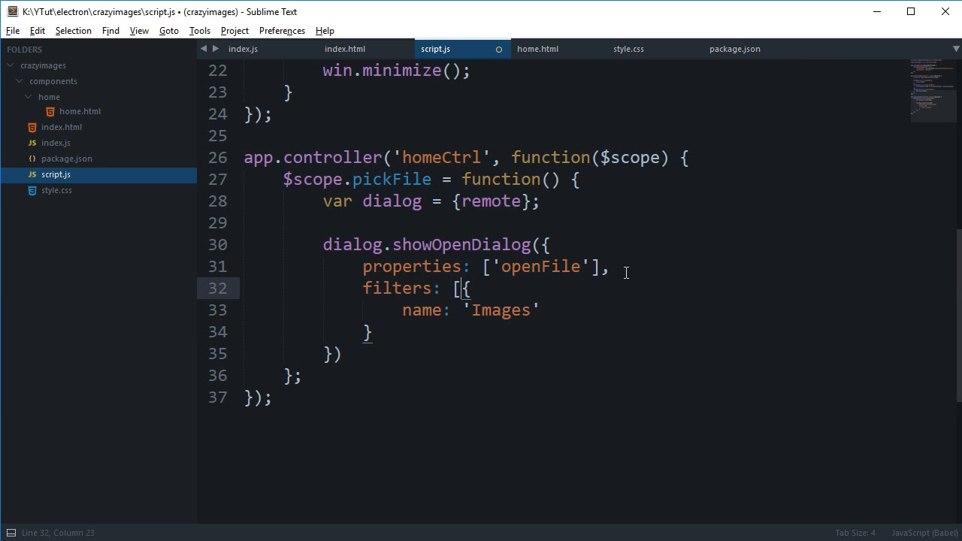
text(,)
text(extension)
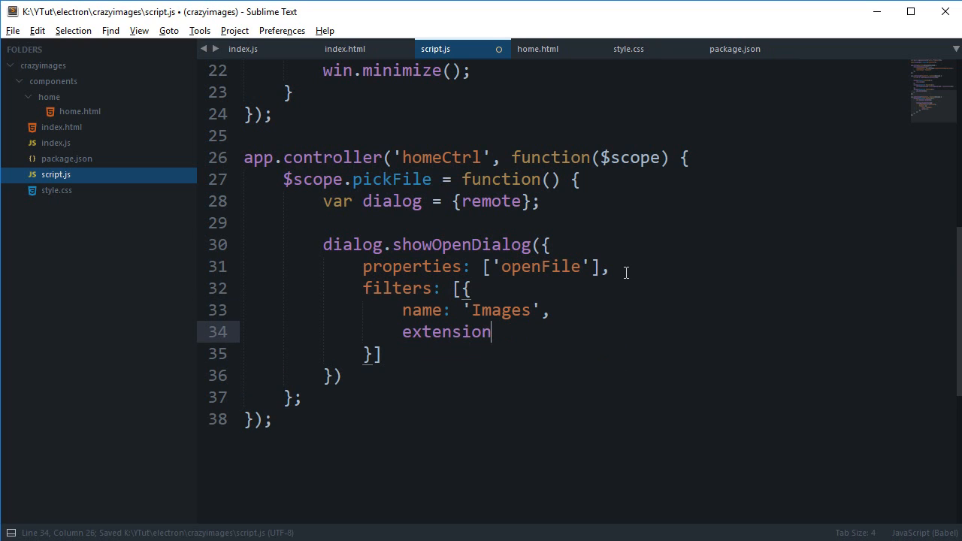
text(s: [''])
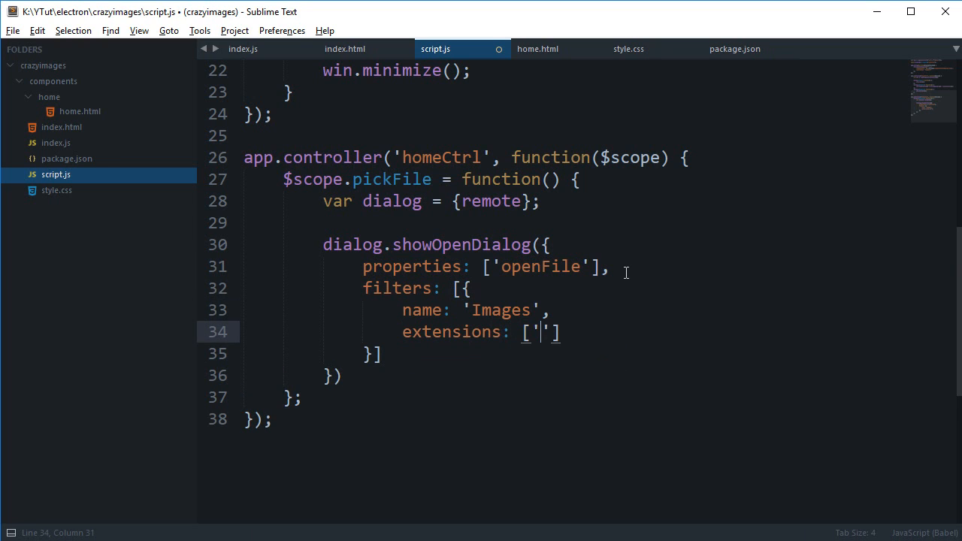
text(jpg',)
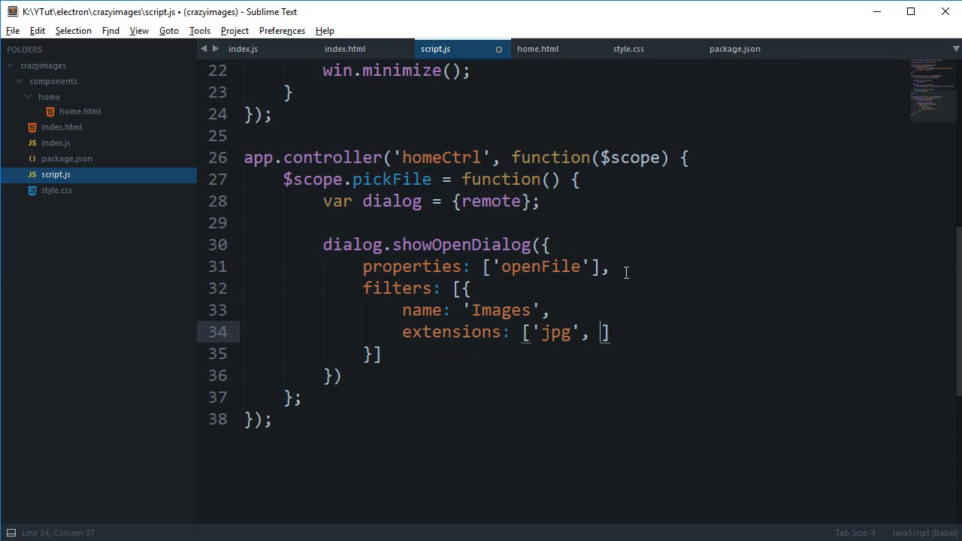
text('jpeg', '')
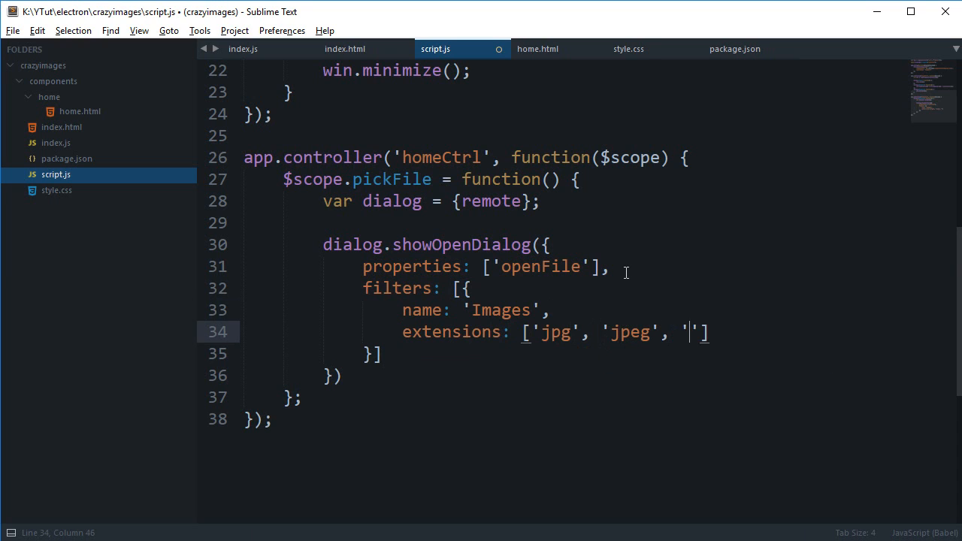
text(png',)
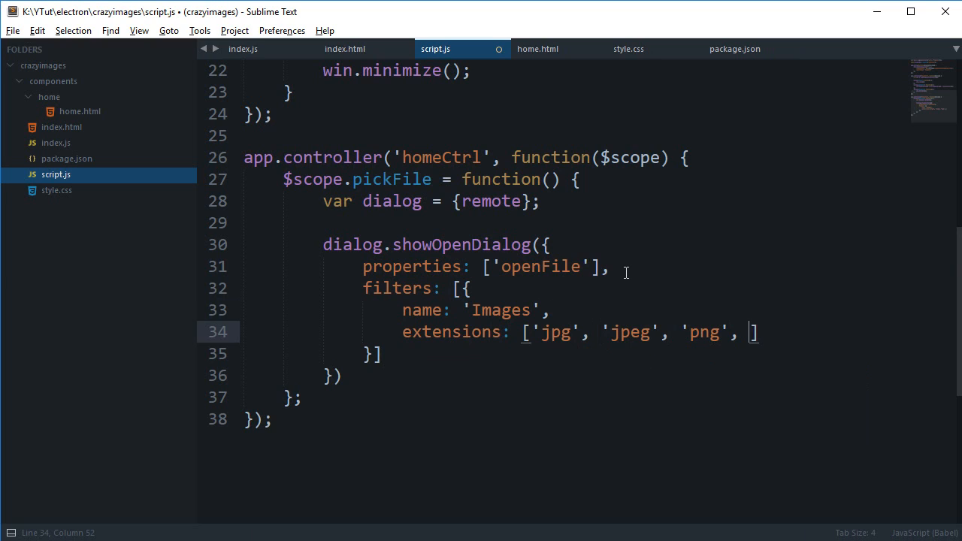
key(BackSpace)
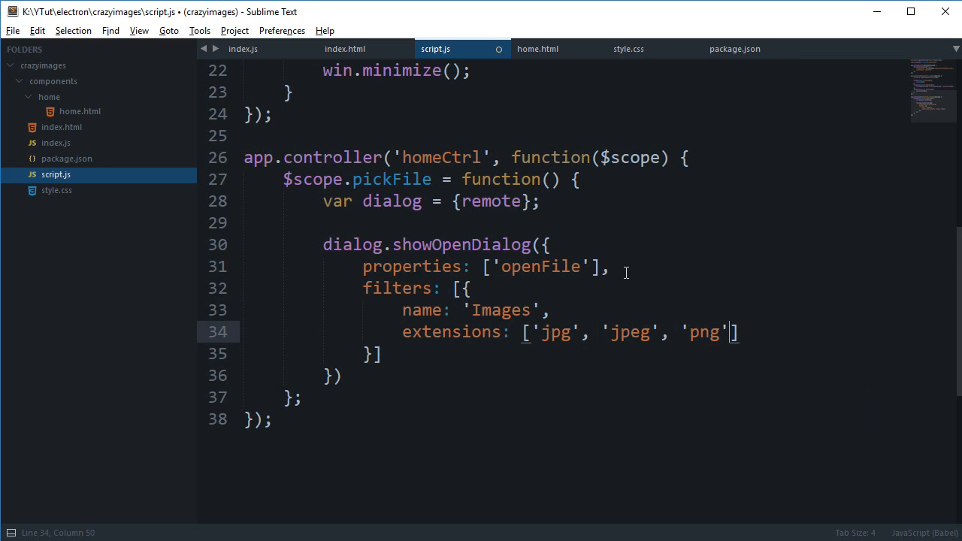
key(ctrl+s)
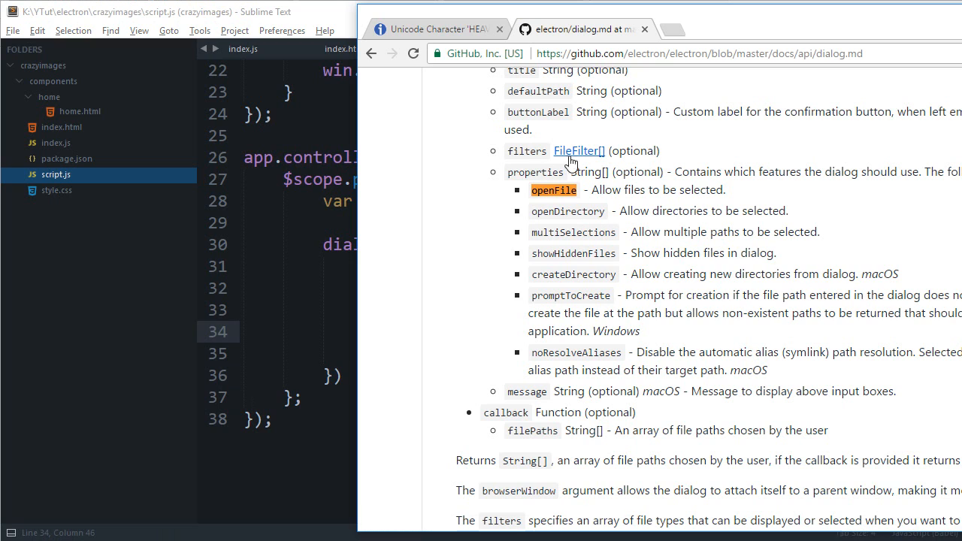
Scroll the Electron docs down to the showSaveDialog and filters notes.
click(578, 150)
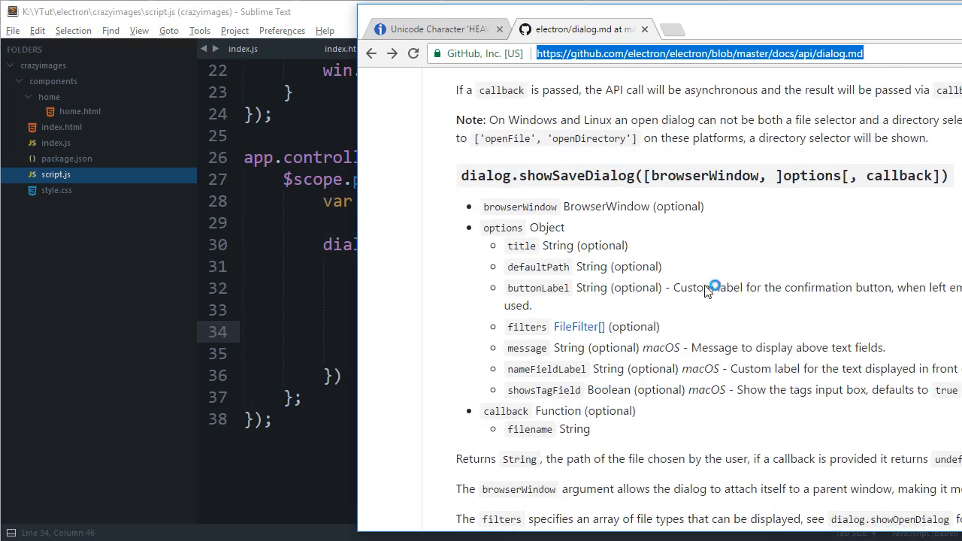
scroll(down, 3)
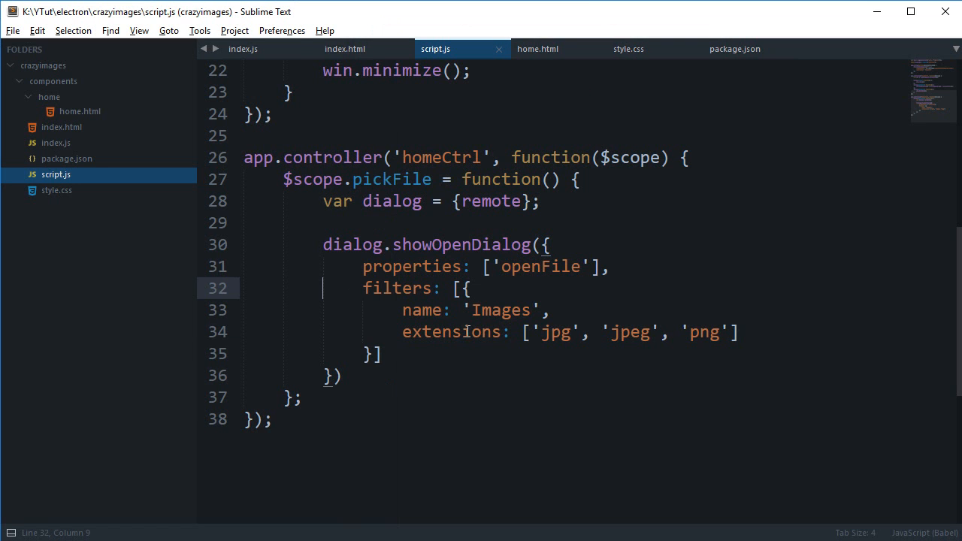
Append a function(file) callback to showOpenDialog that runs console.log(file).
click(342, 376)
text(, )
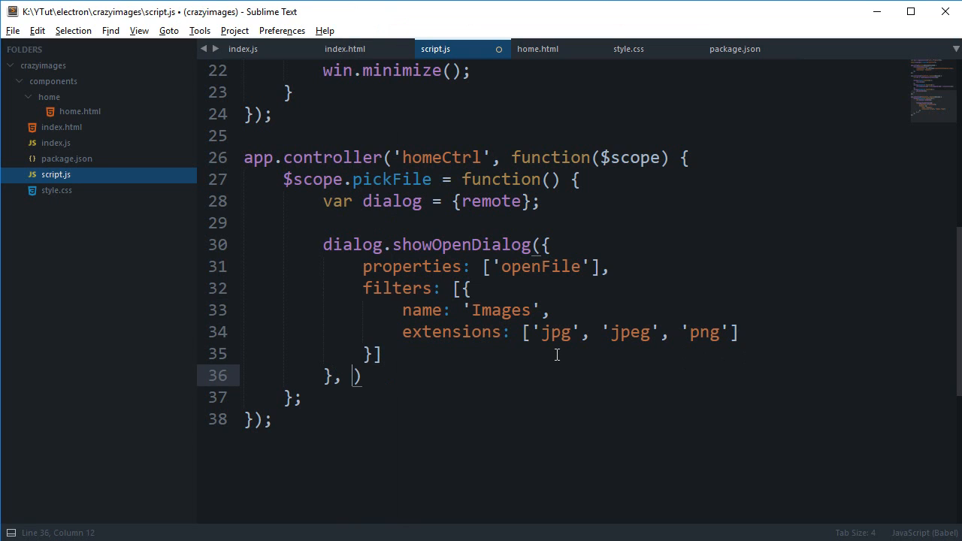
text(function()
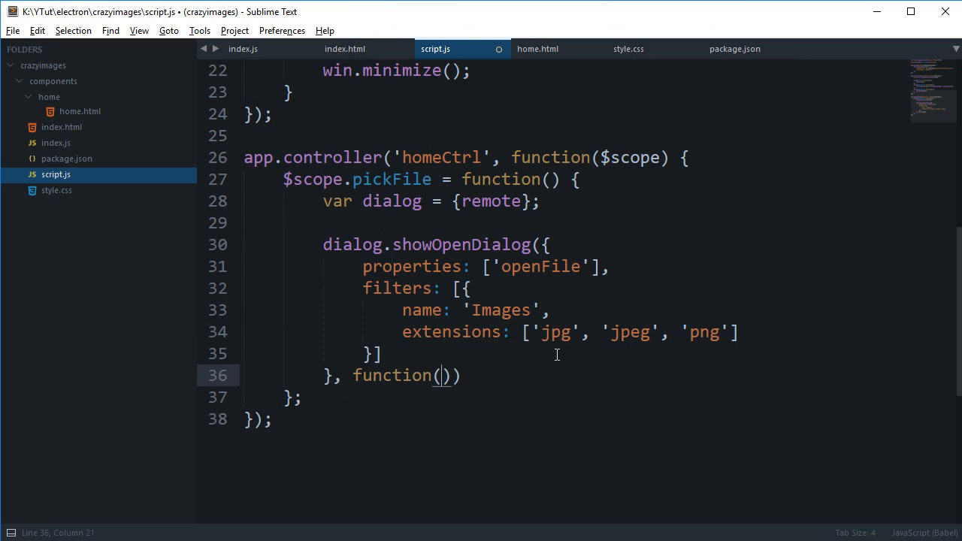
text(file) {)
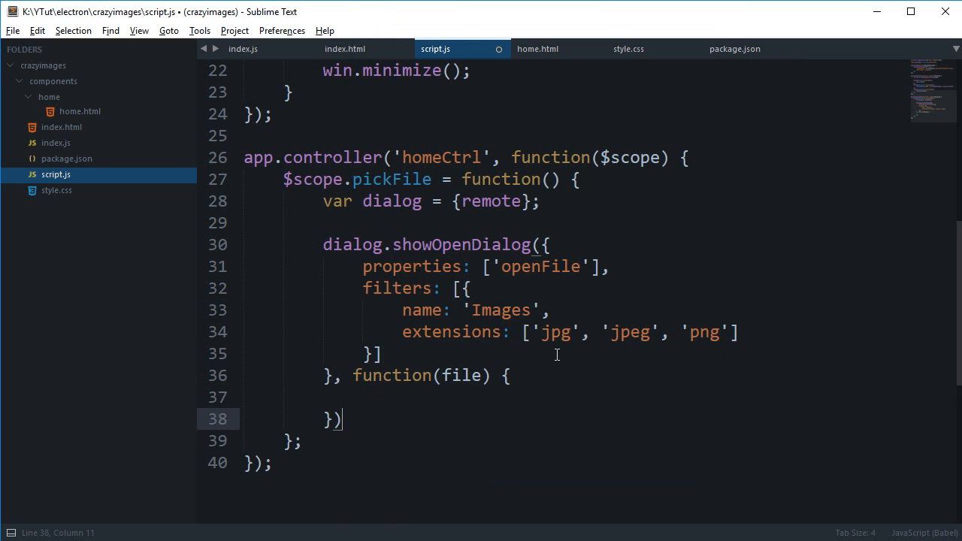
text(console.log(f)
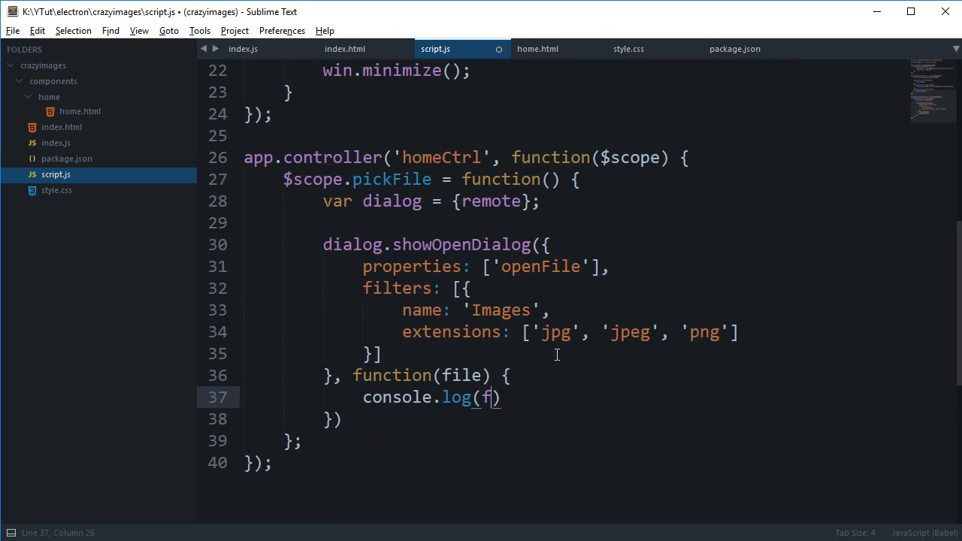
text(ile);)
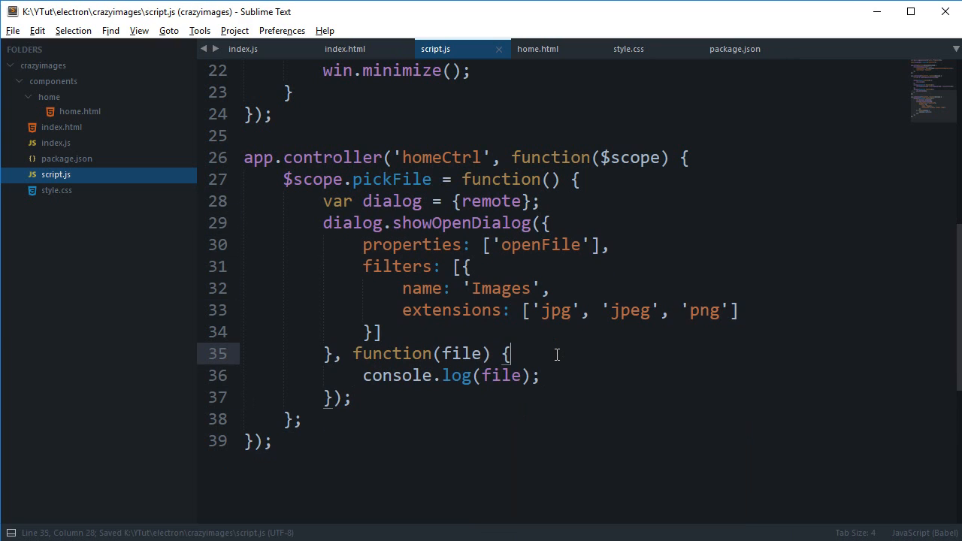
scroll(up, 3)
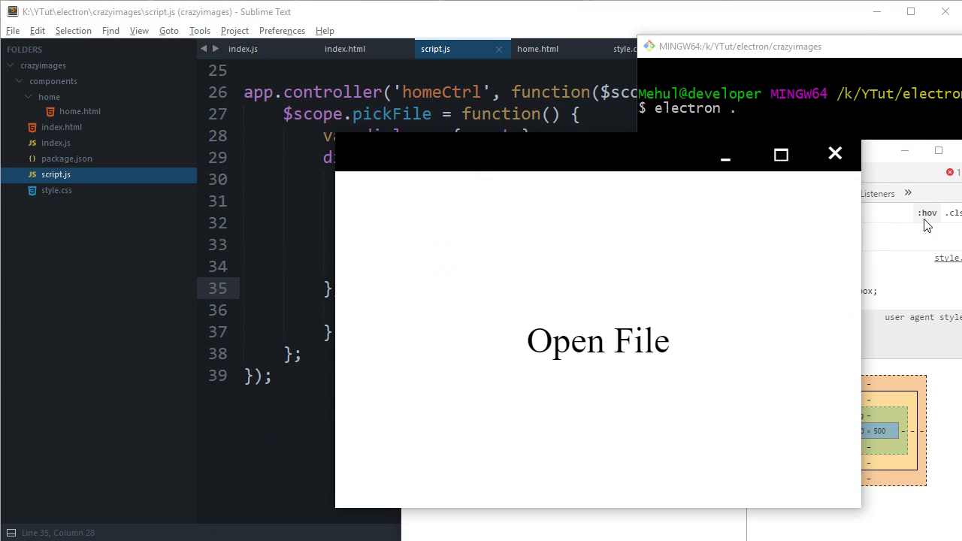
Try Open File in the app, hit the showOpenDialog TypeError, and select the method name in the docs.
click(599, 340)
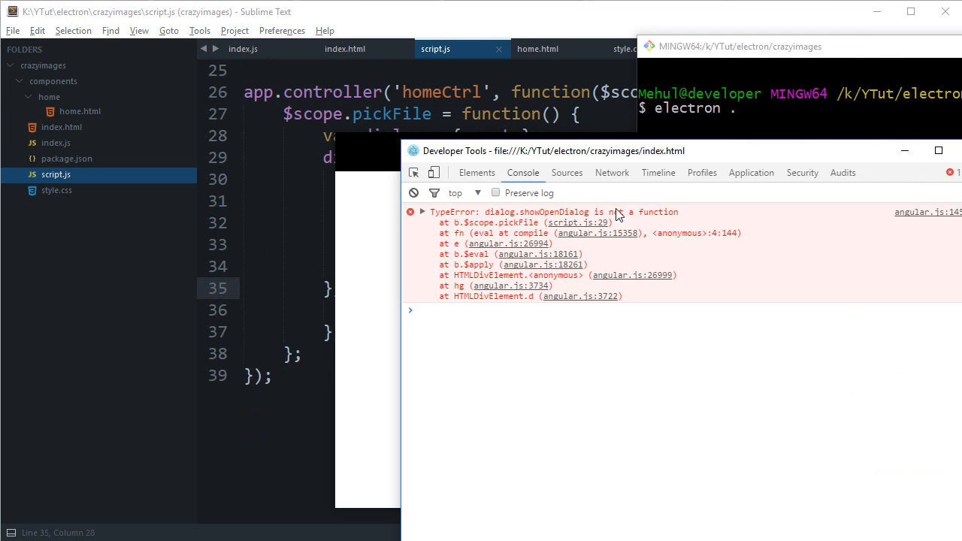
mouse_move(538, 224)
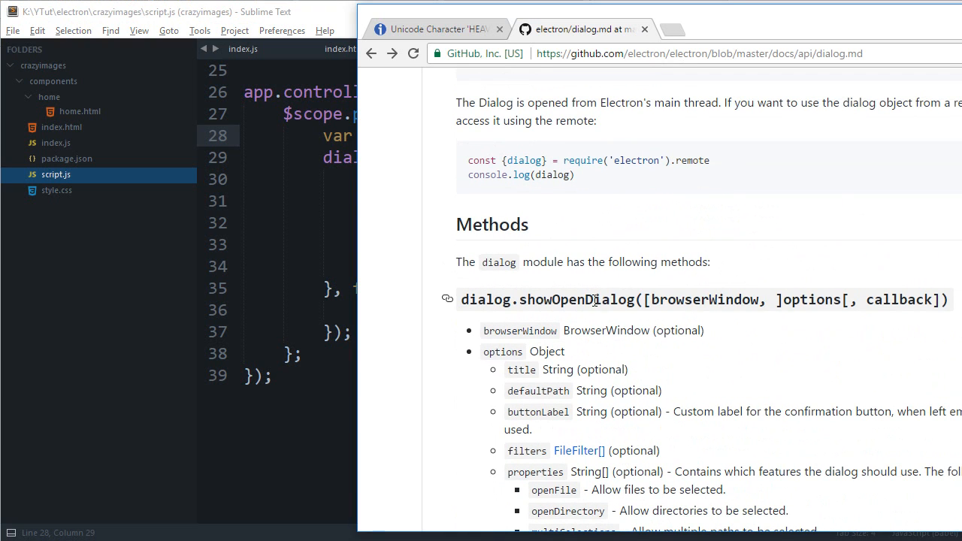
double_click(576, 299)
text(;)
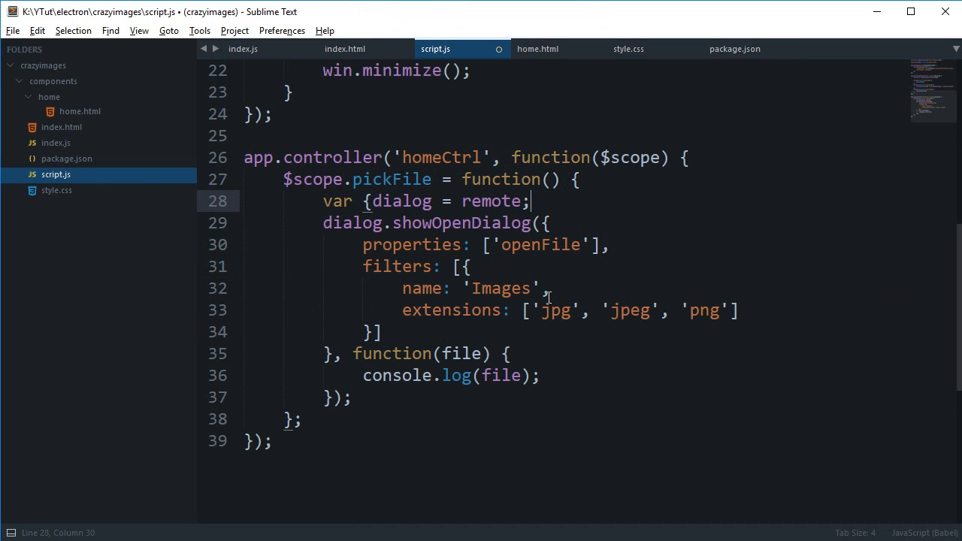
Save the declaration corrected to var {dialog} = remote;.
key(ctrl+s)
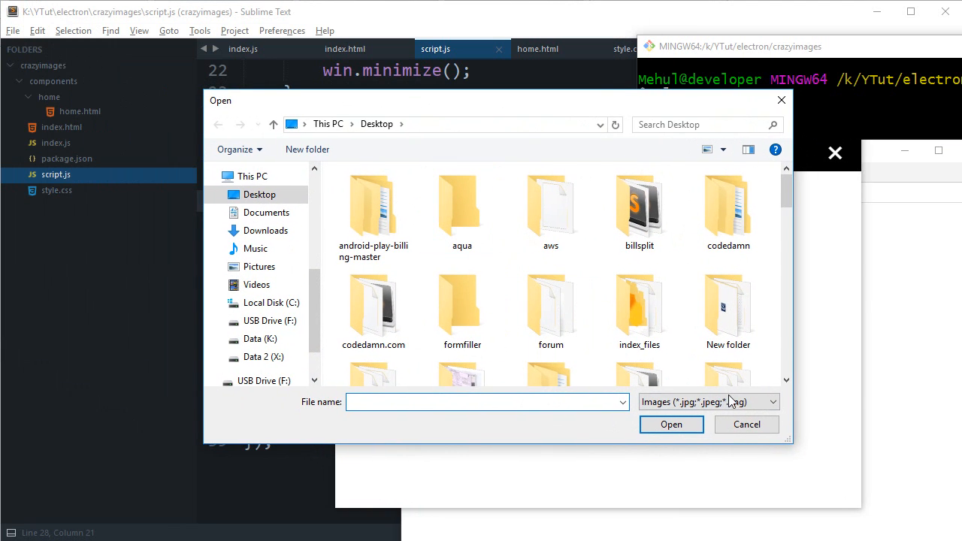
Check the Images file-type filter, enter e1.jpg as the file name and open it.
click(773, 403)
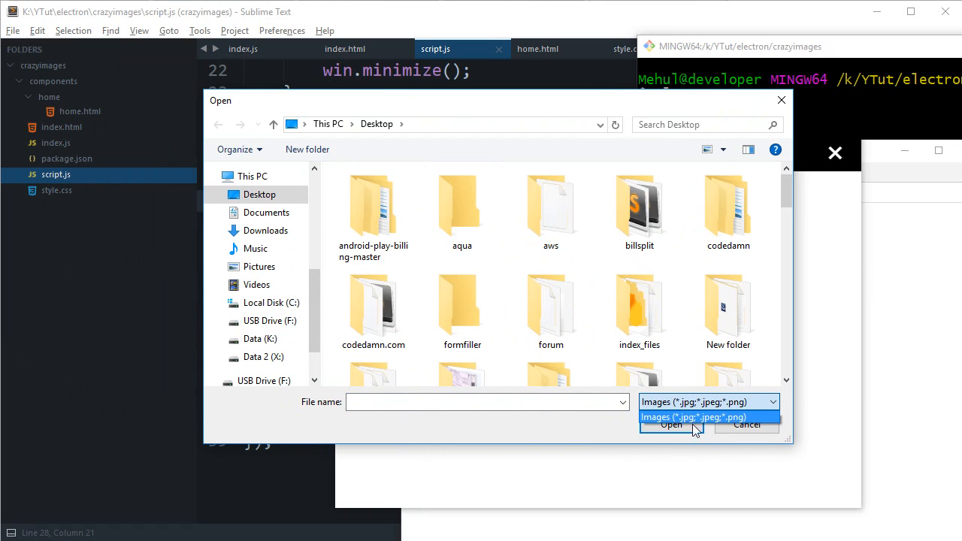
mouse_move(686, 412)
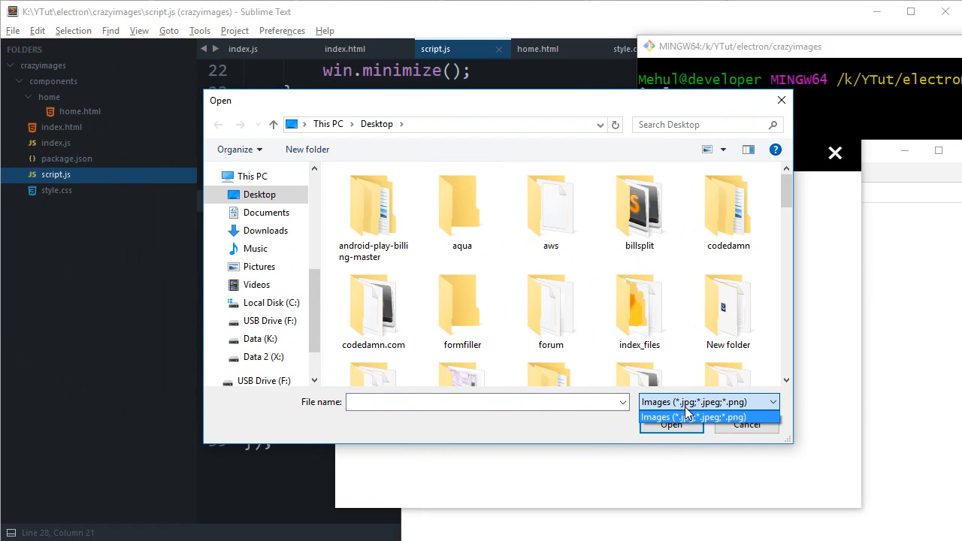
click(692, 418)
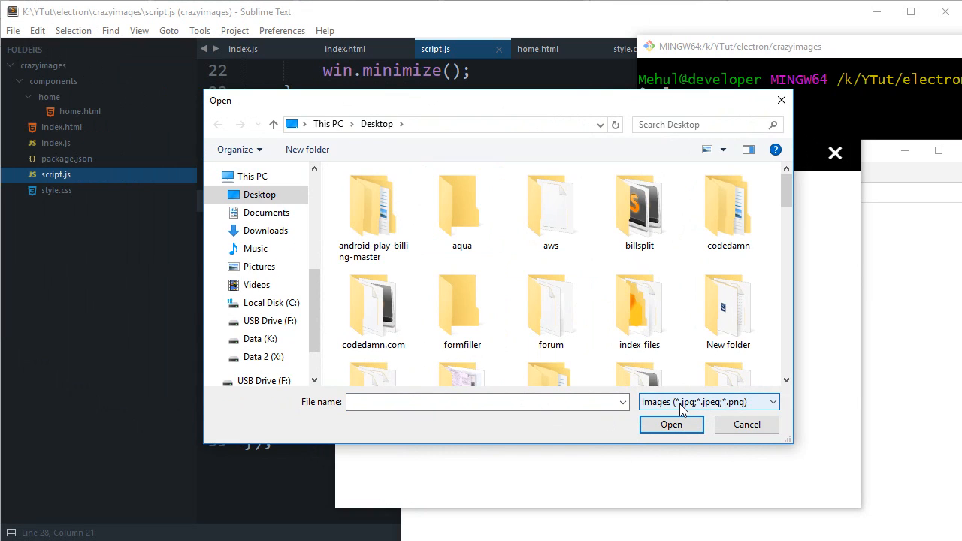
mouse_move(650, 412)
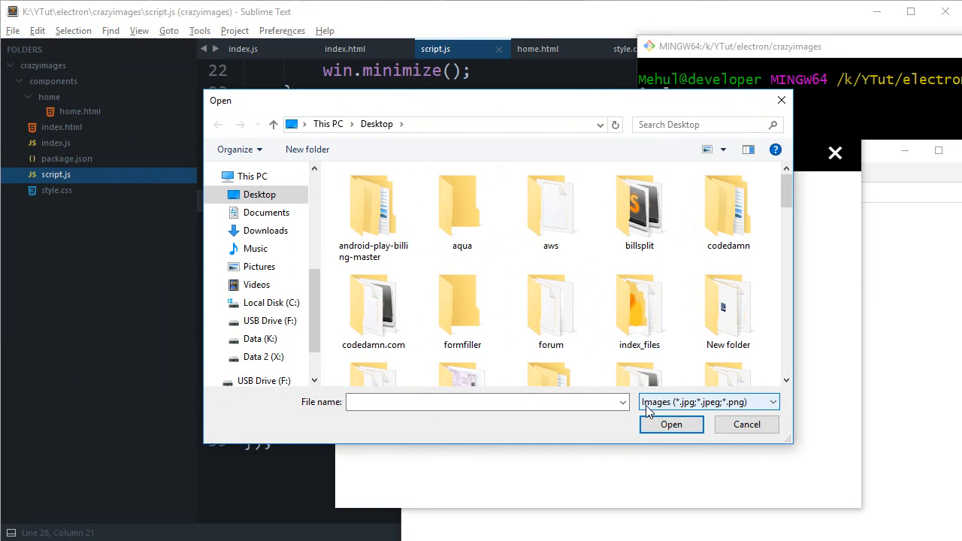
click(770, 403)
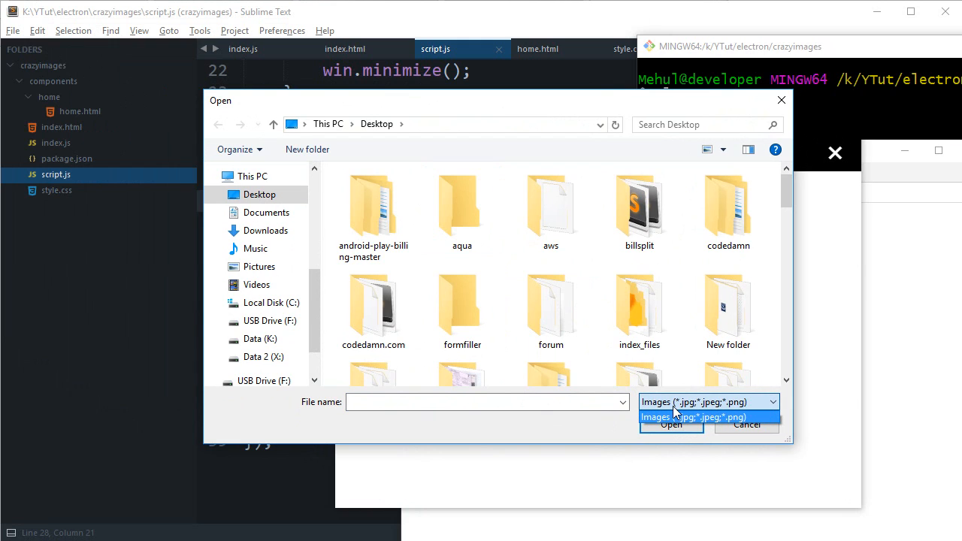
mouse_move(705, 409)
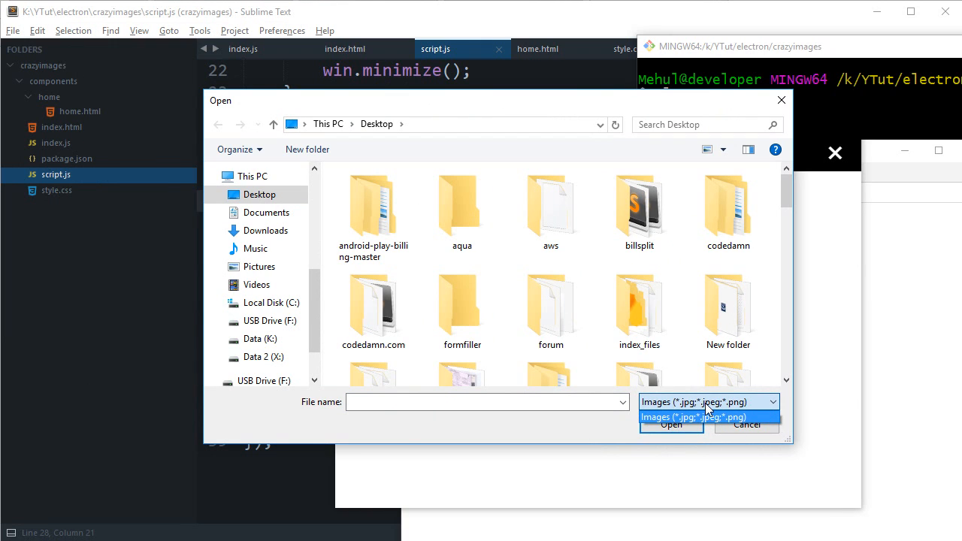
click(692, 418)
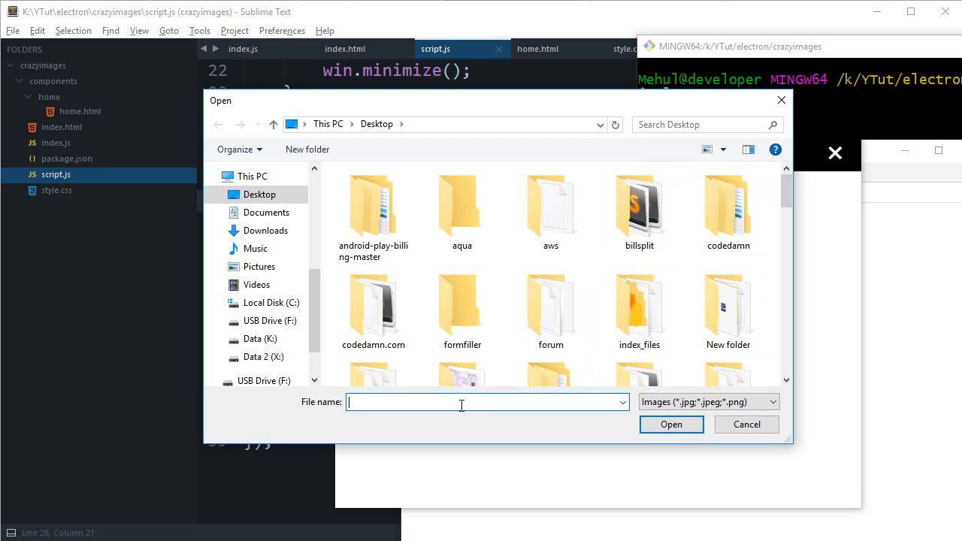
text(e1.jpg)
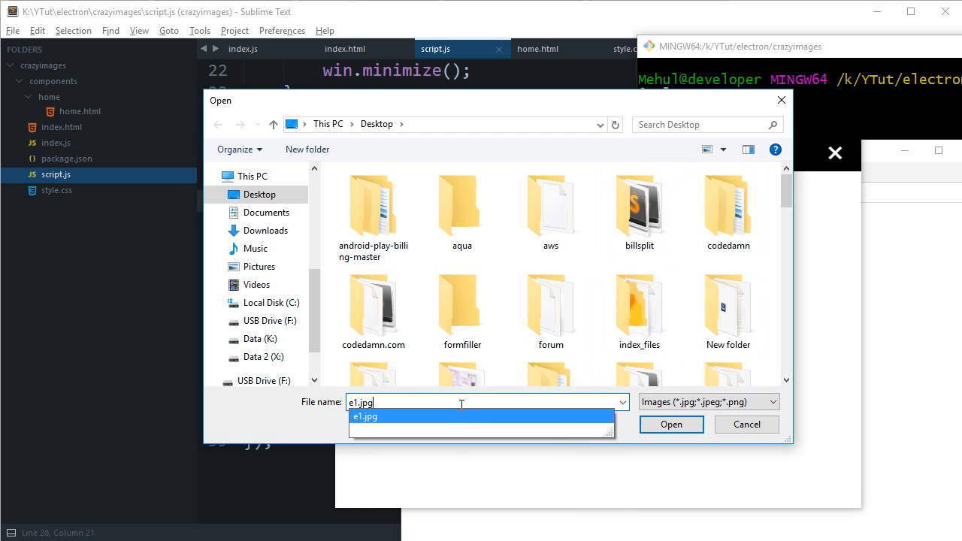
click(671, 424)
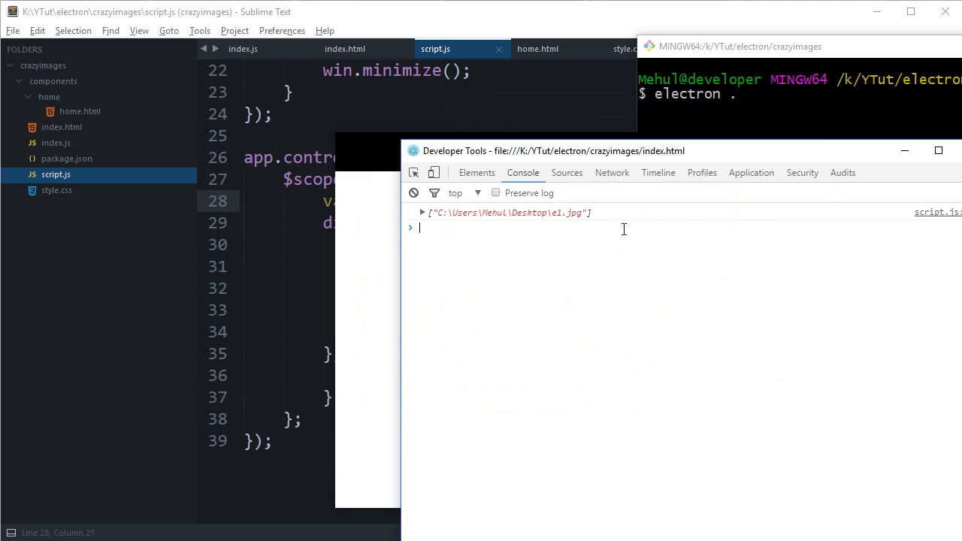
Expand the logged Array[1] result, reopen the file picker and cancel it.
click(421, 214)
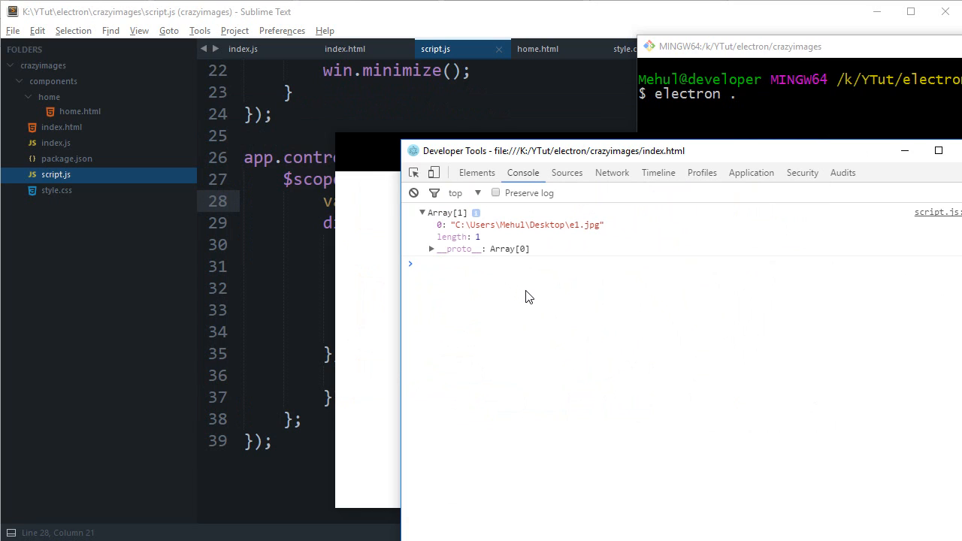
click(561, 272)
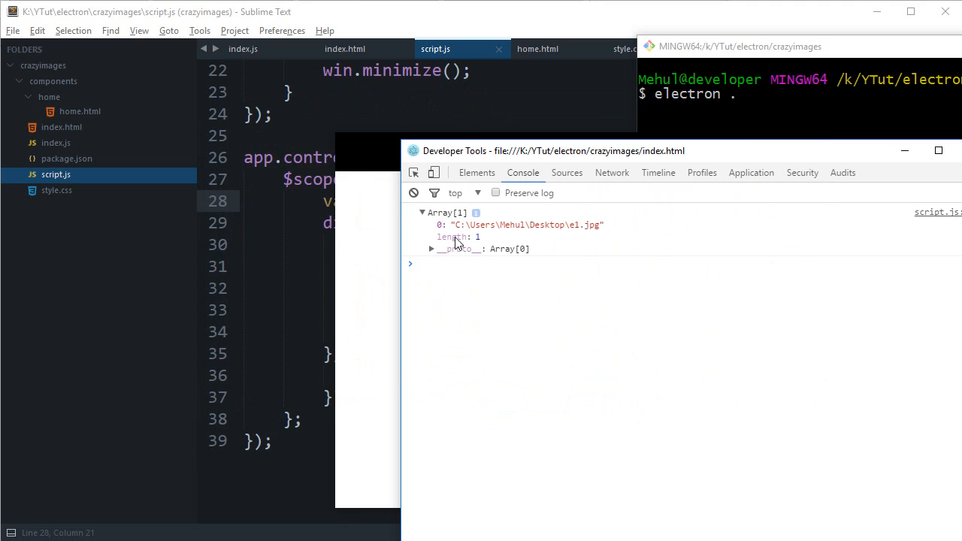
double_click(526, 225)
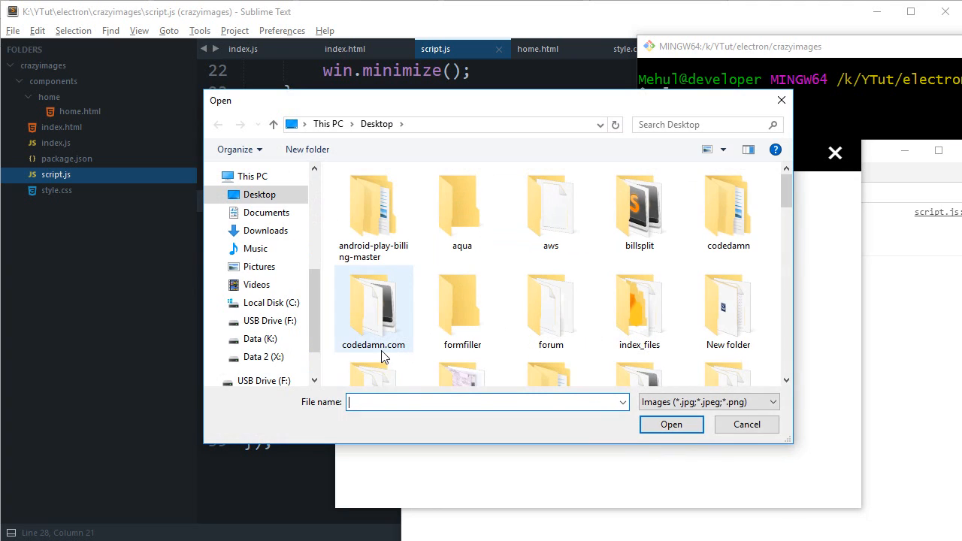
click(746, 424)
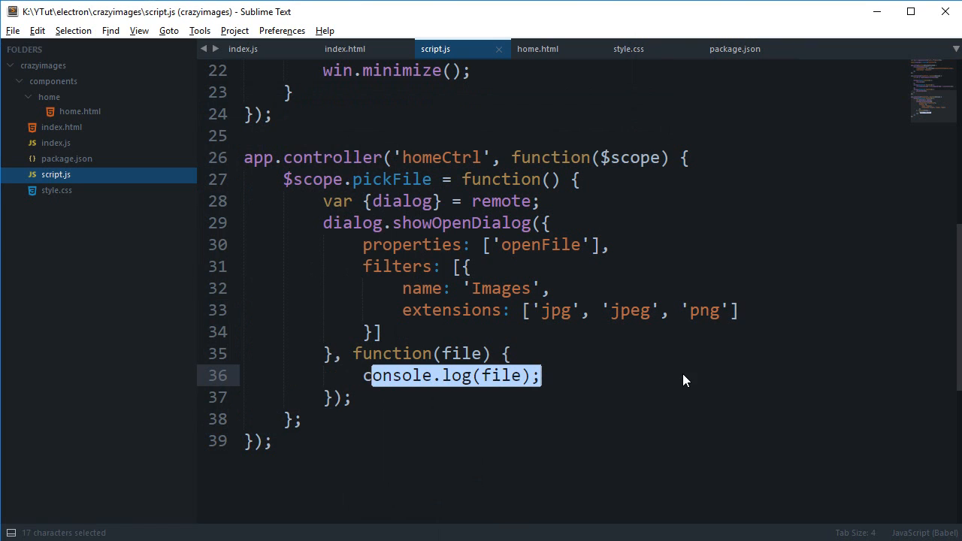
Replace console.log(file) with if(!!file) { var path = file[0]; } and add a line inside the block.
text(if(!!file) {)
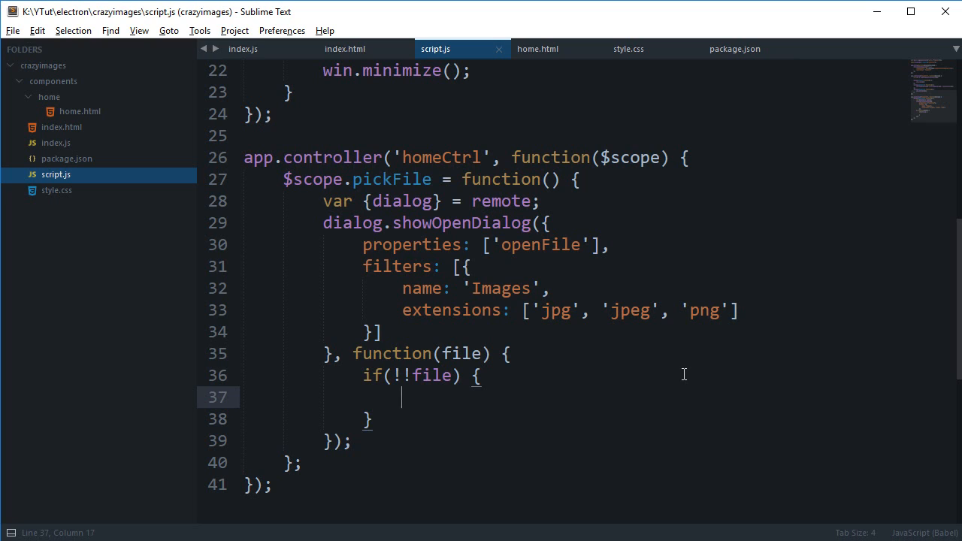
text(fi)
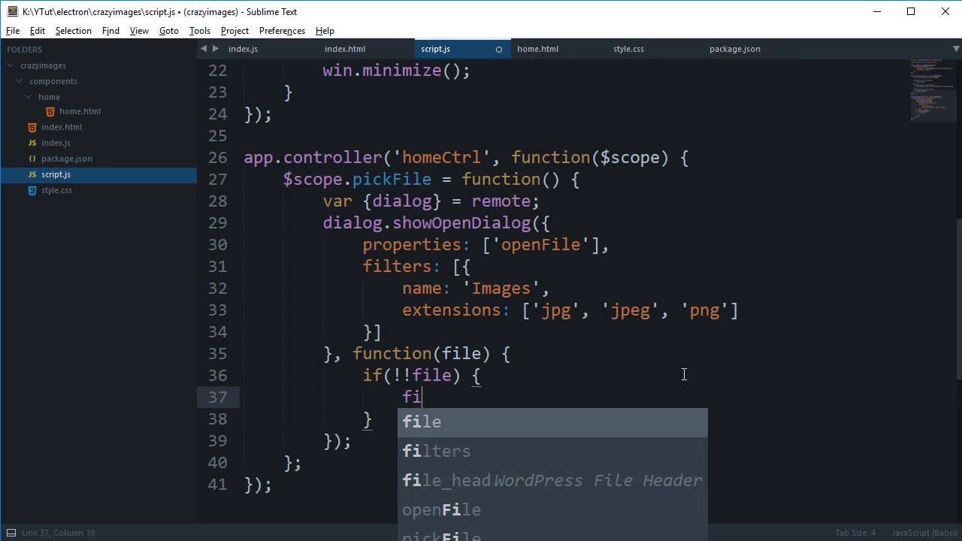
text(var file[0])
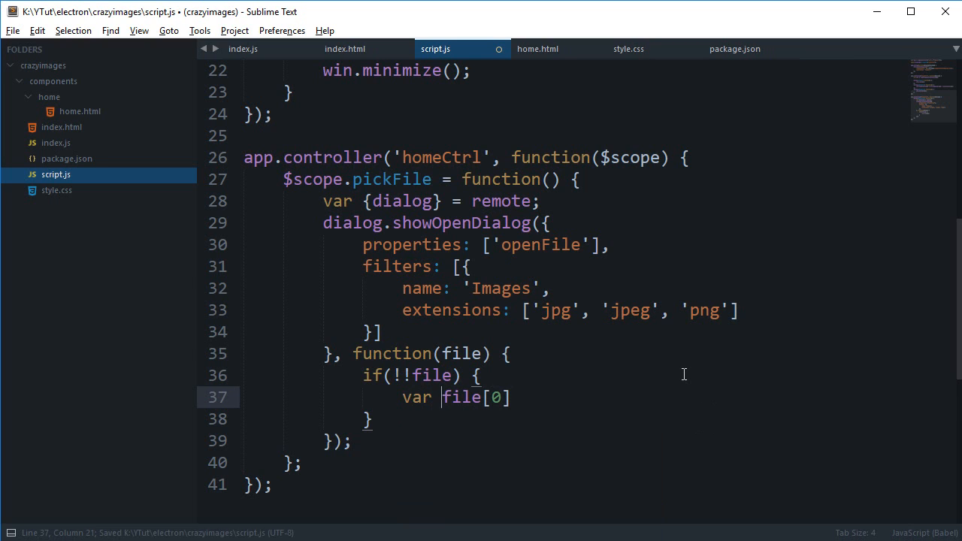
text(path =)
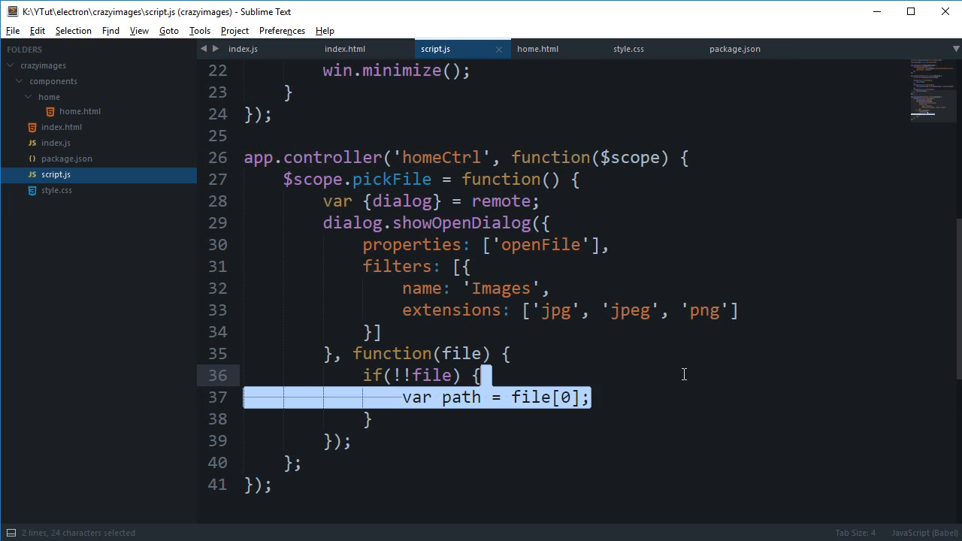
click(369, 418)
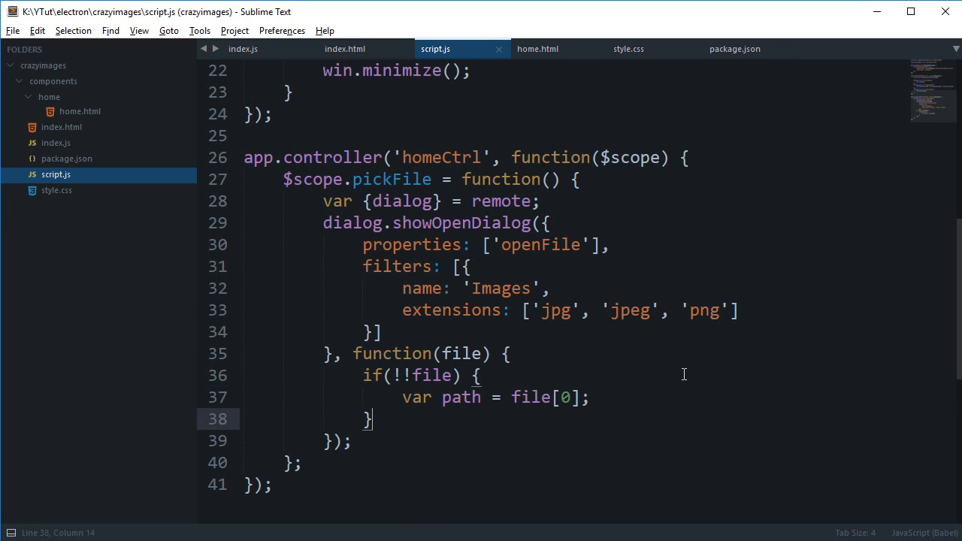
key(enter)
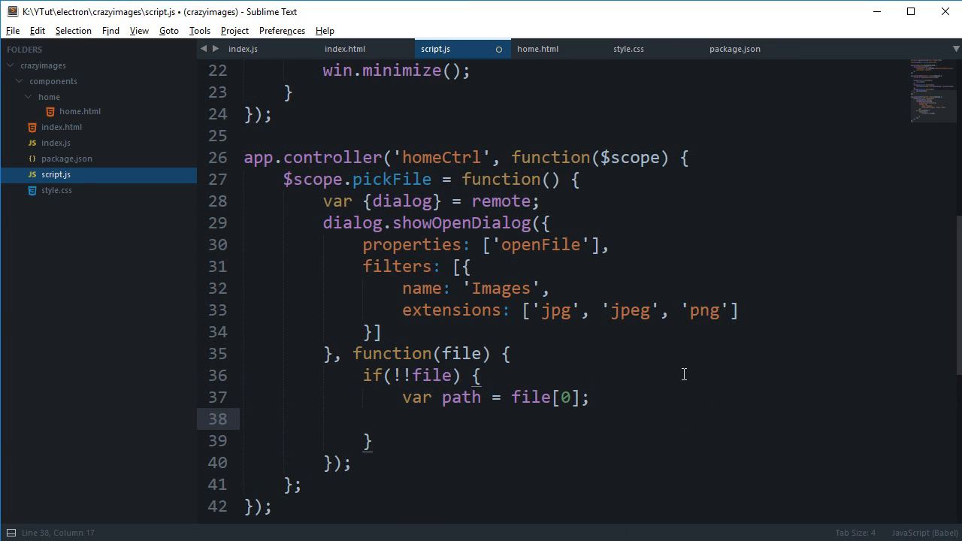
Call $location.path('/edit') inside the if block and save.
text($location)
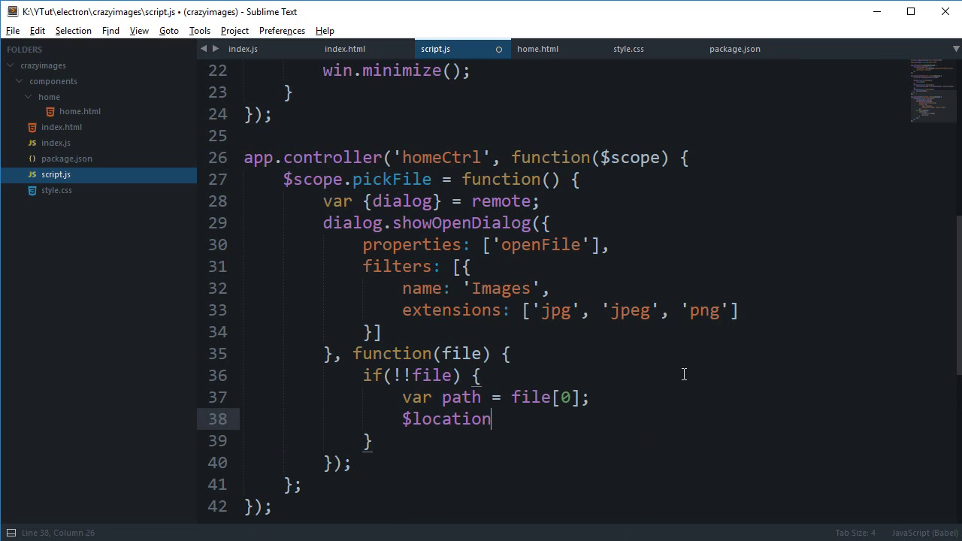
text(.path(''))
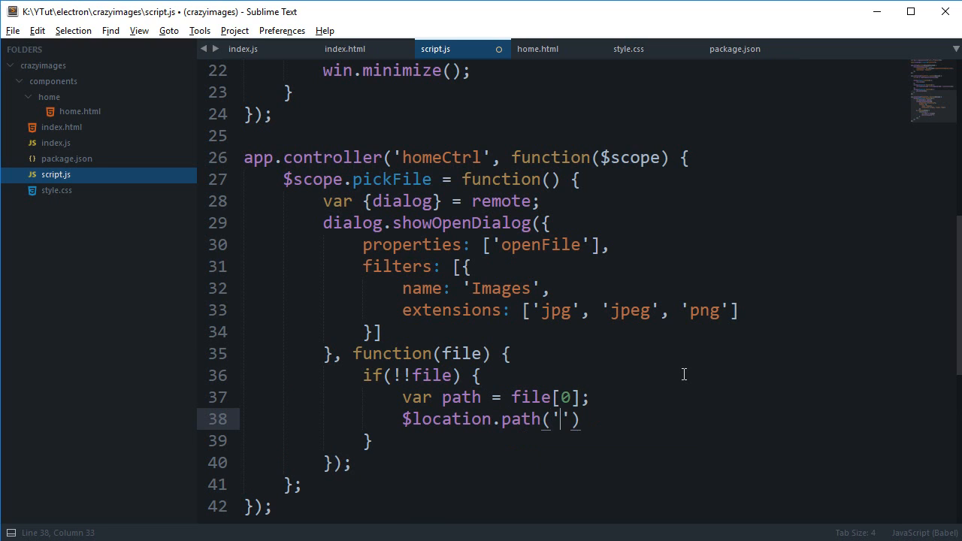
text(/edit');)
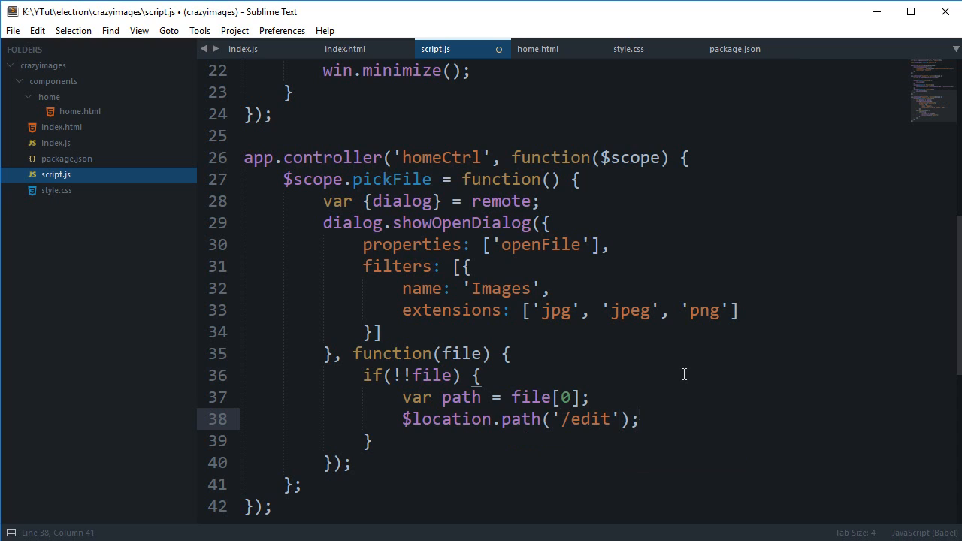
key(ctrl+s)
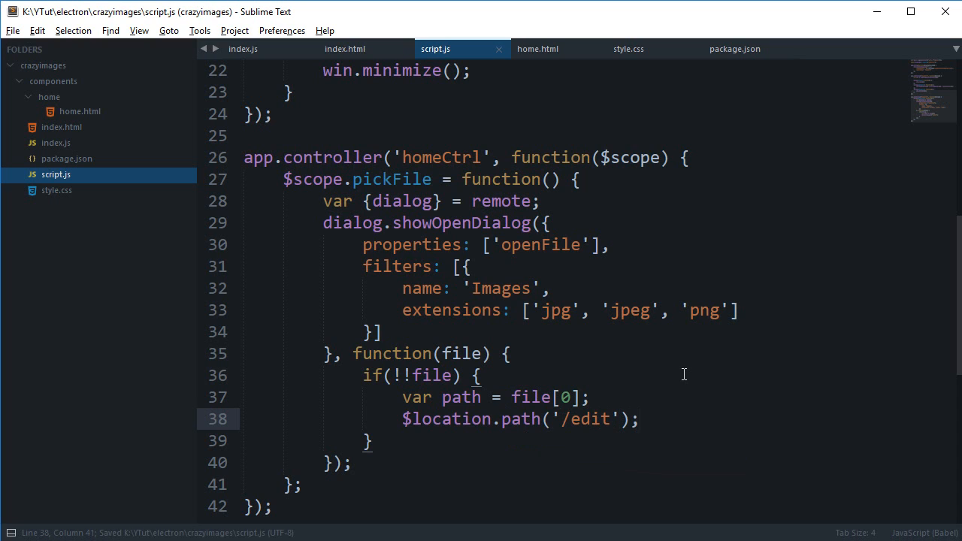
Inject $location alongside $scope in the homeCtrl function parameters.
text(, $l)
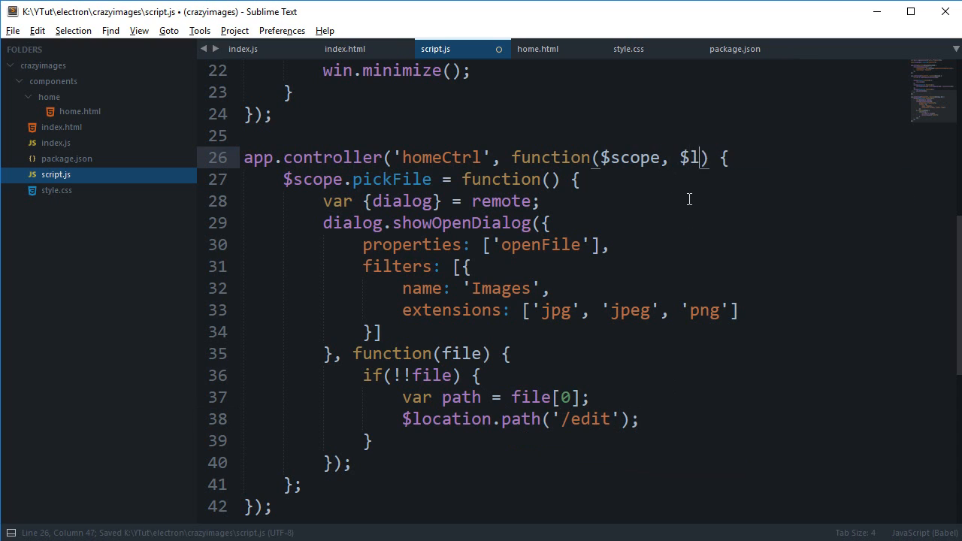
text(ocation)
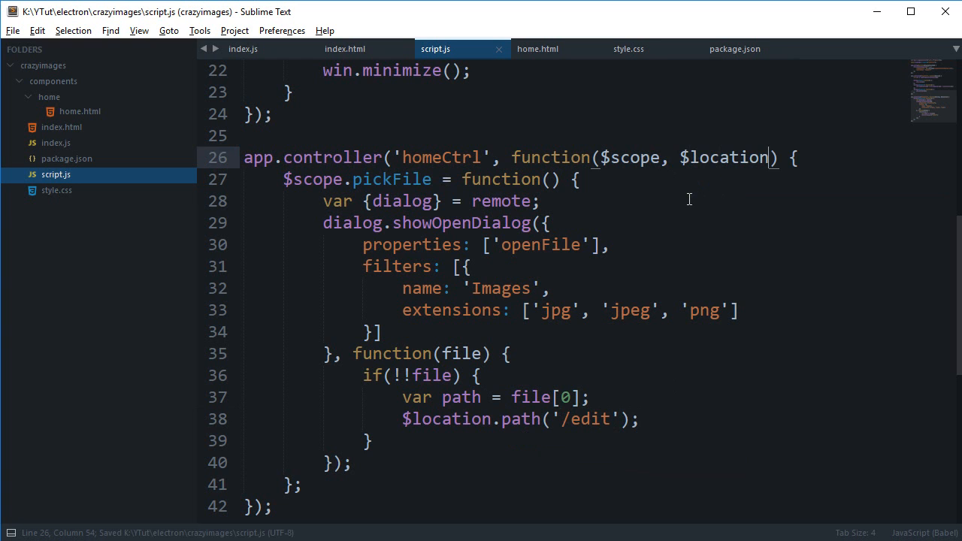
click(639, 418)
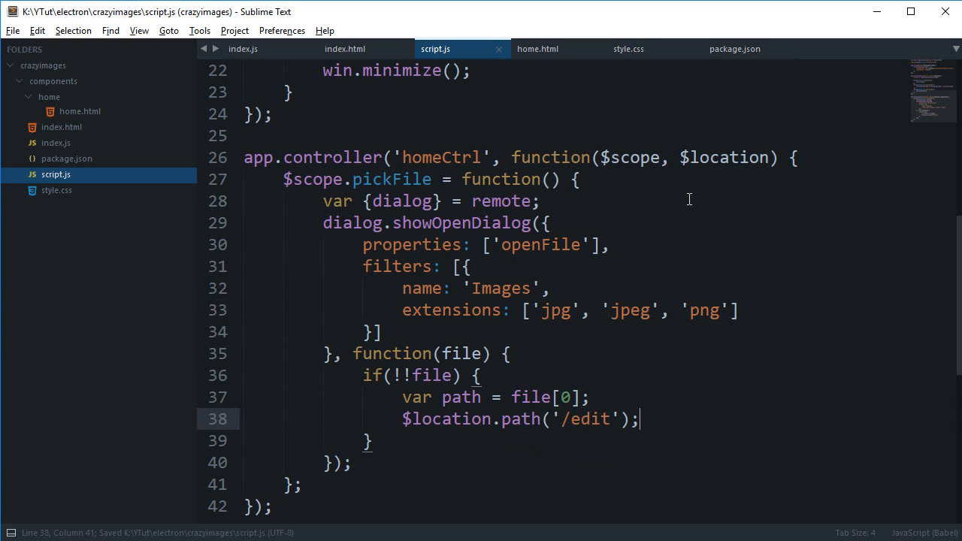
Add a '/edit' route mapping to components/editImage/editImage.html with controller editCtrl.
scroll(up, 3)
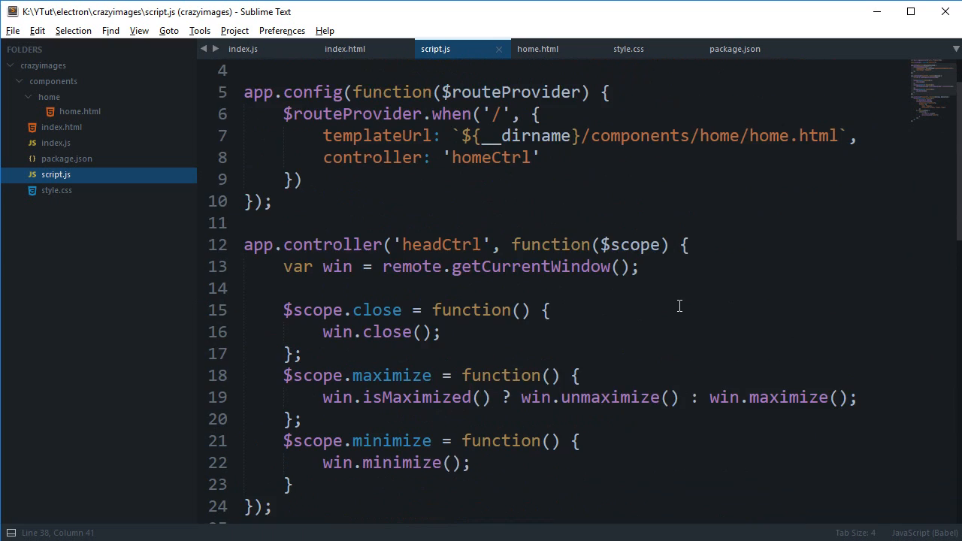
scroll(up, 3)
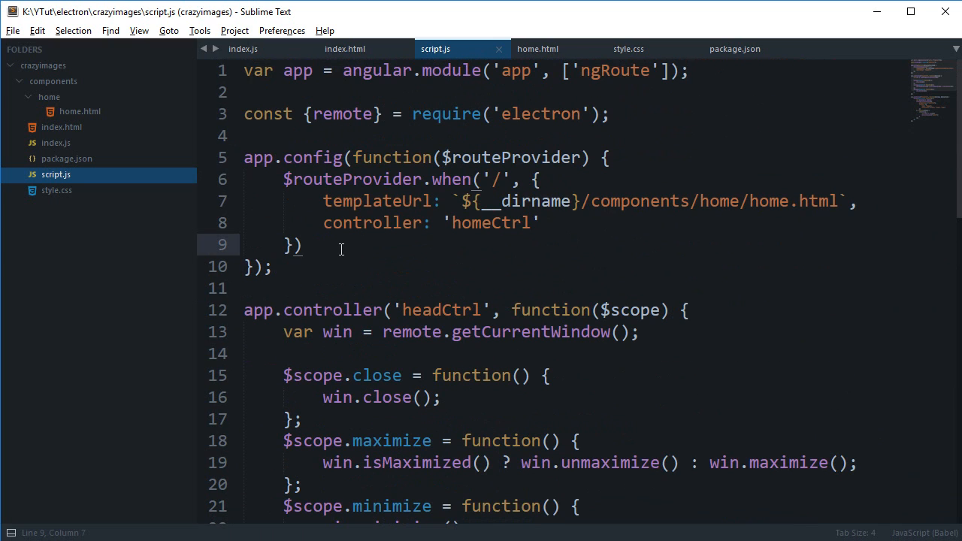
text(.when('/ed')
text(templateUrl:)
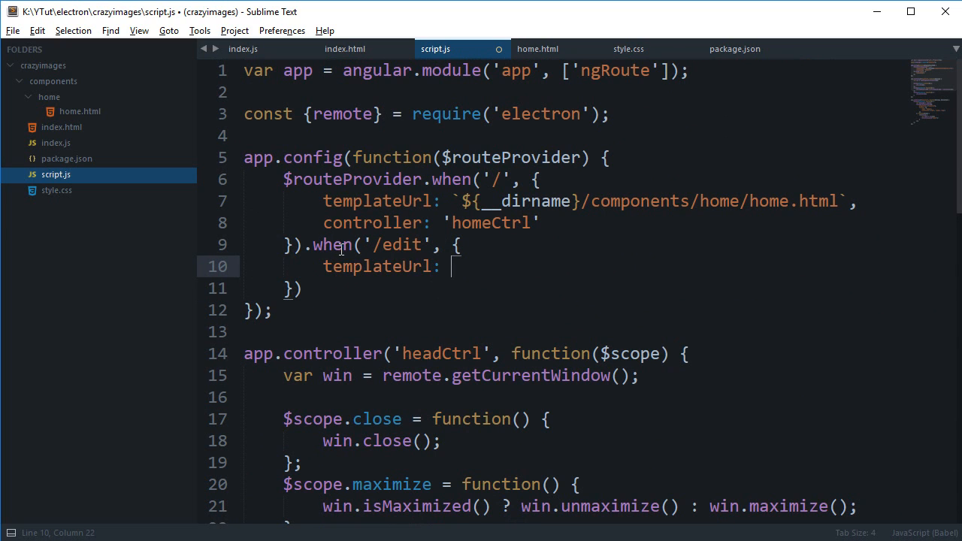
key(ctrl+v)
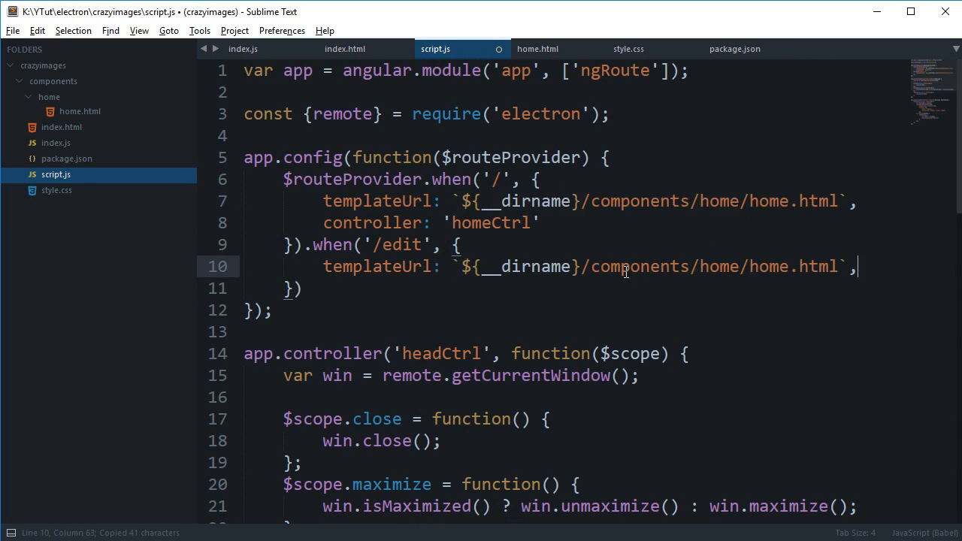
text(c)
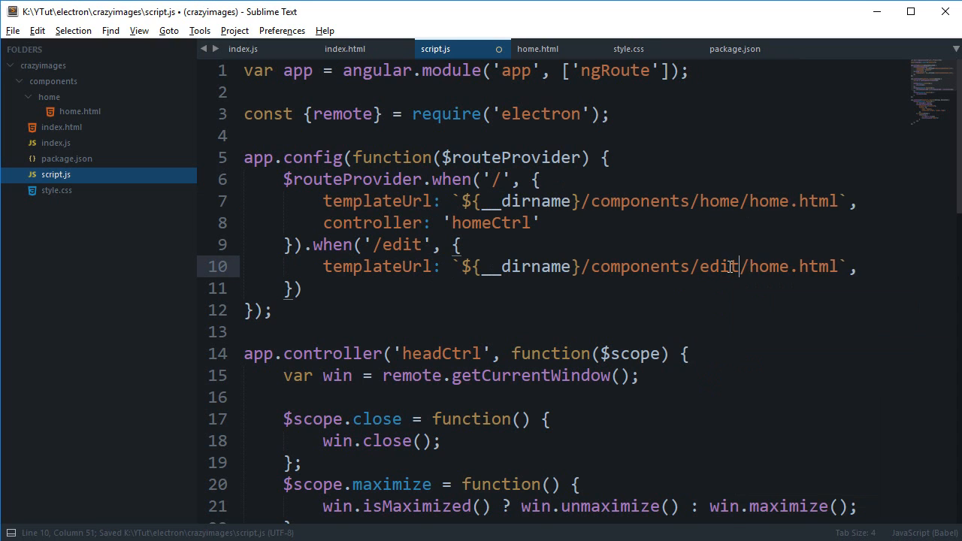
text(Image)
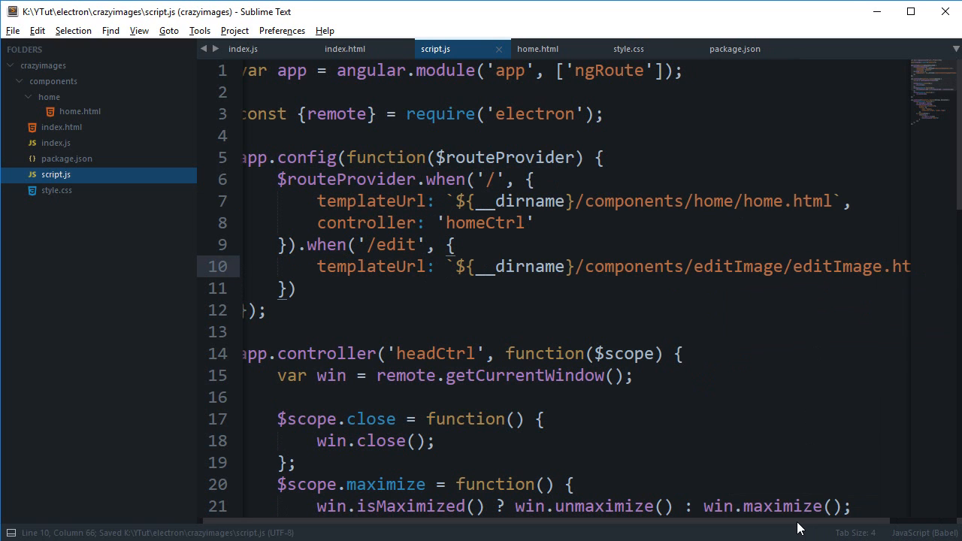
scroll(right, 3)
text(controller: ')
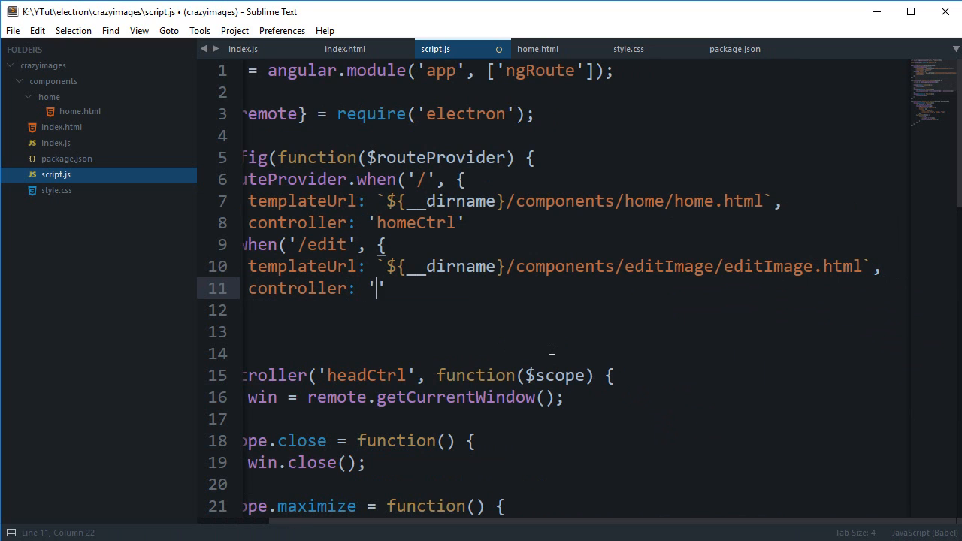
text(editCtrl)
click(574, 310)
text(.otherwis)
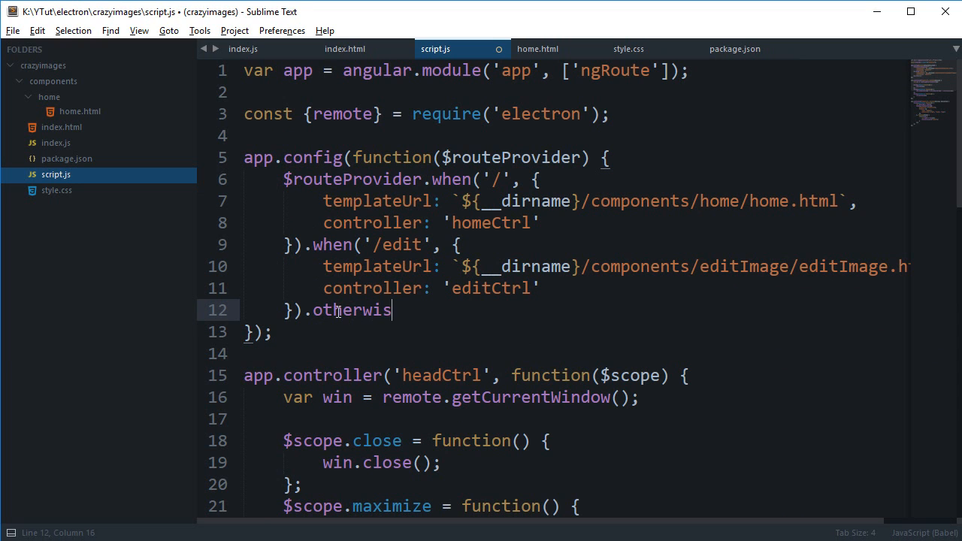
Add an .otherwise fallback route with template '404 bro' and save script.js.
text(e({)
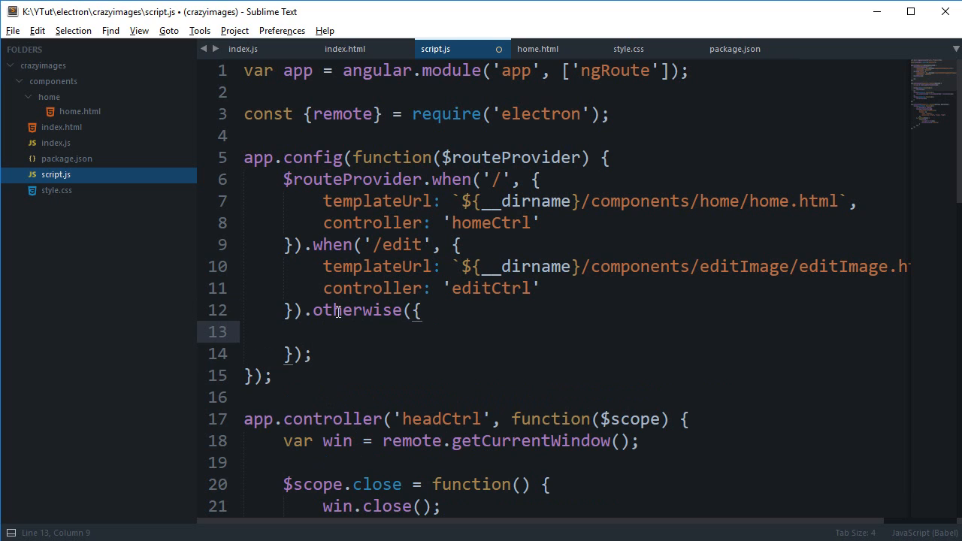
text(template: '404')
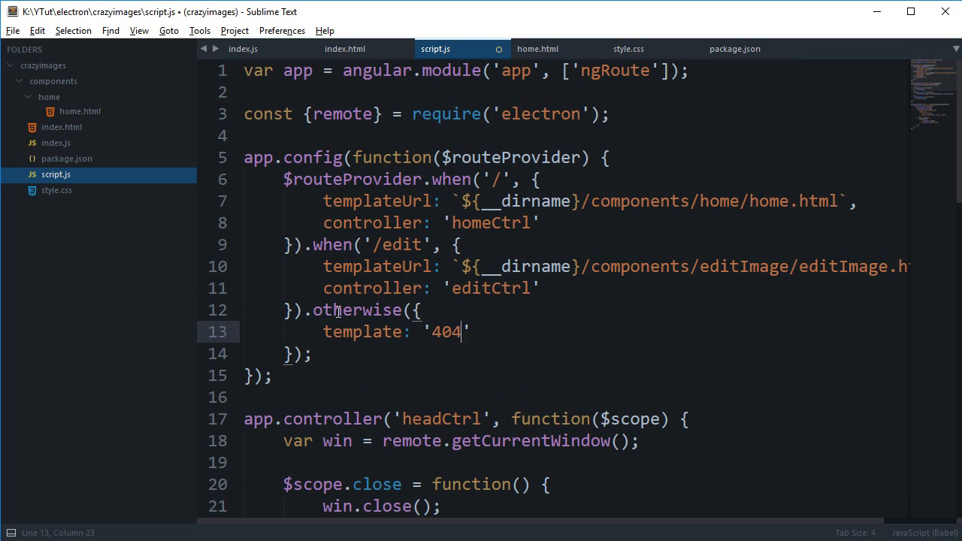
text(bro)
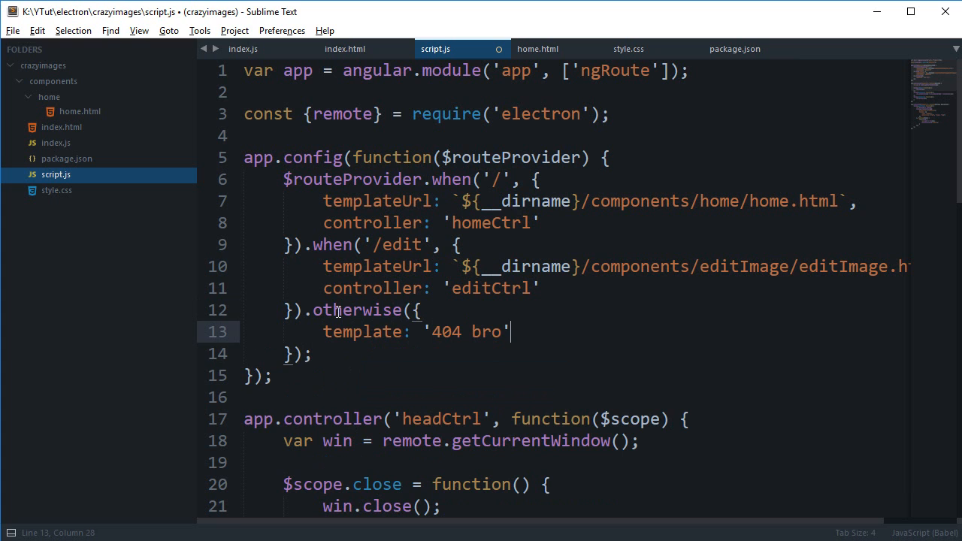
key(ctrl+s)
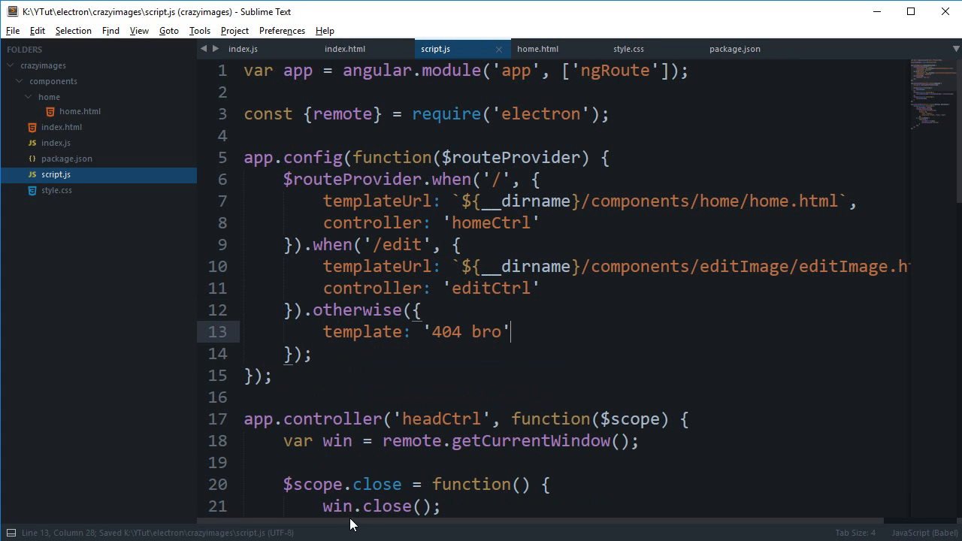
scroll(down, 3)
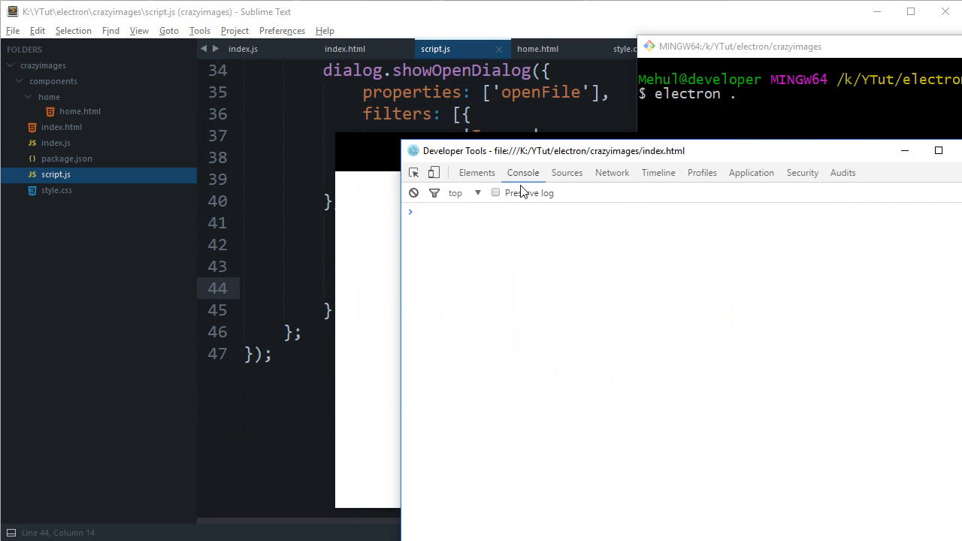
click(476, 171)
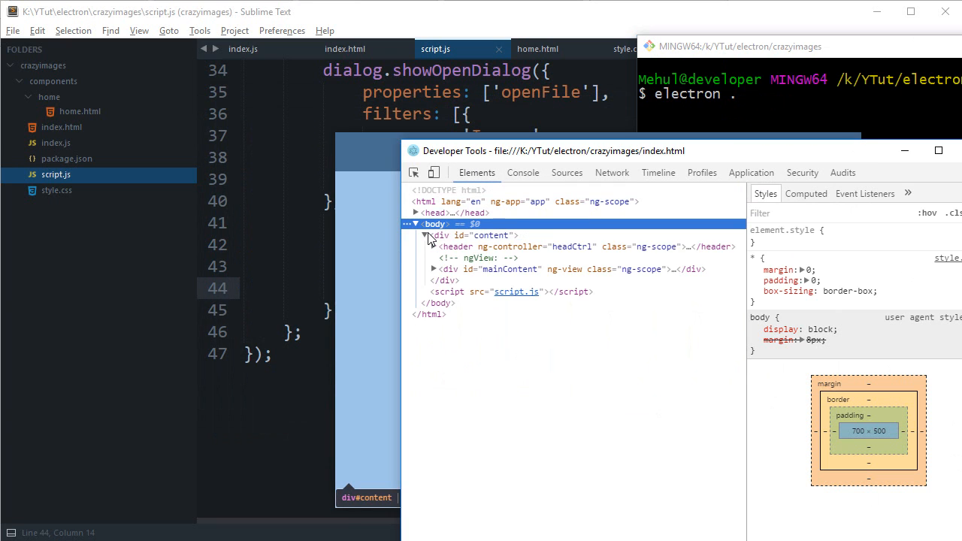
click(582, 174)
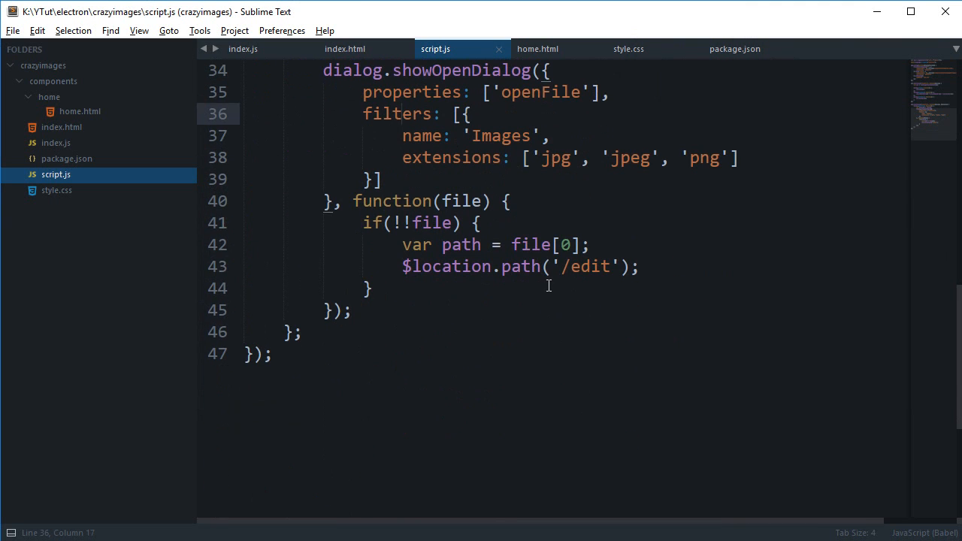
Append $scope.$apply(); after the $location.path('/edit') line in the file-pick callback.
scroll(up, 3)
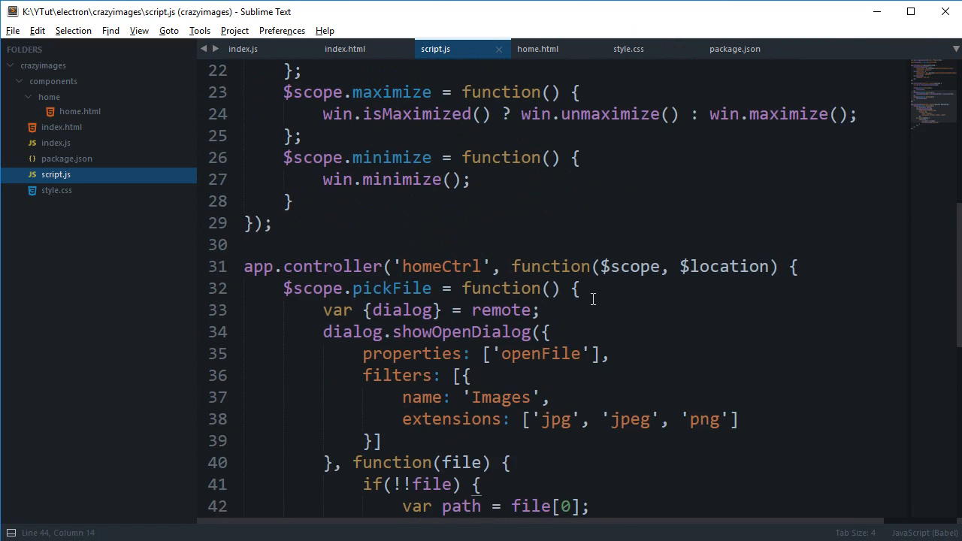
drag(321, 136, 304, 397)
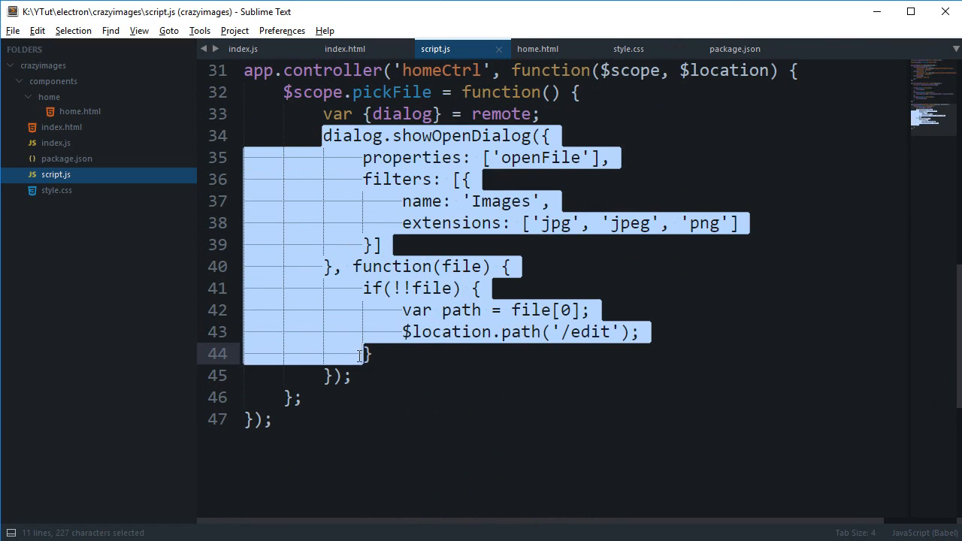
click(351, 376)
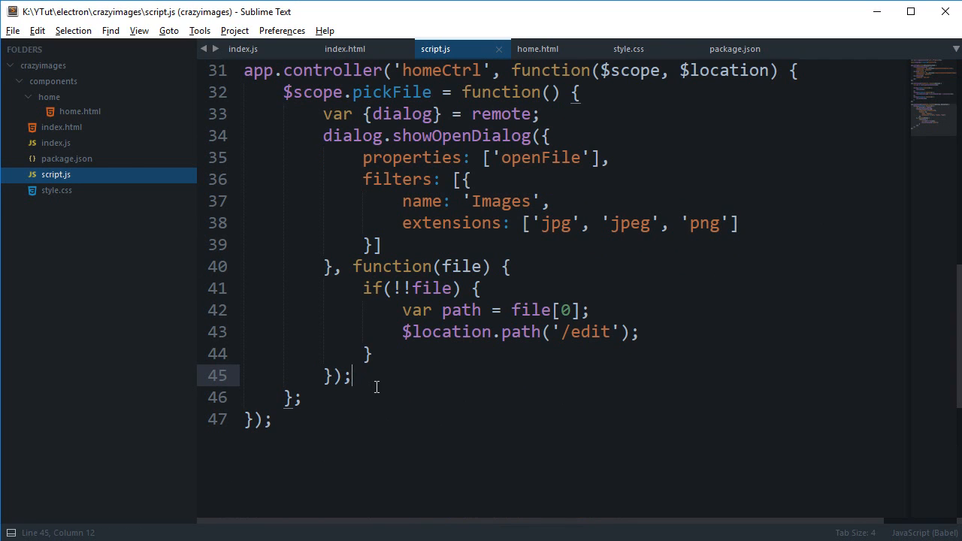
click(585, 397)
text($scope)
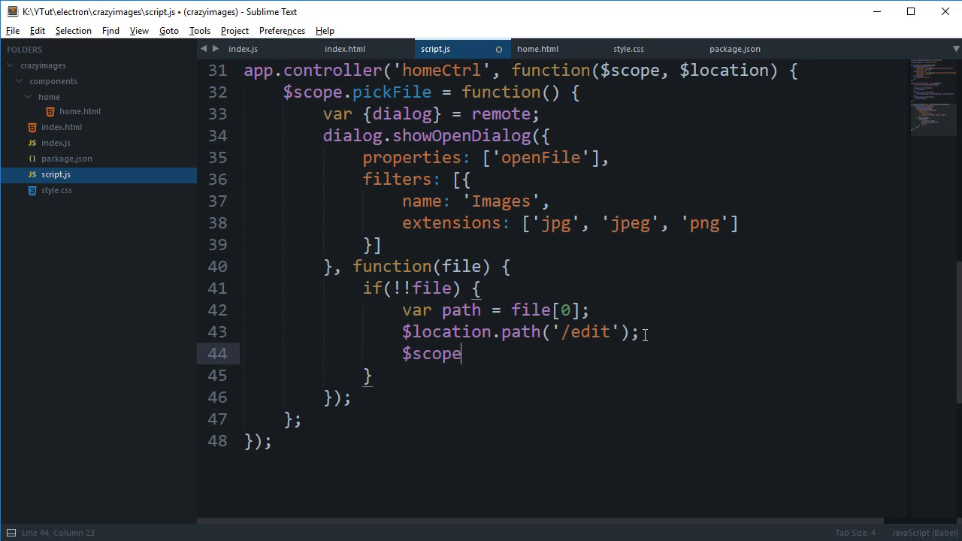
text(.$apply();)
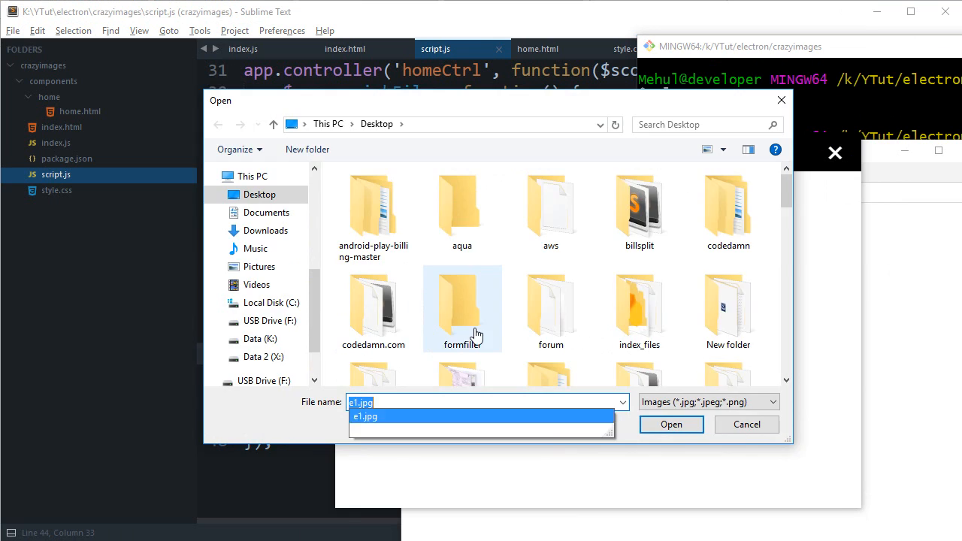
Open e1.jpg so the app routes to /edit and DevTools reports editImage.html not found.
click(670, 424)
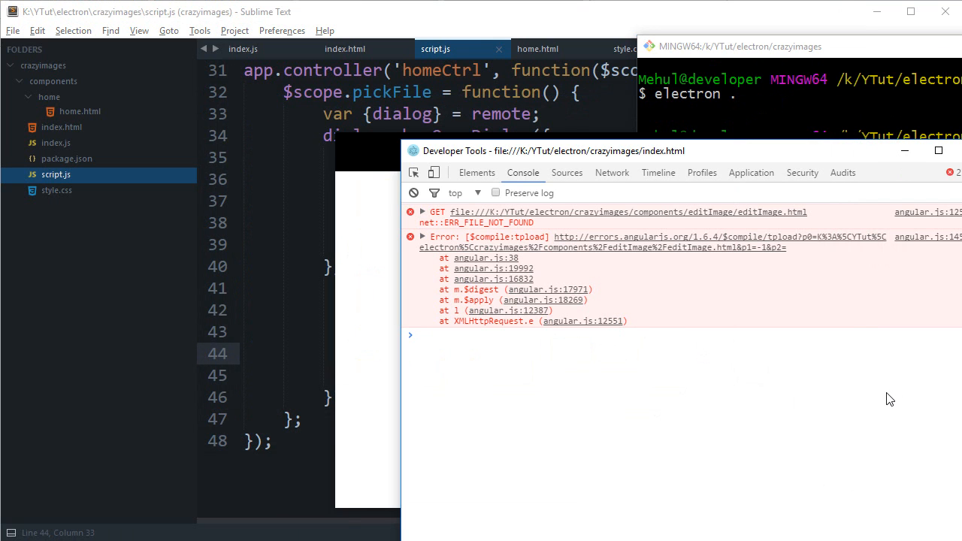
mouse_move(624, 265)
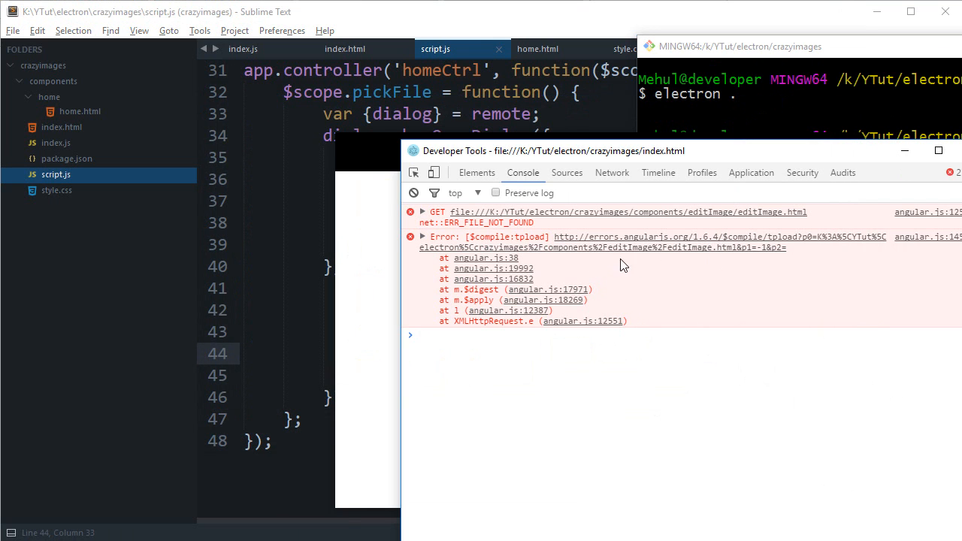
mouse_move(589, 258)
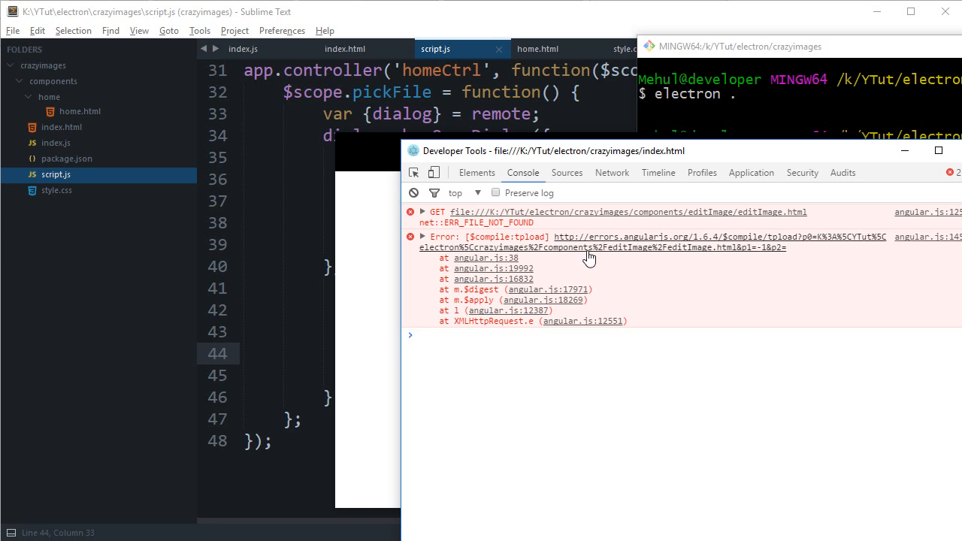
mouse_move(614, 255)
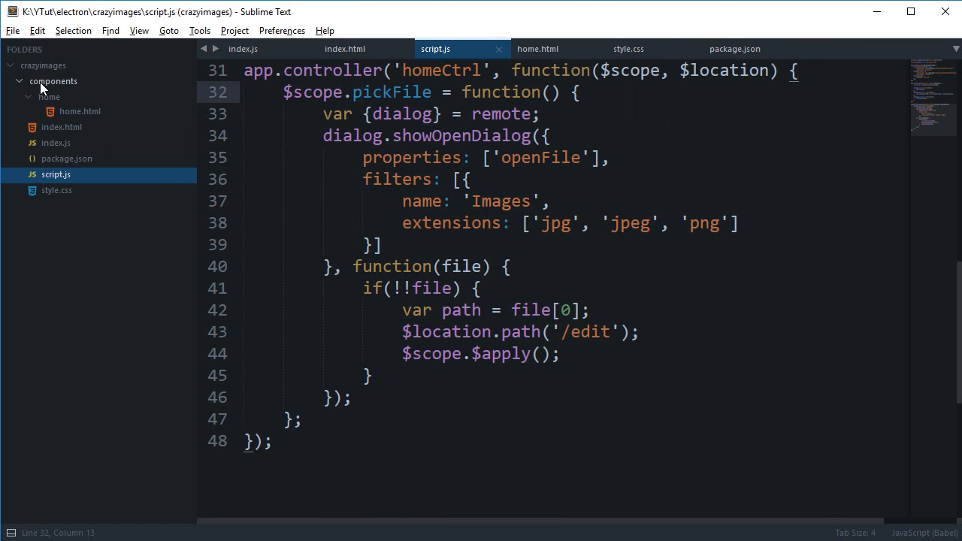
Create editImage.html inside the new components/editImage folder, typing 'Gotcha!' as placeholder content.
scroll(up, 3)
text(editImag)
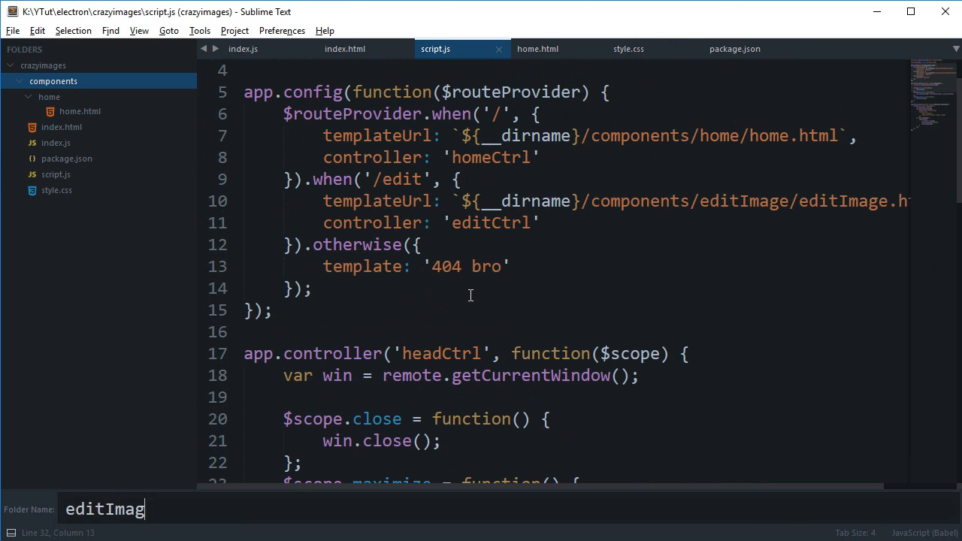
right_click(57, 96)
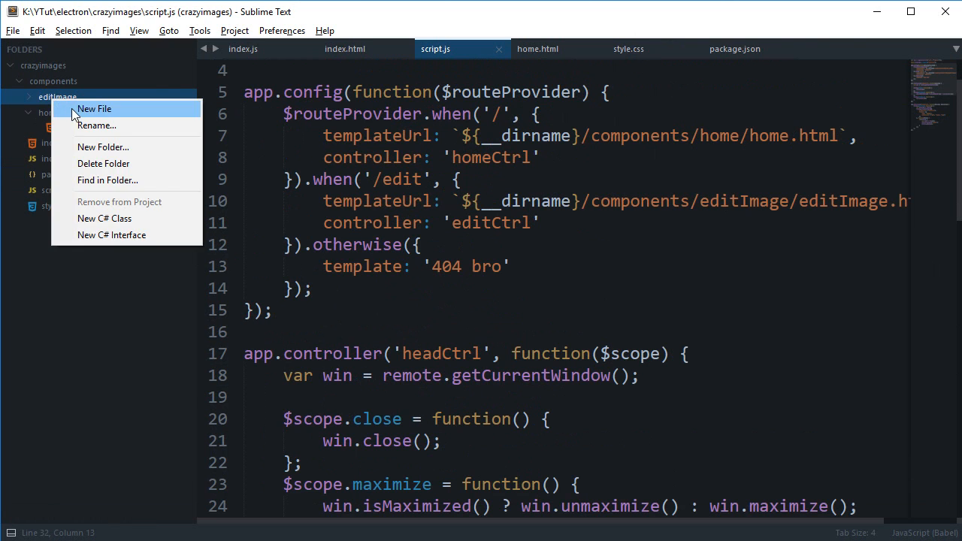
click(93, 108)
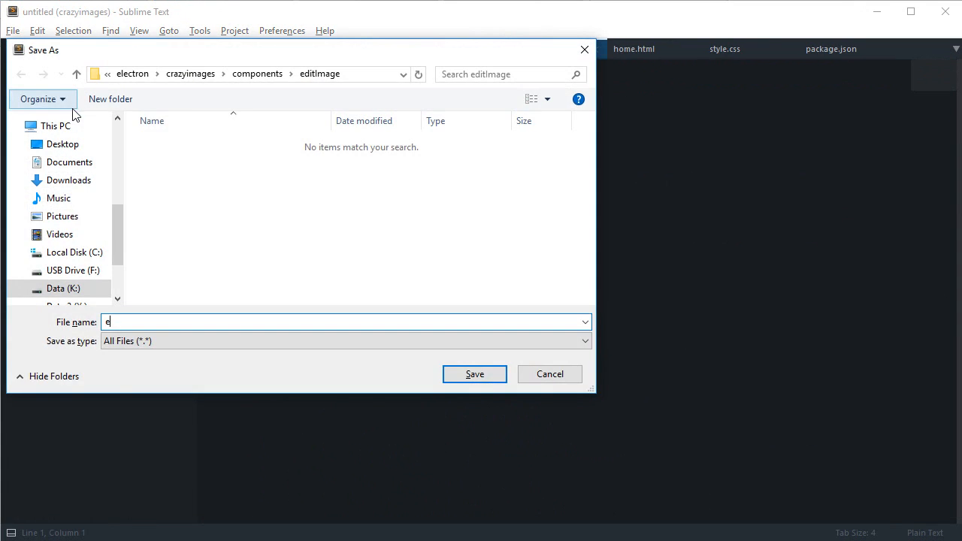
click(476, 373)
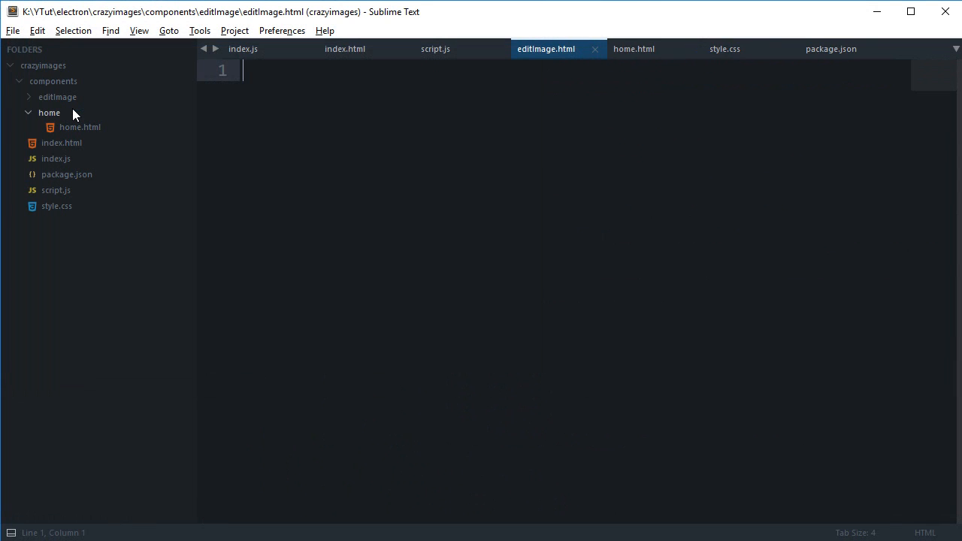
text(Gotcha!)
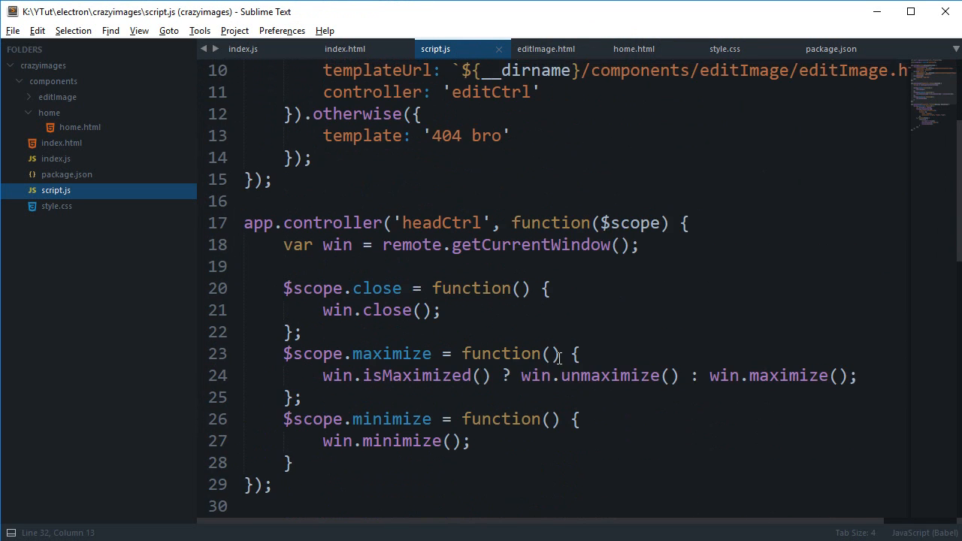
scroll(down, 3)
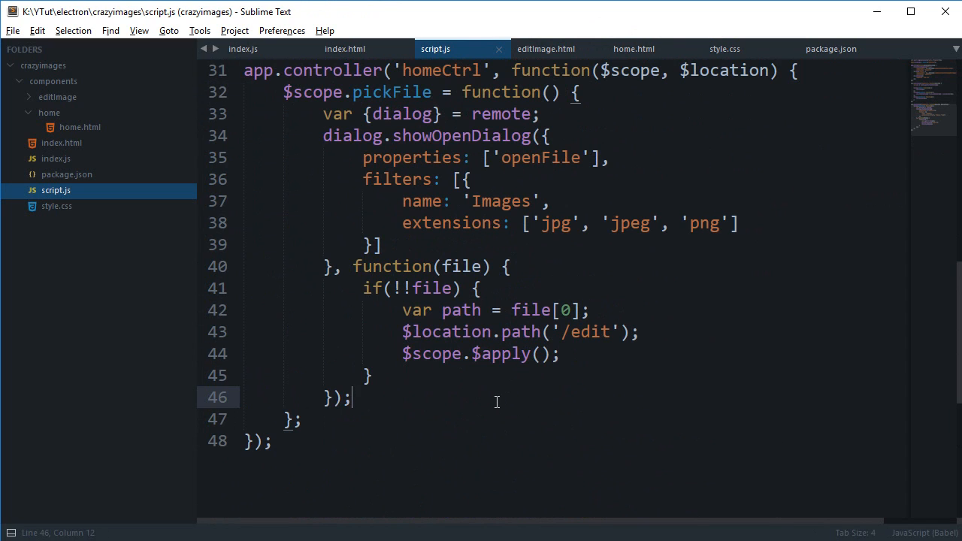
mouse_move(442, 333)
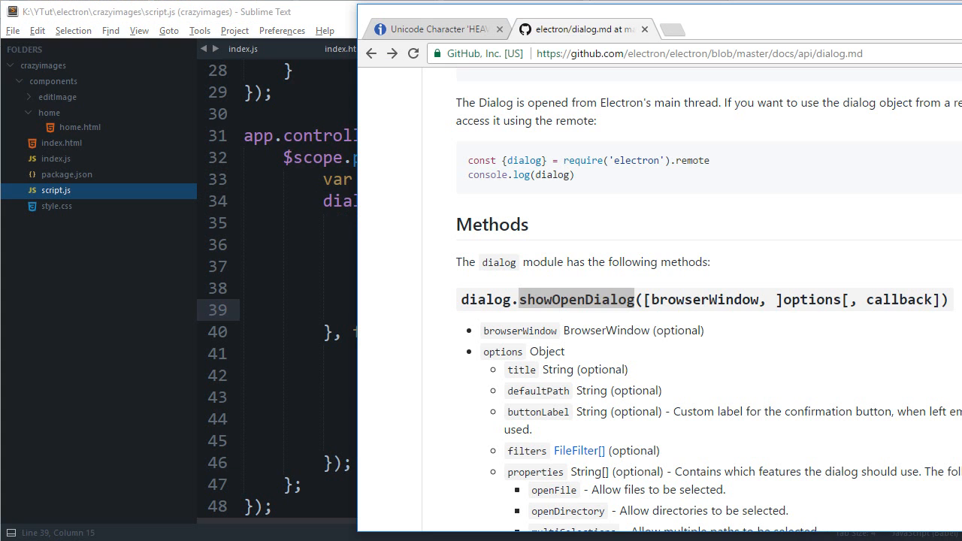
scroll(down, 3)
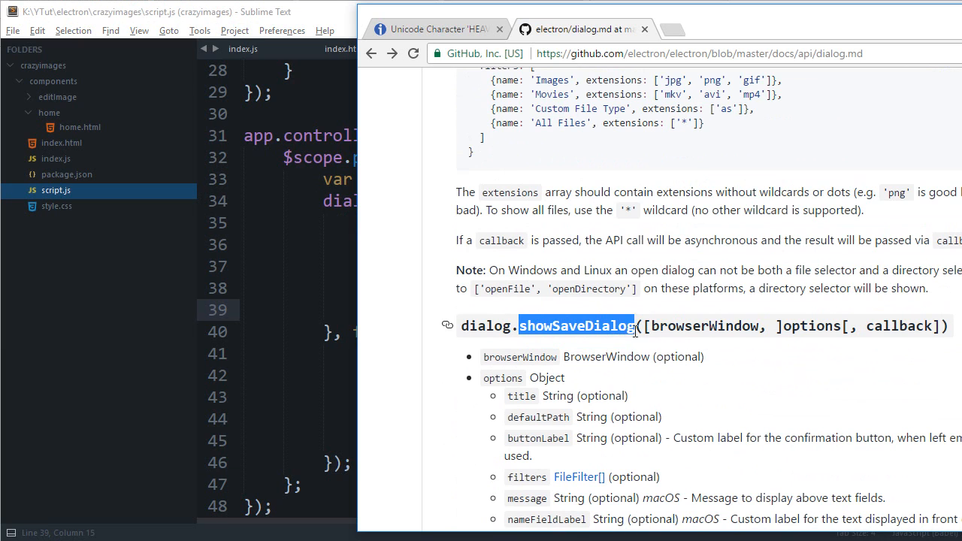
click(570, 346)
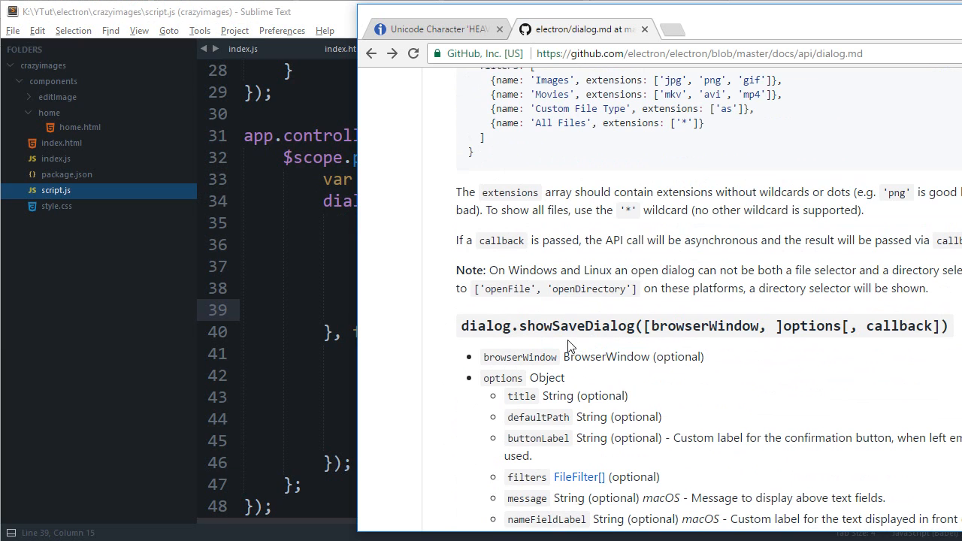
scroll(down, 3)
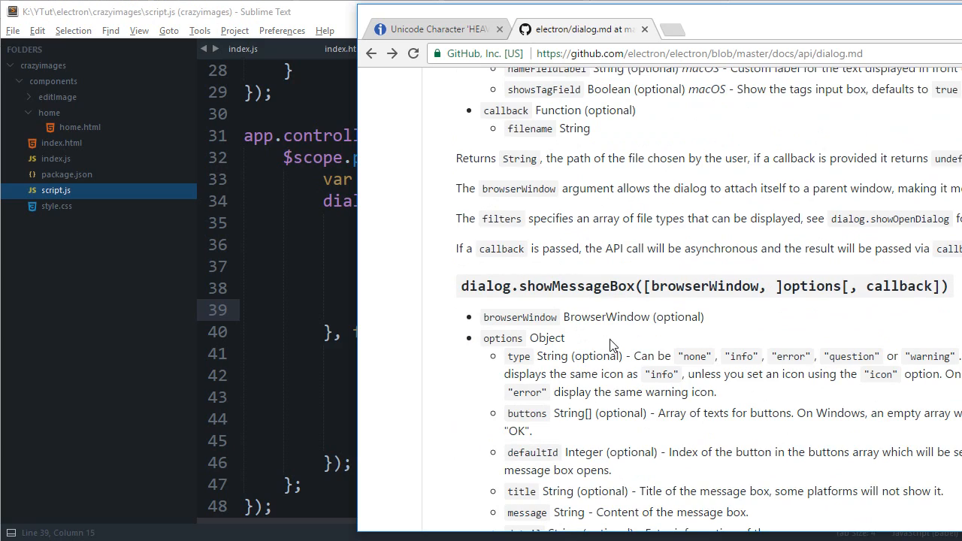
mouse_move(654, 406)
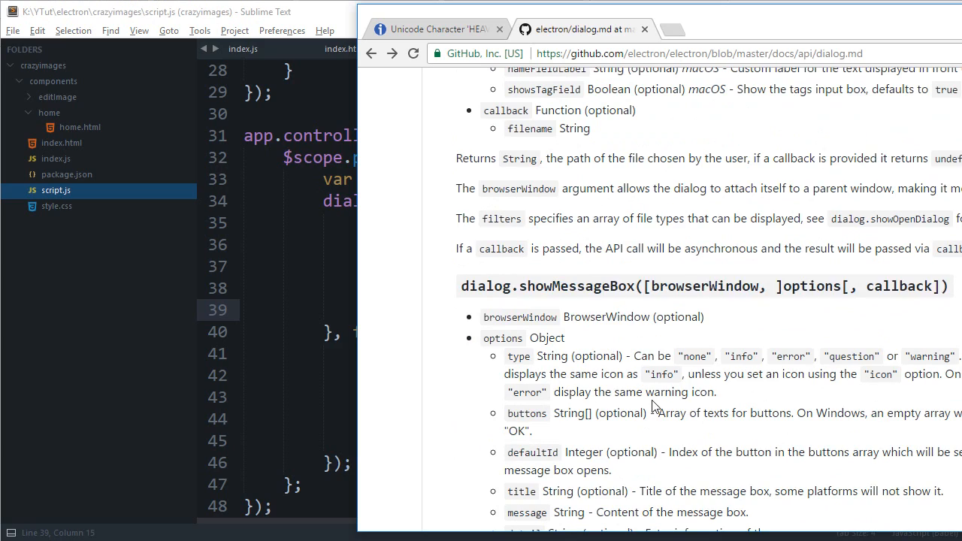
scroll(down, 3)
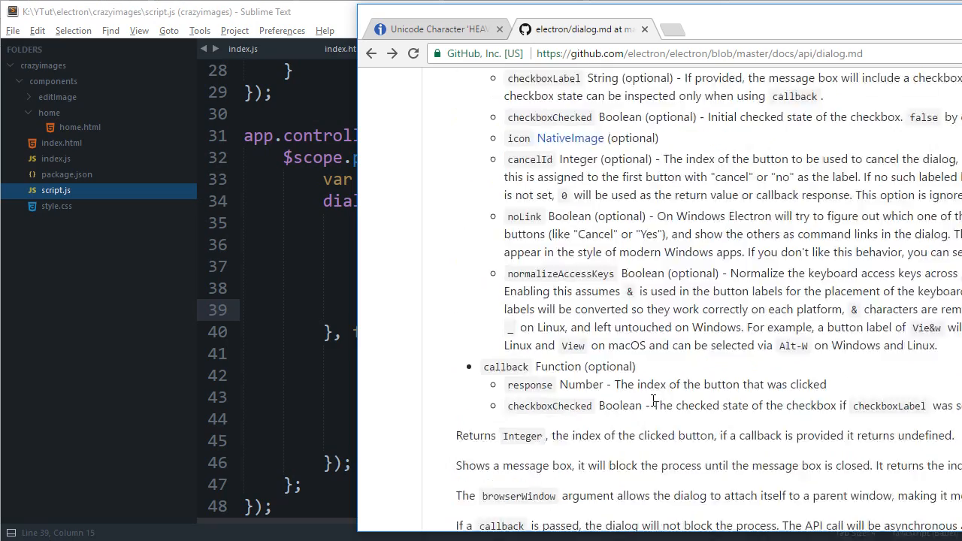
scroll(up, 3)
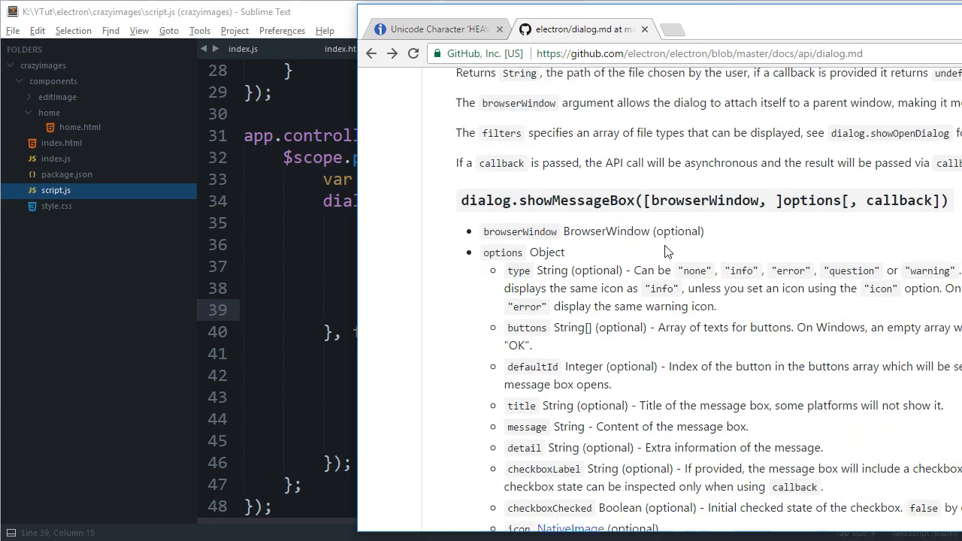
scroll(down, 3)
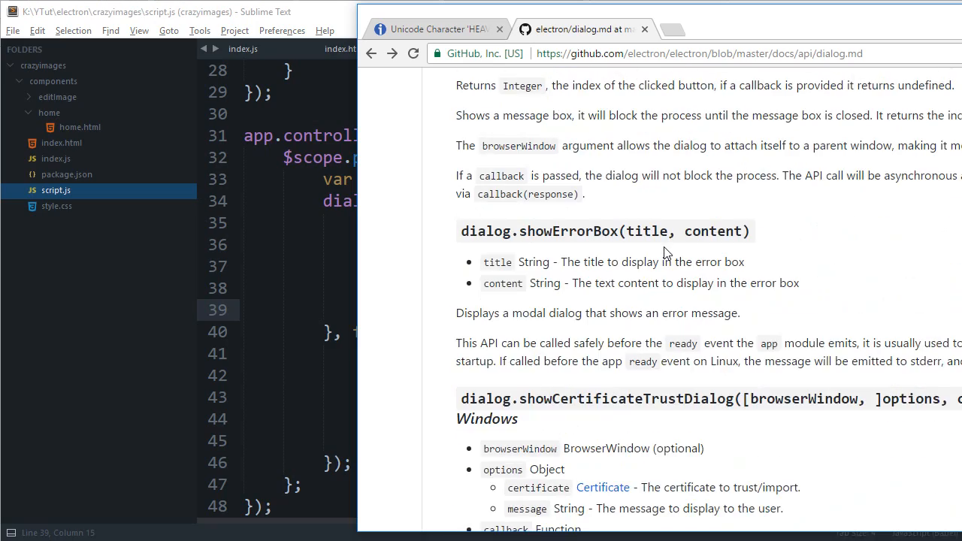